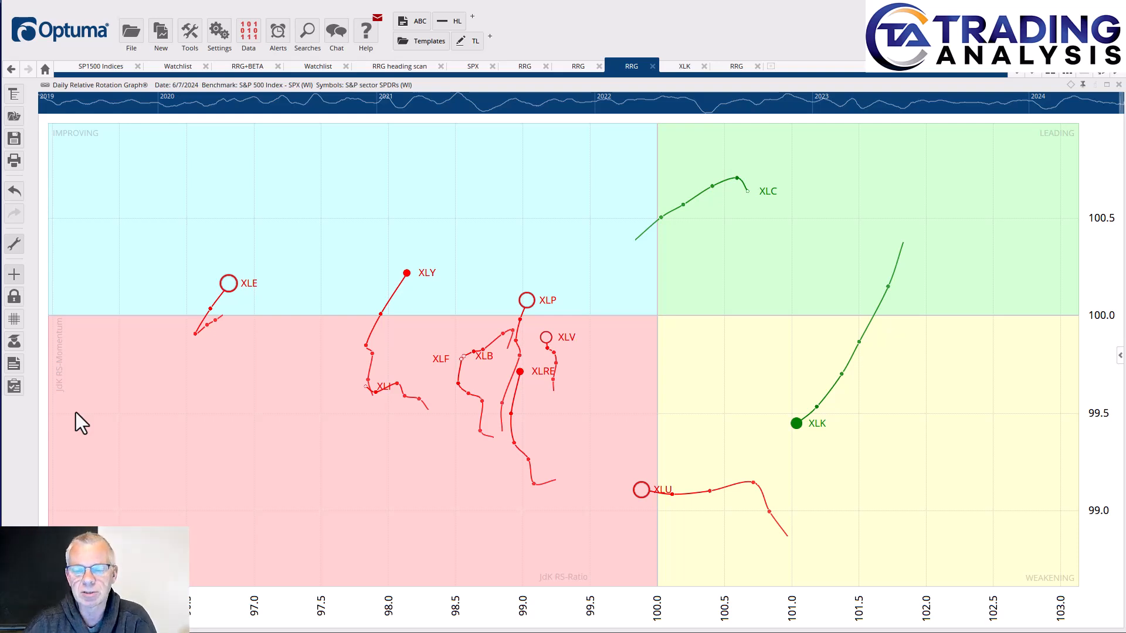
{"action": "mouse_move", "coordinate": [345, 522]}
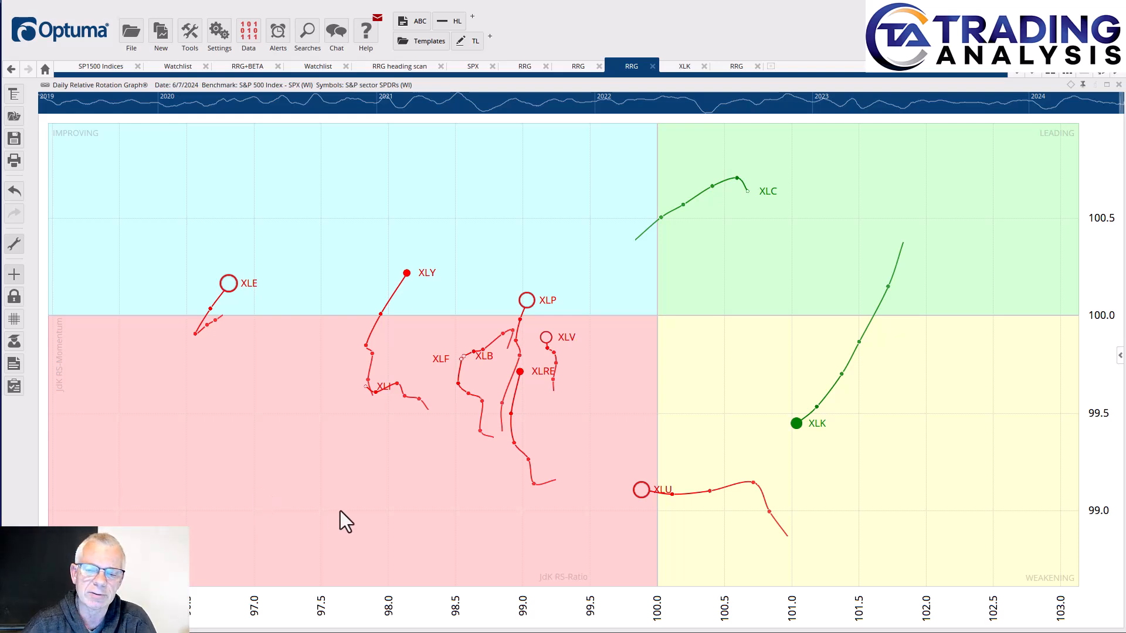
{"action": "mouse_move", "coordinate": [391, 423]}
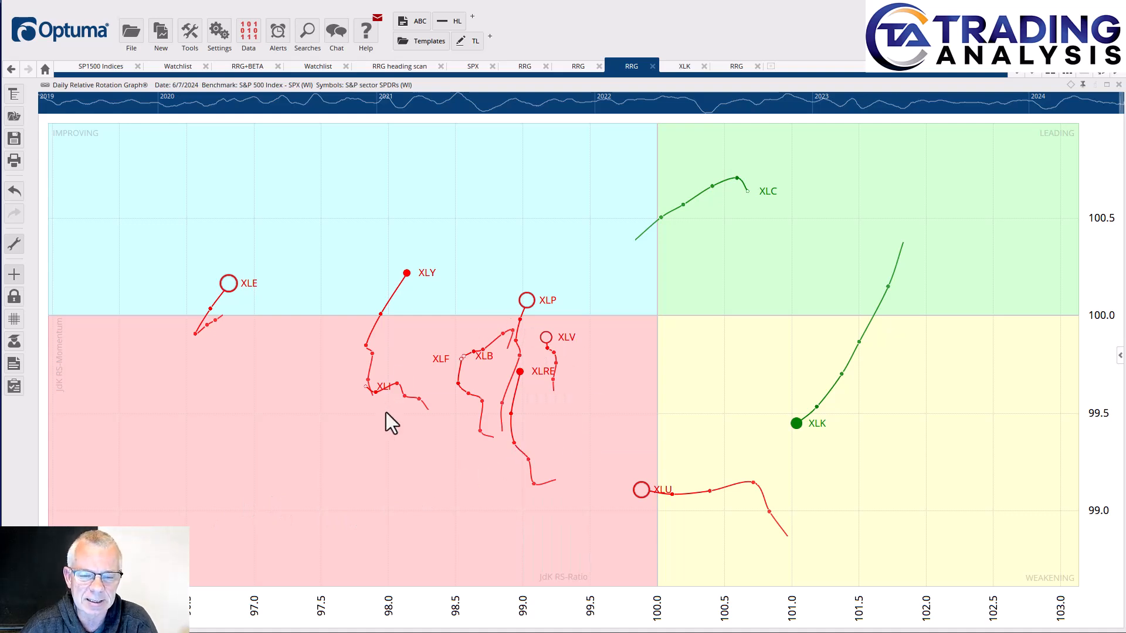
{"action": "mouse_move", "coordinate": [397, 431]}
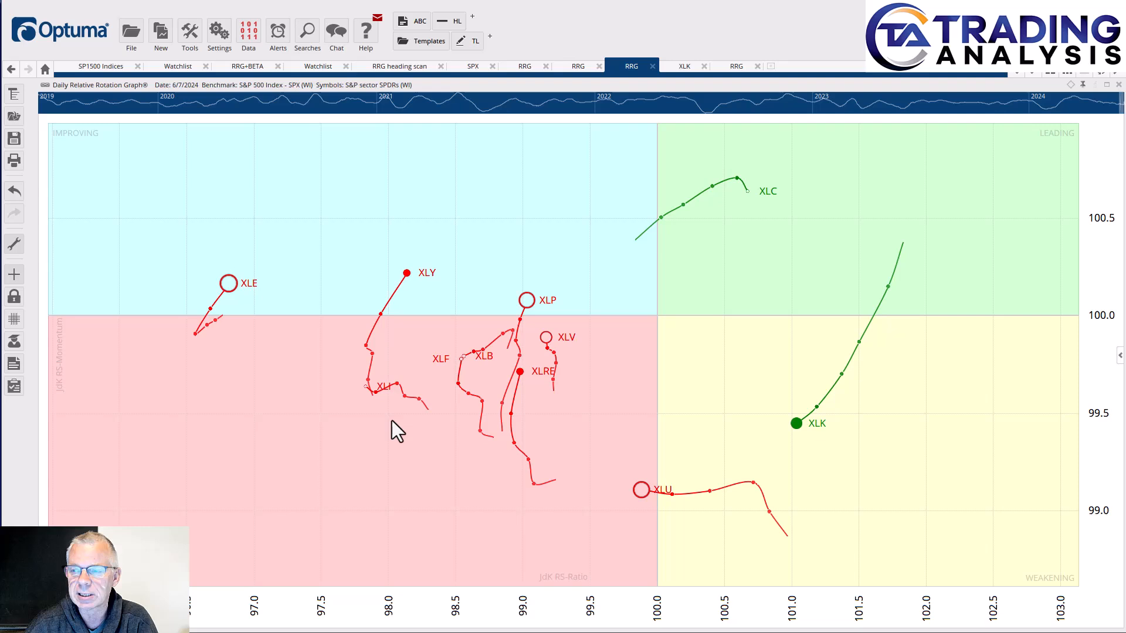
{"action": "mouse_move", "coordinate": [823, 246]}
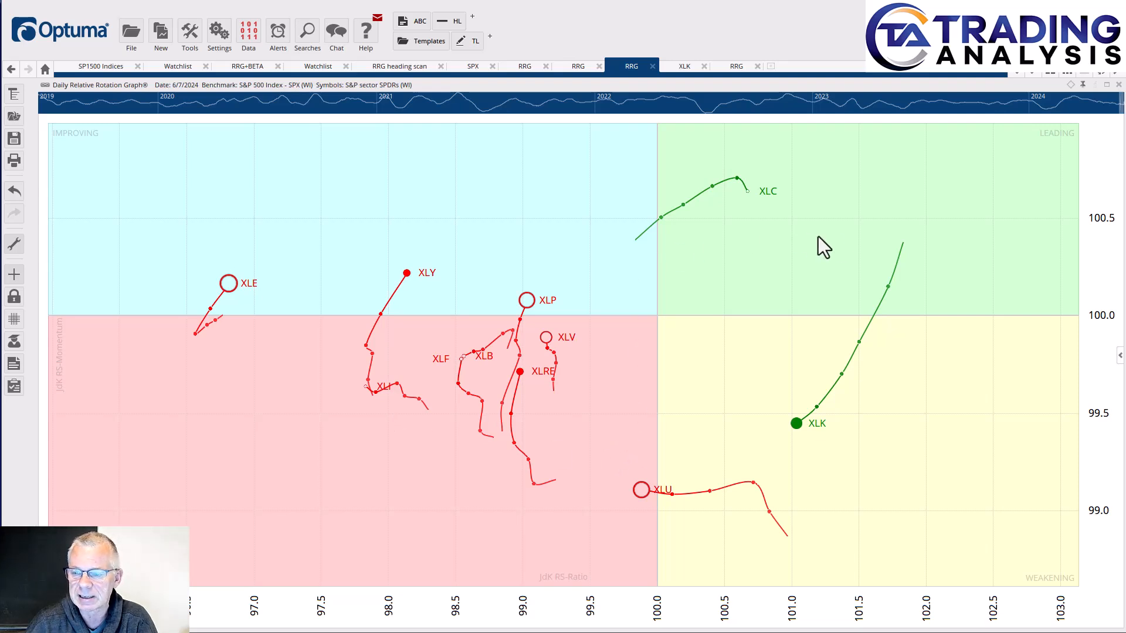
{"action": "mouse_move", "coordinate": [818, 423]}
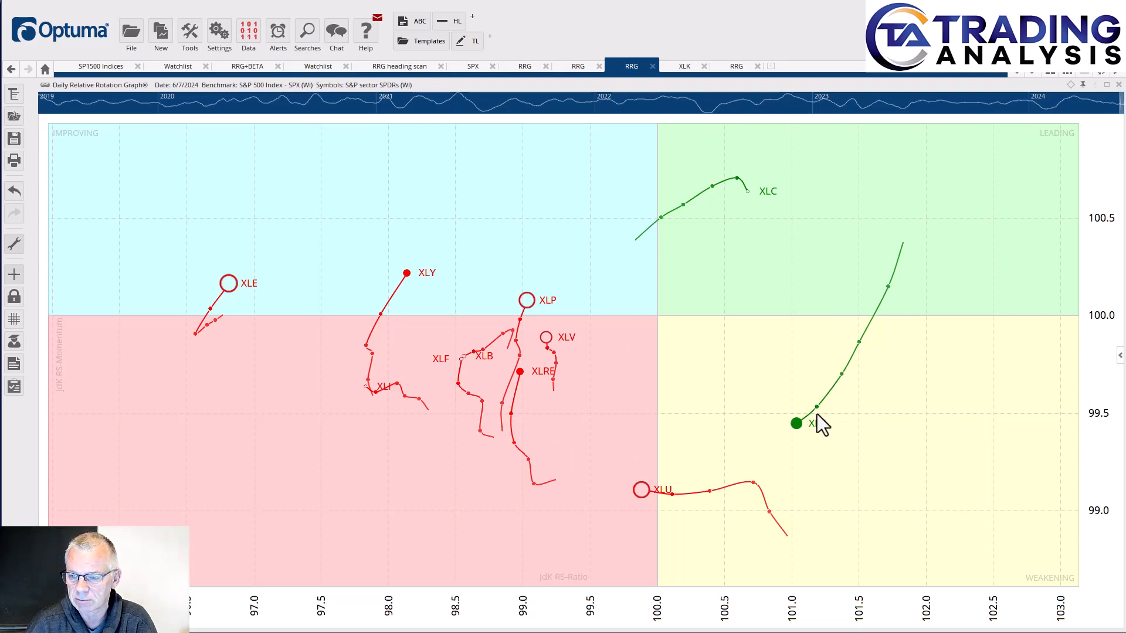
{"action": "mouse_move", "coordinate": [825, 383]}
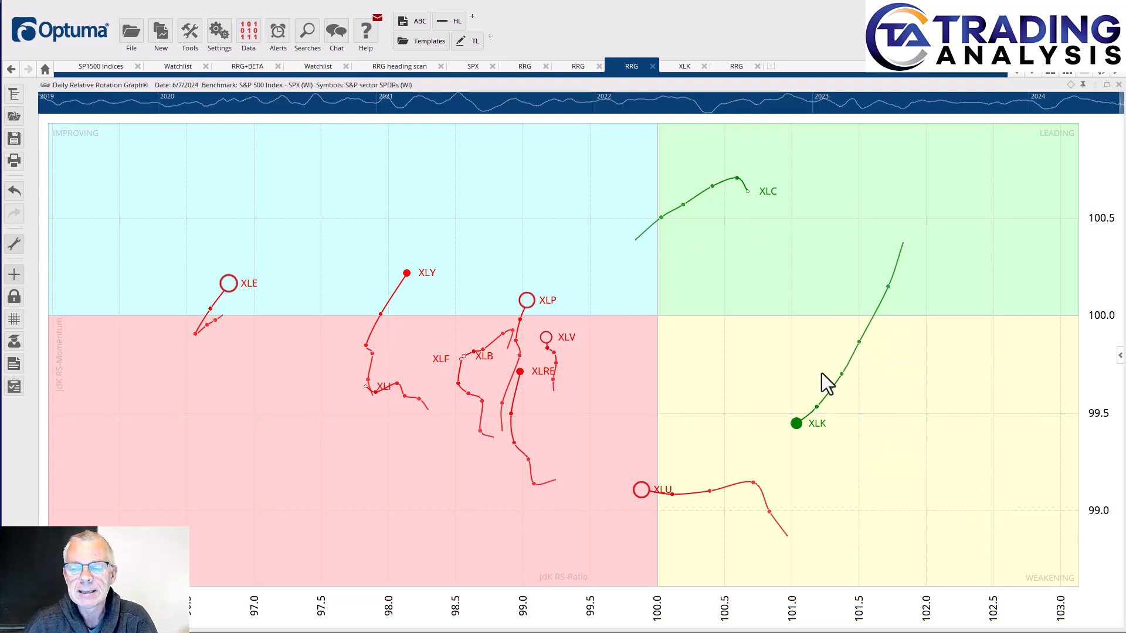
{"action": "mouse_move", "coordinate": [589, 473]}
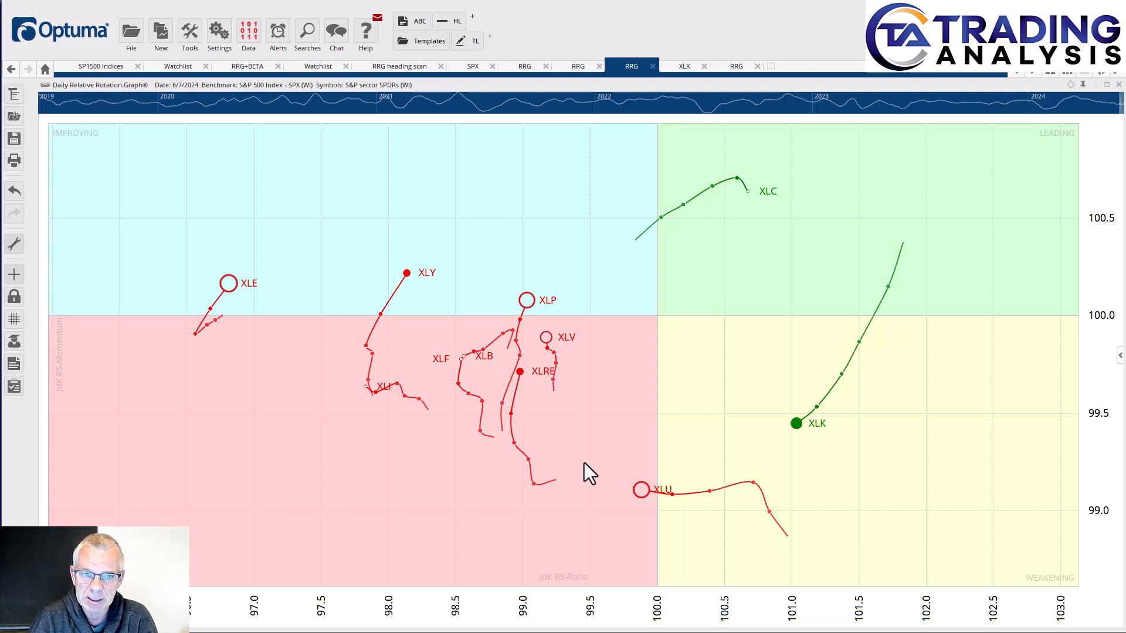
{"action": "mouse_move", "coordinate": [761, 269]}
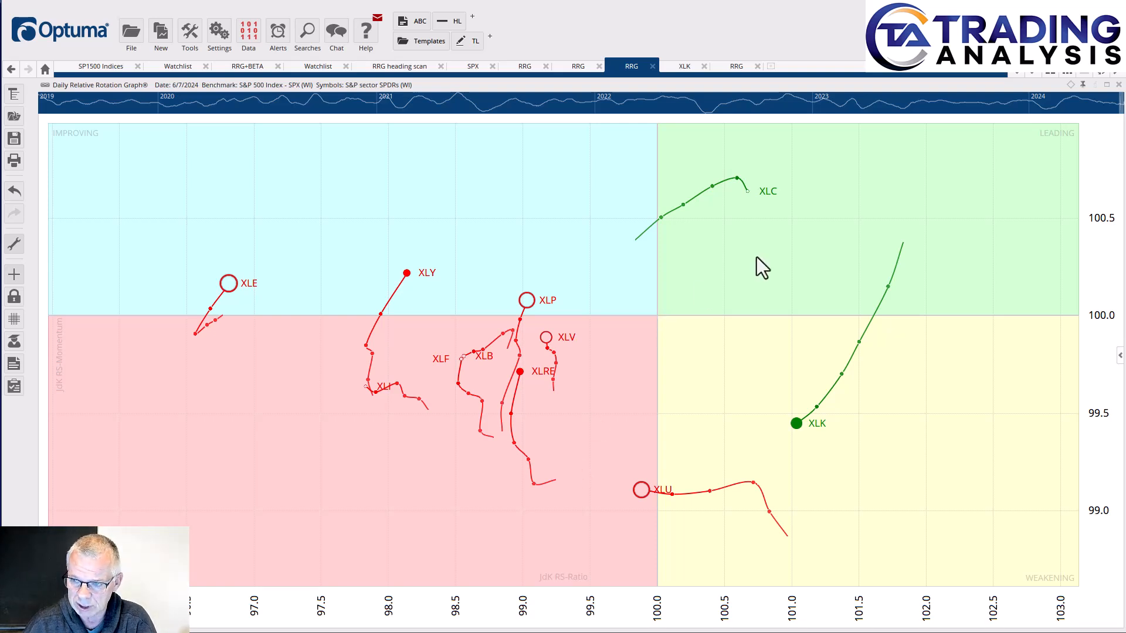
{"action": "mouse_move", "coordinate": [795, 423]}
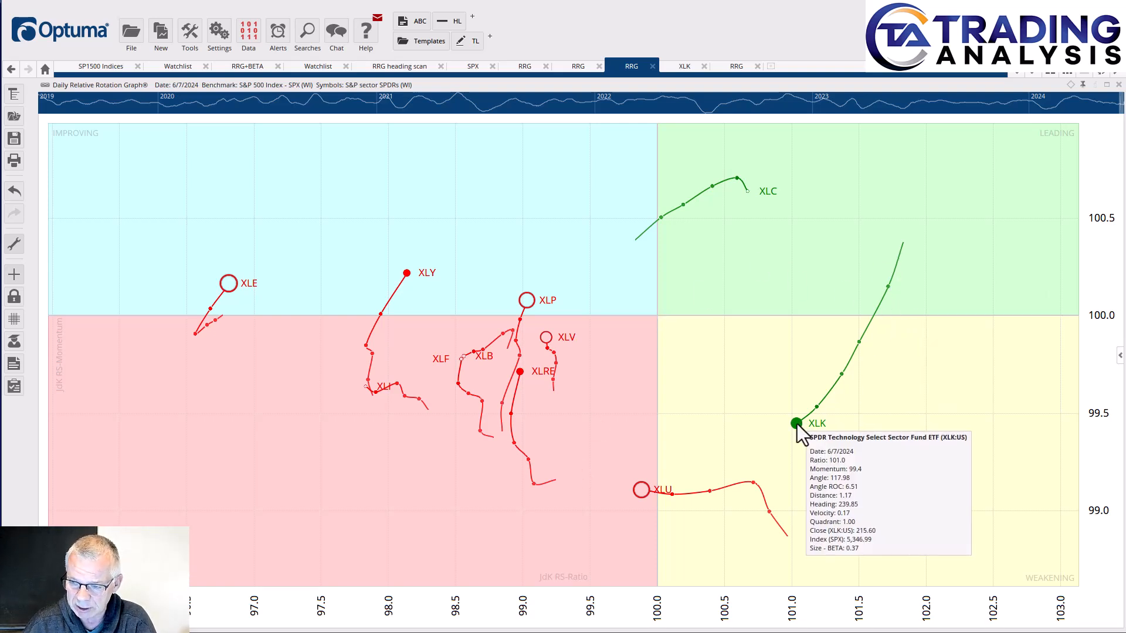
{"action": "mouse_move", "coordinate": [838, 393]}
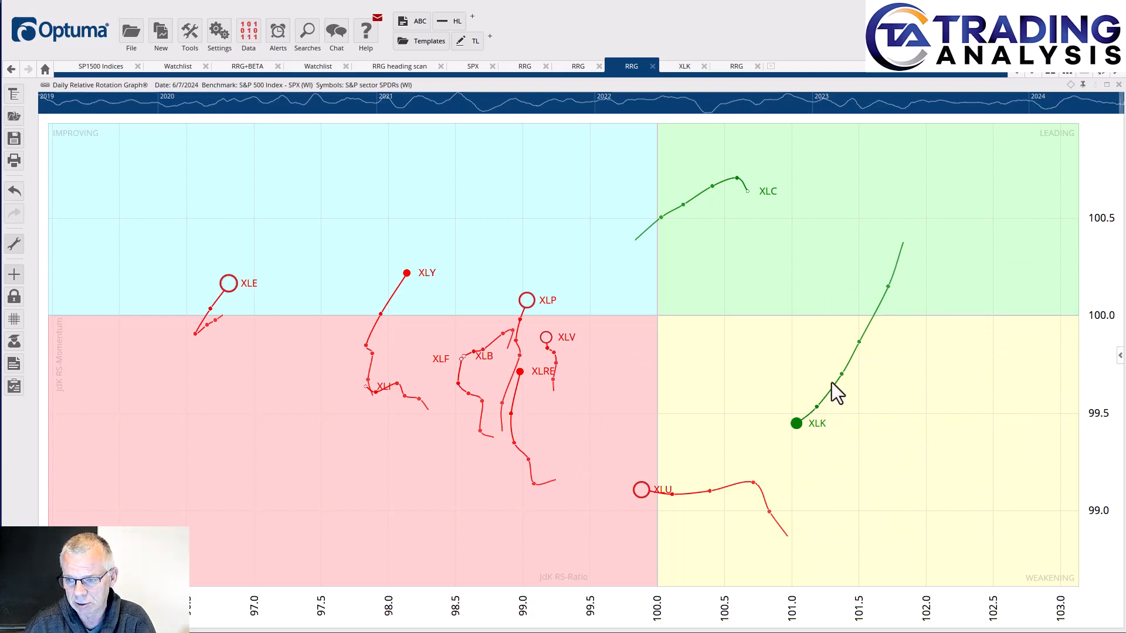
{"action": "mouse_move", "coordinate": [601, 255]}
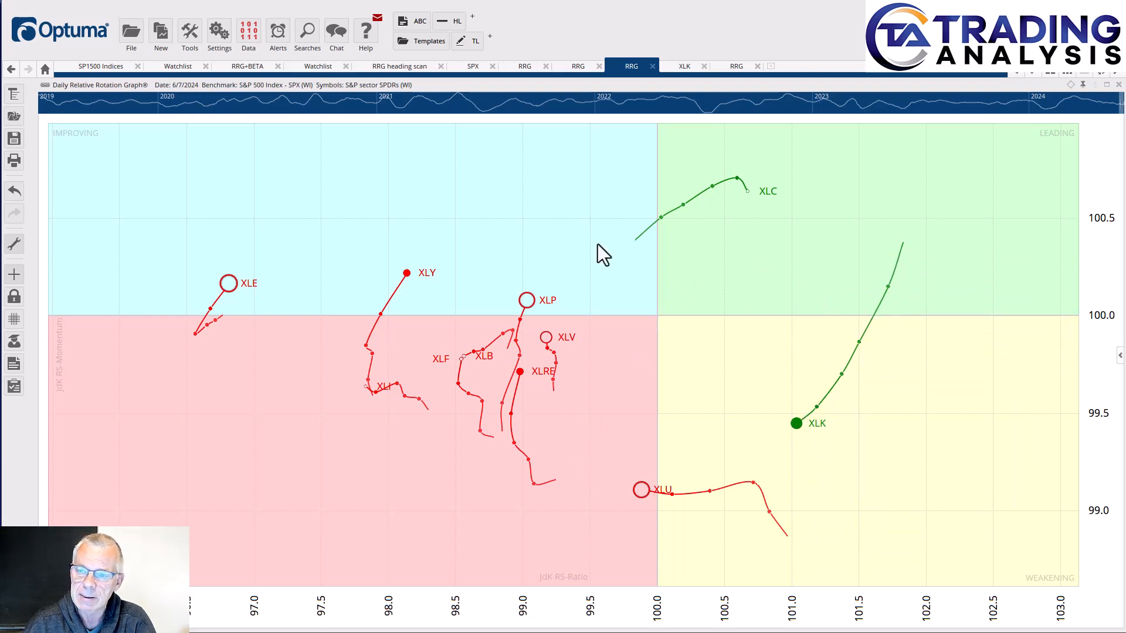
{"action": "mouse_move", "coordinate": [743, 189]}
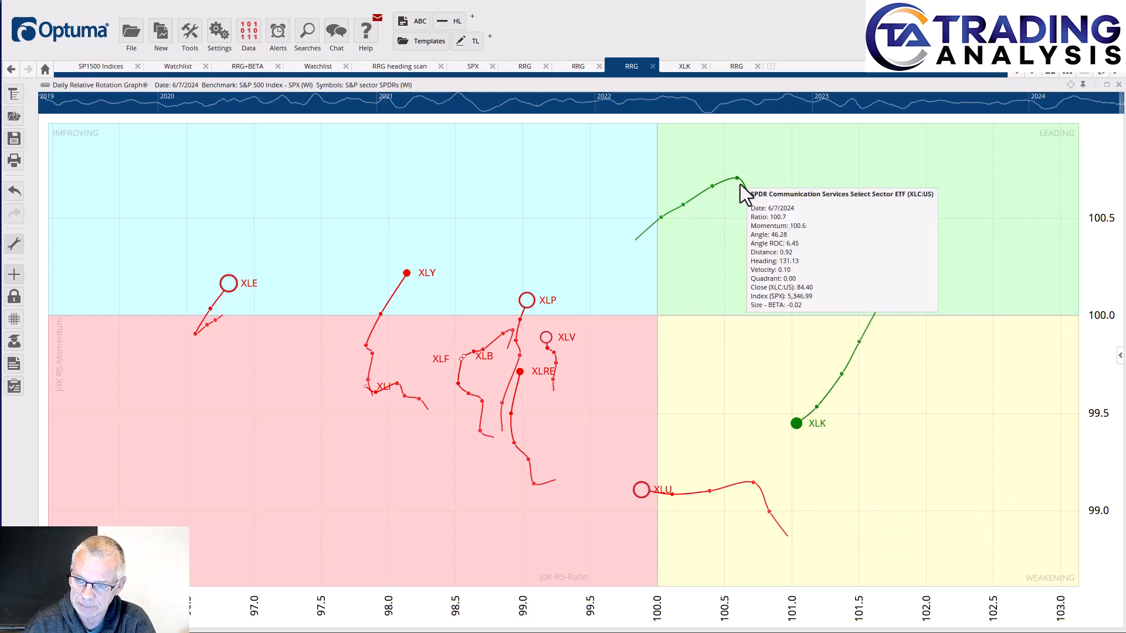
{"action": "mouse_move", "coordinate": [780, 276]}
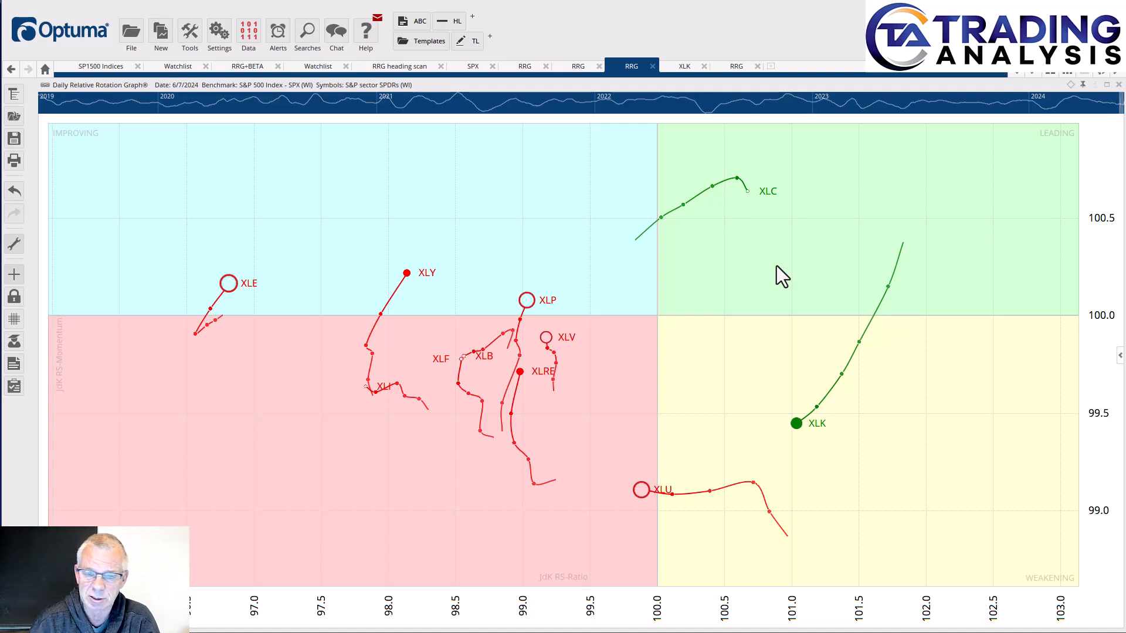
{"action": "mouse_move", "coordinate": [659, 368]}
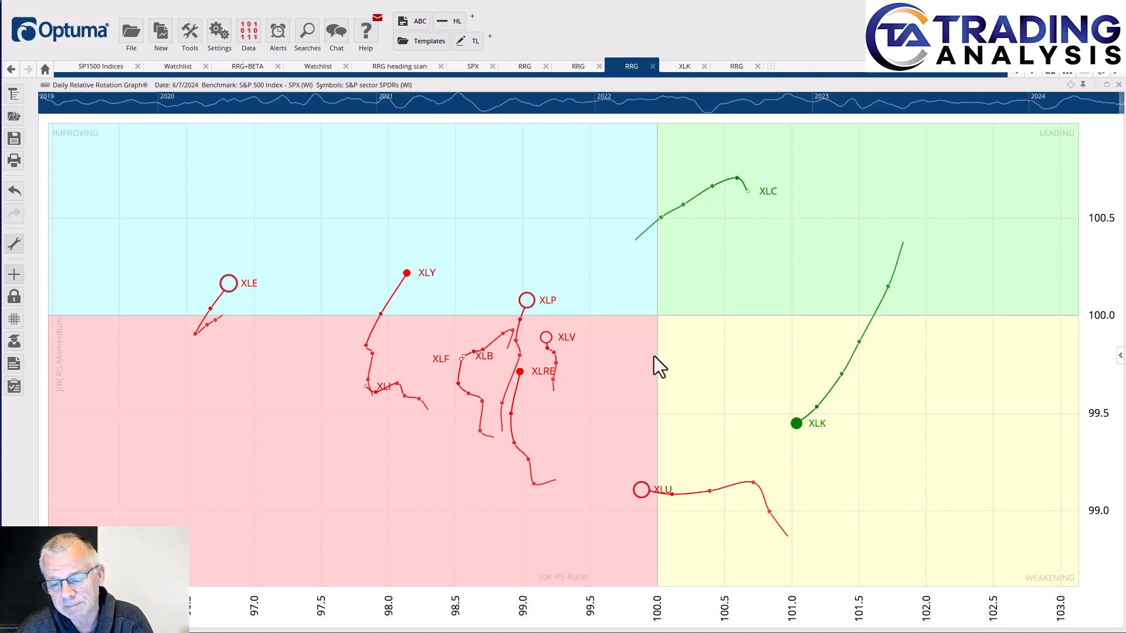
{"action": "mouse_move", "coordinate": [557, 330]}
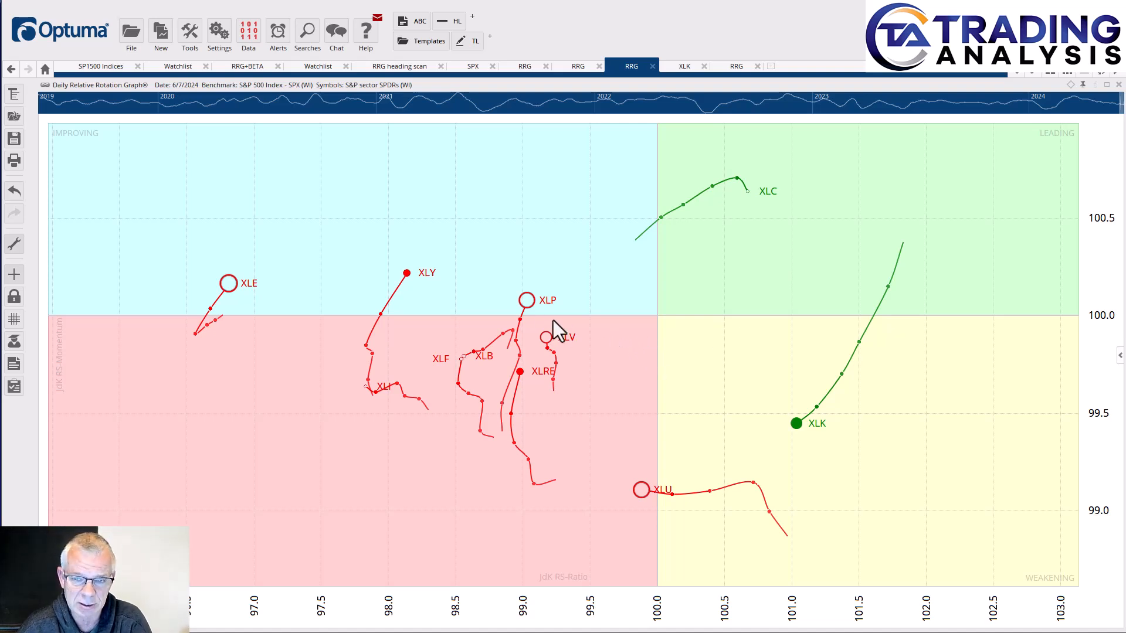
{"action": "mouse_move", "coordinate": [423, 290]}
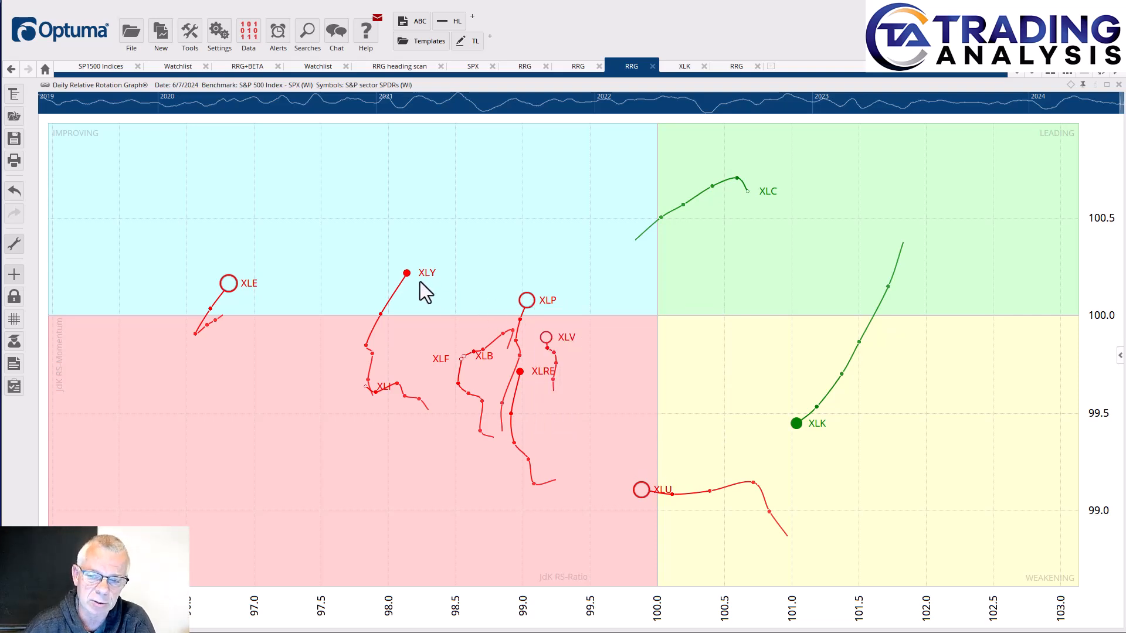
{"action": "mouse_move", "coordinate": [419, 324]}
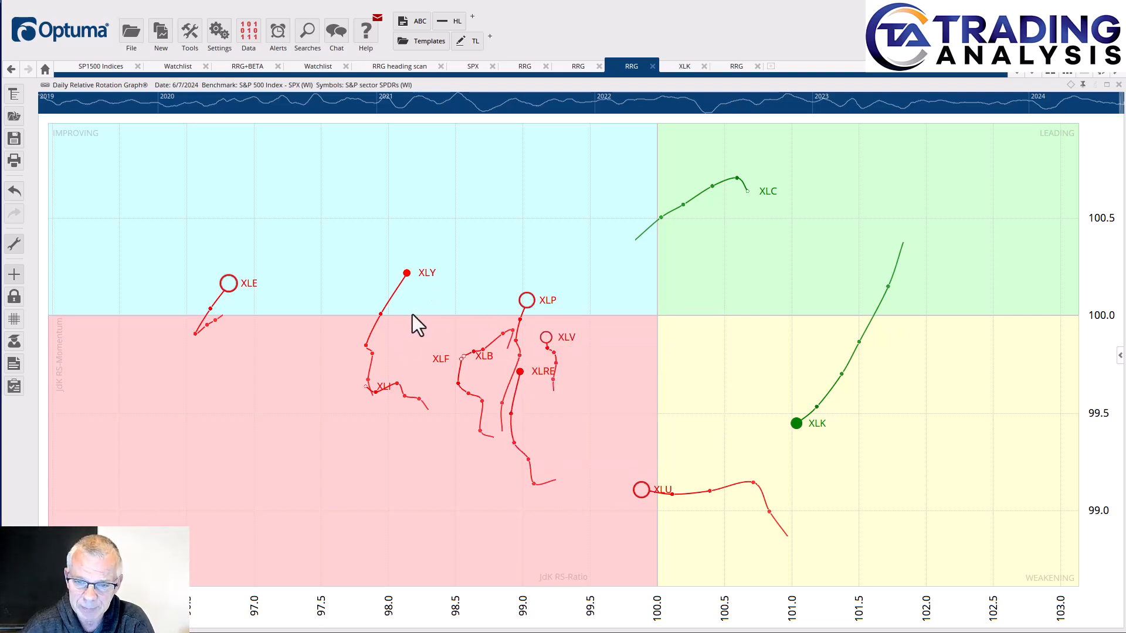
{"action": "mouse_move", "coordinate": [424, 310]}
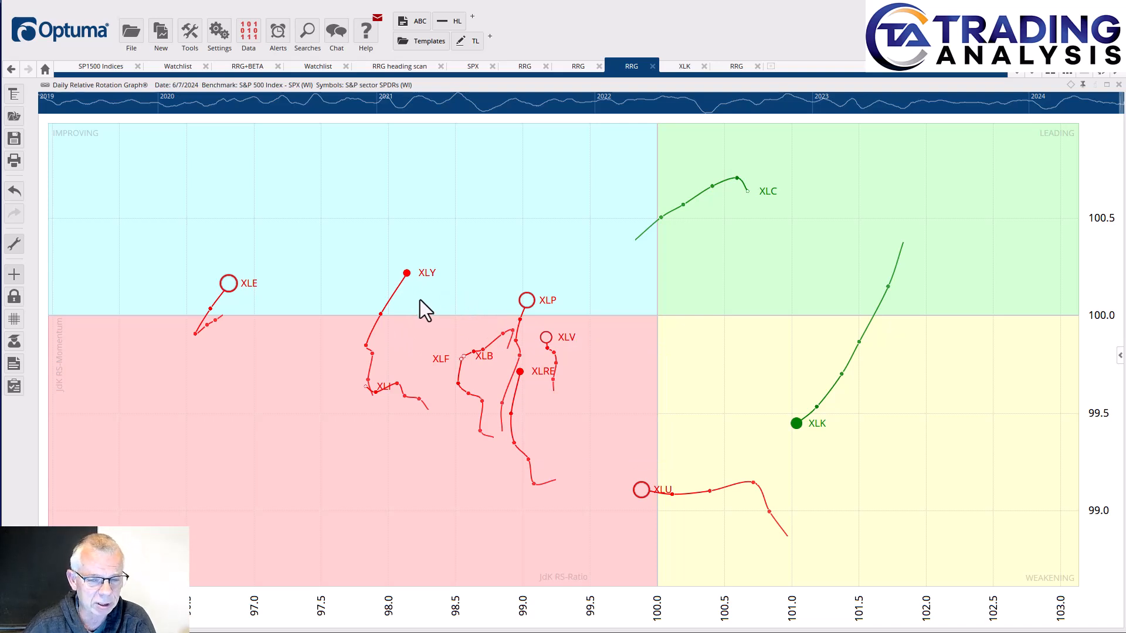
{"action": "mouse_move", "coordinate": [415, 301]}
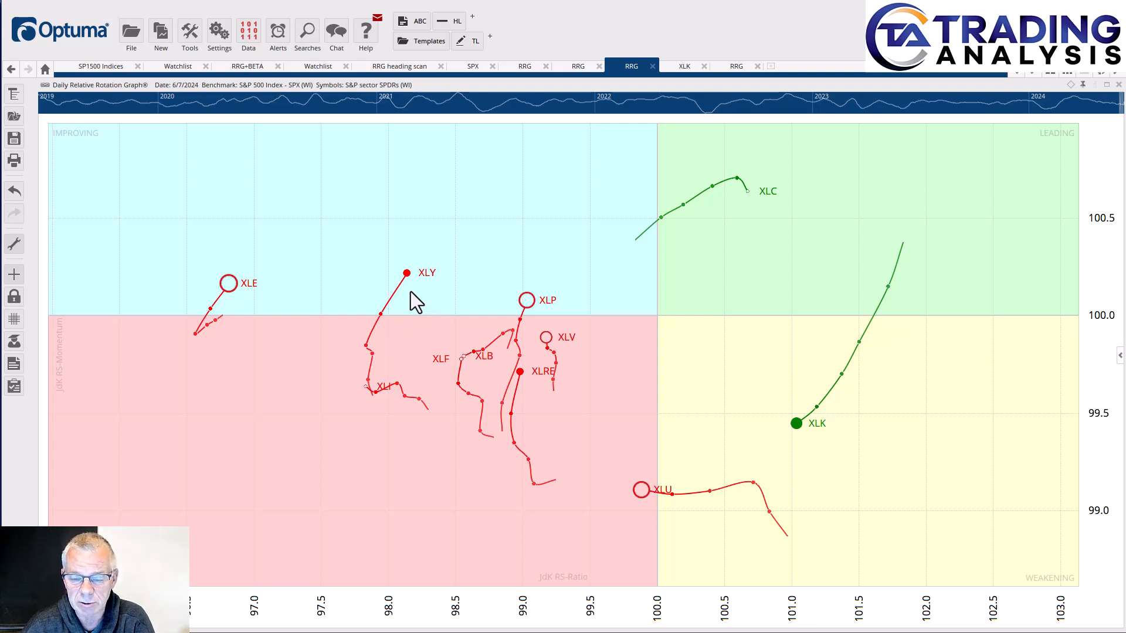
{"action": "mouse_move", "coordinate": [205, 348]}
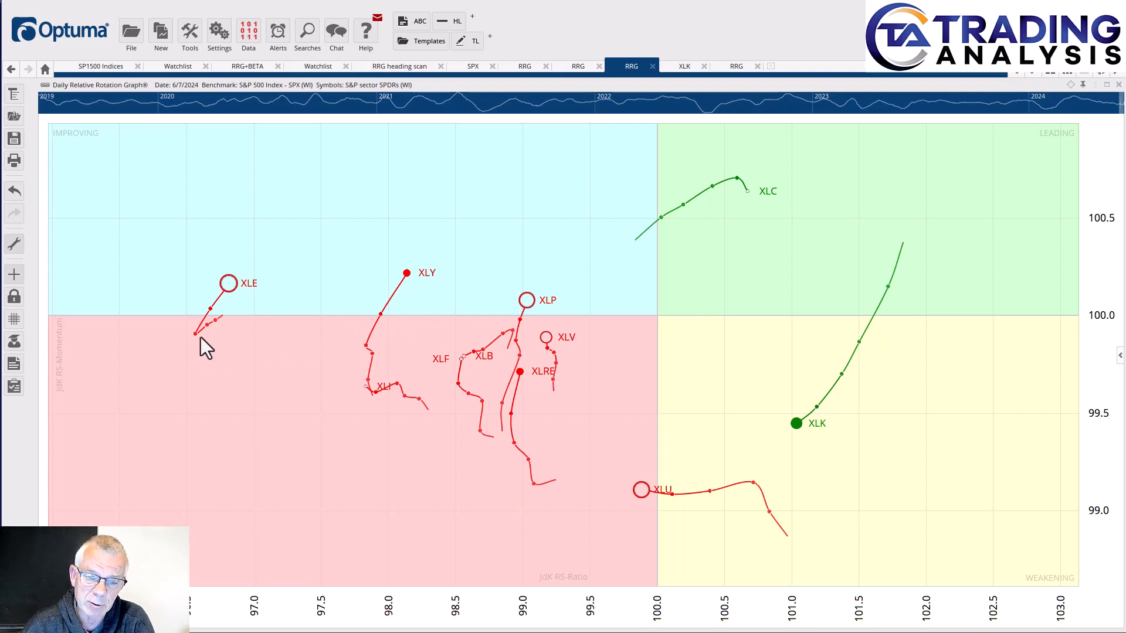
{"action": "mouse_move", "coordinate": [198, 371]}
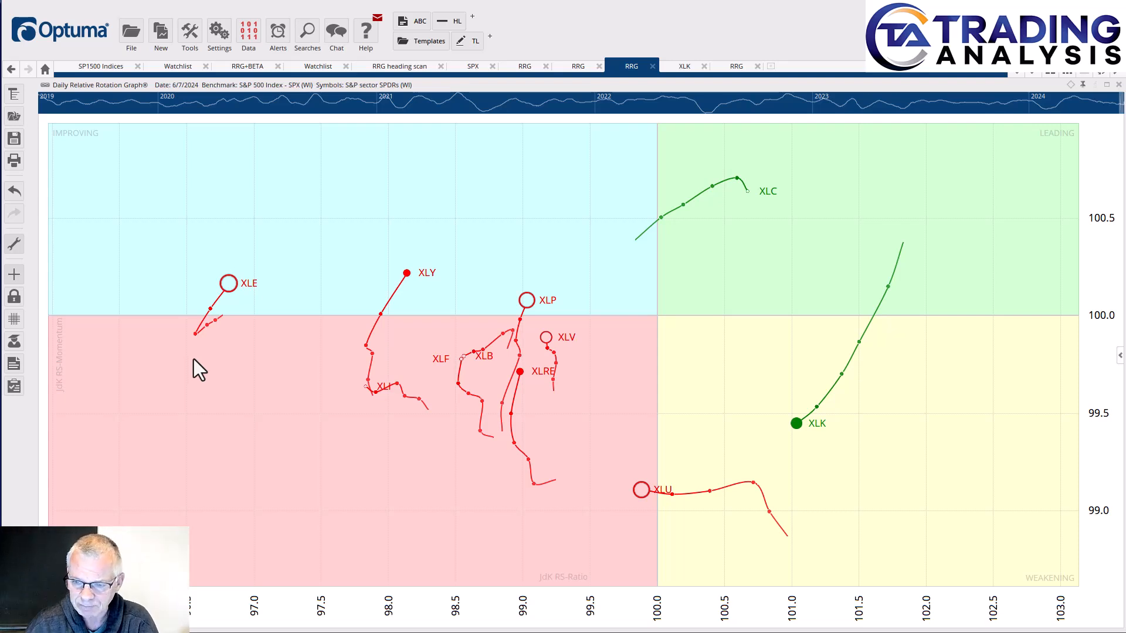
{"action": "mouse_move", "coordinate": [681, 521]}
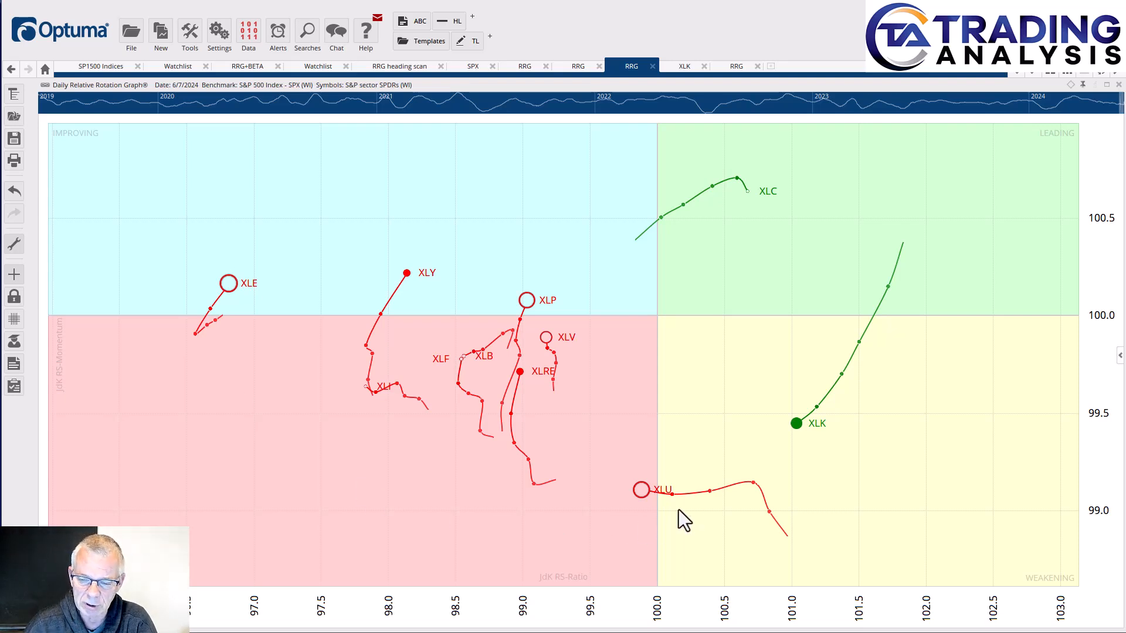
{"action": "mouse_move", "coordinate": [668, 517]}
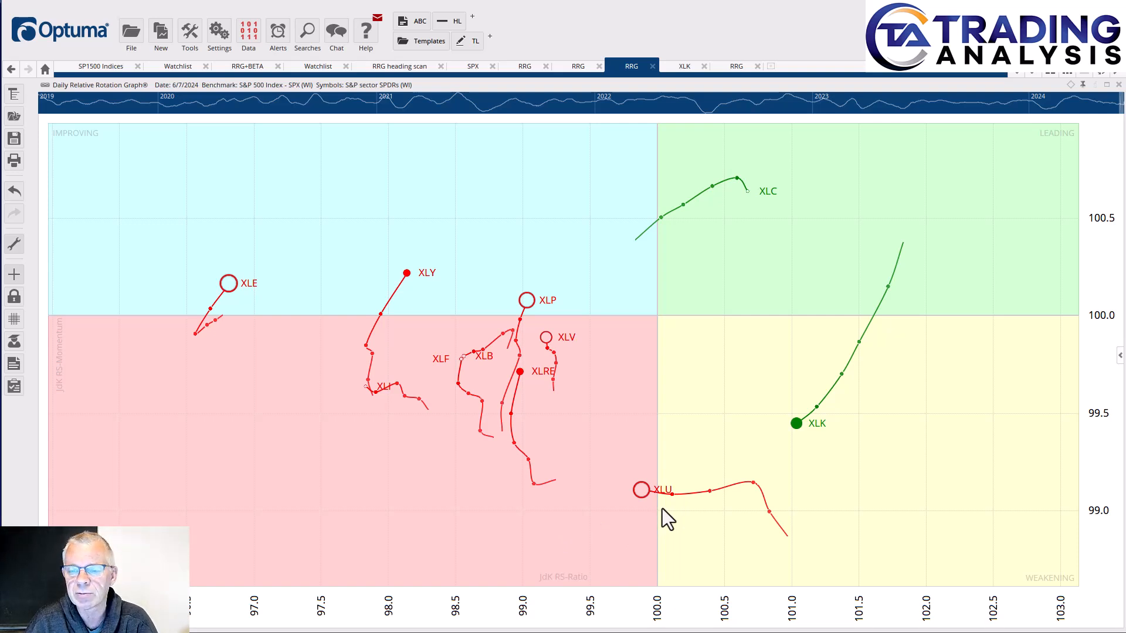
{"action": "mouse_move", "coordinate": [562, 379]}
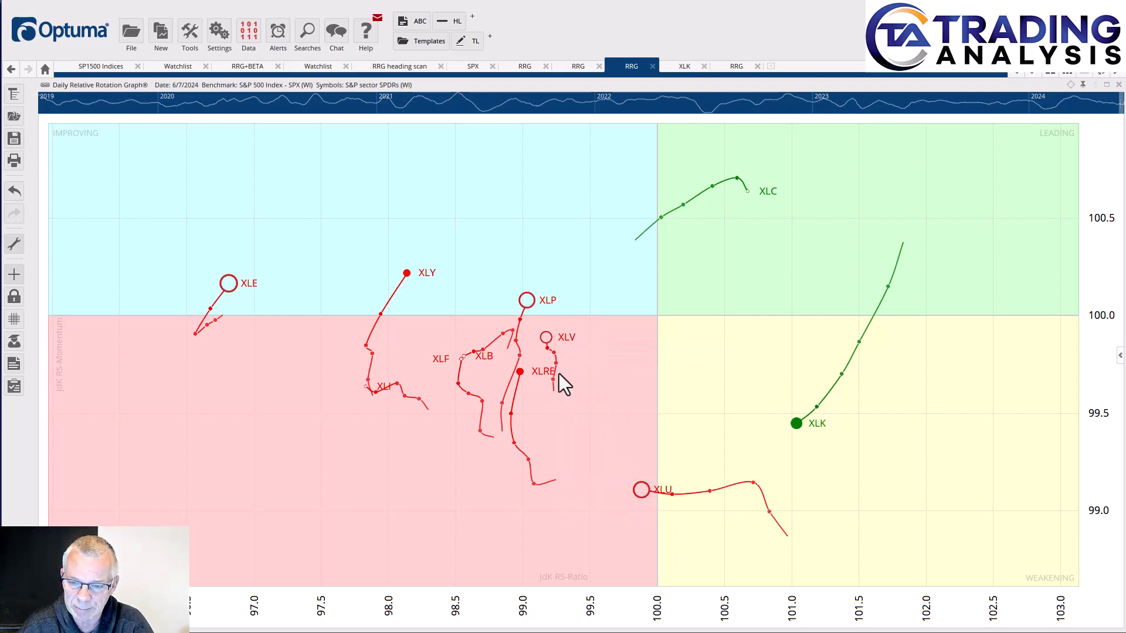
{"action": "mouse_move", "coordinate": [570, 373]}
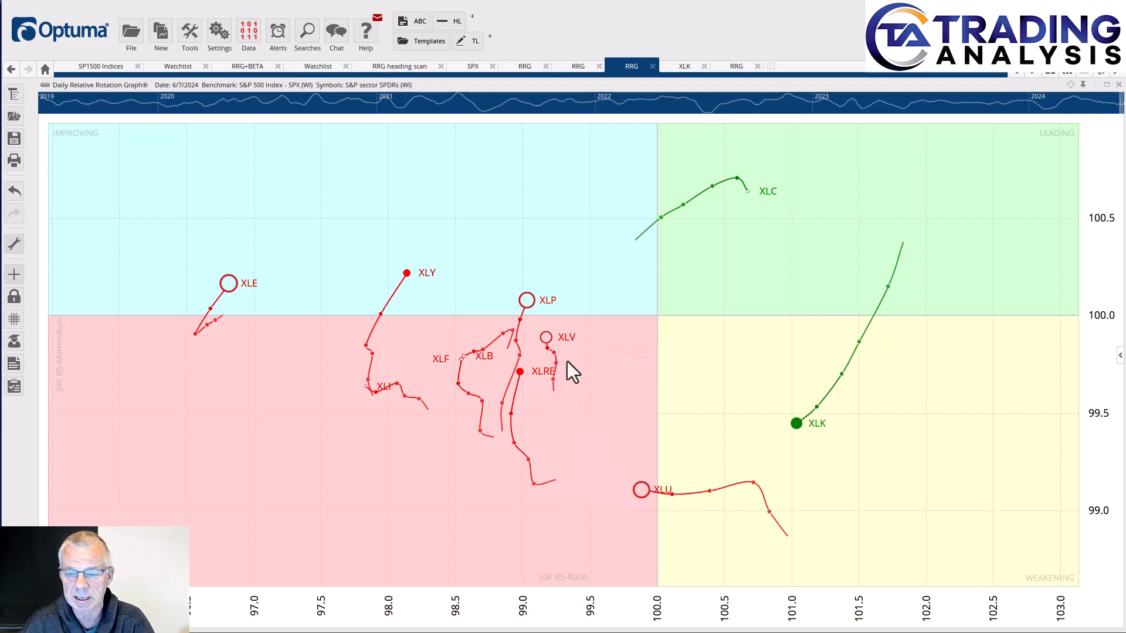
{"action": "mouse_move", "coordinate": [526, 309]}
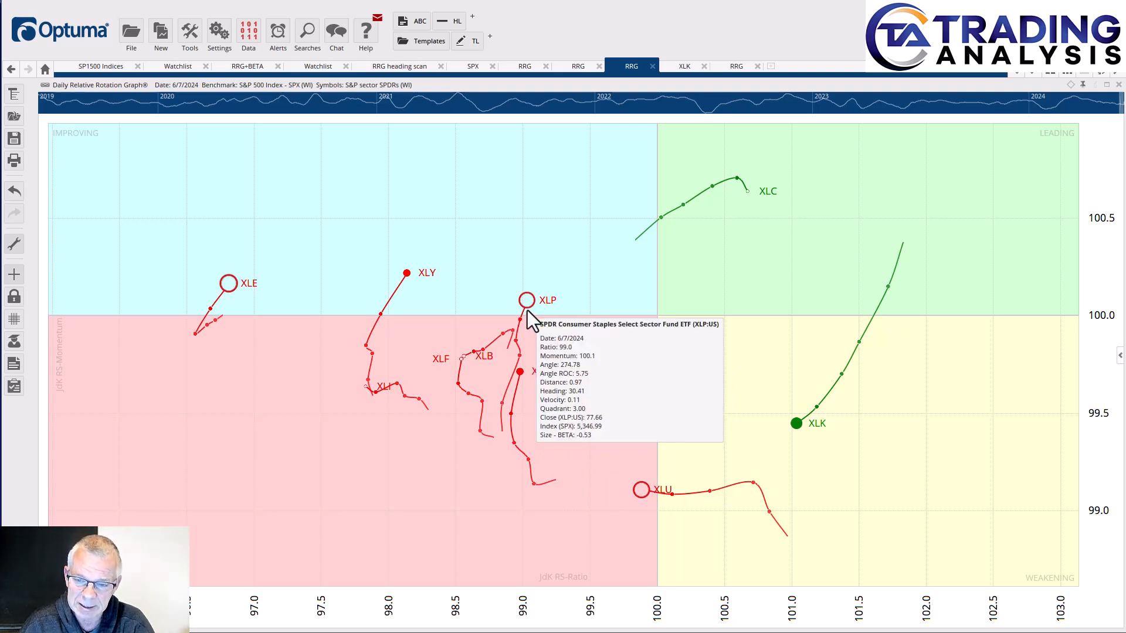
{"action": "mouse_move", "coordinate": [592, 396]}
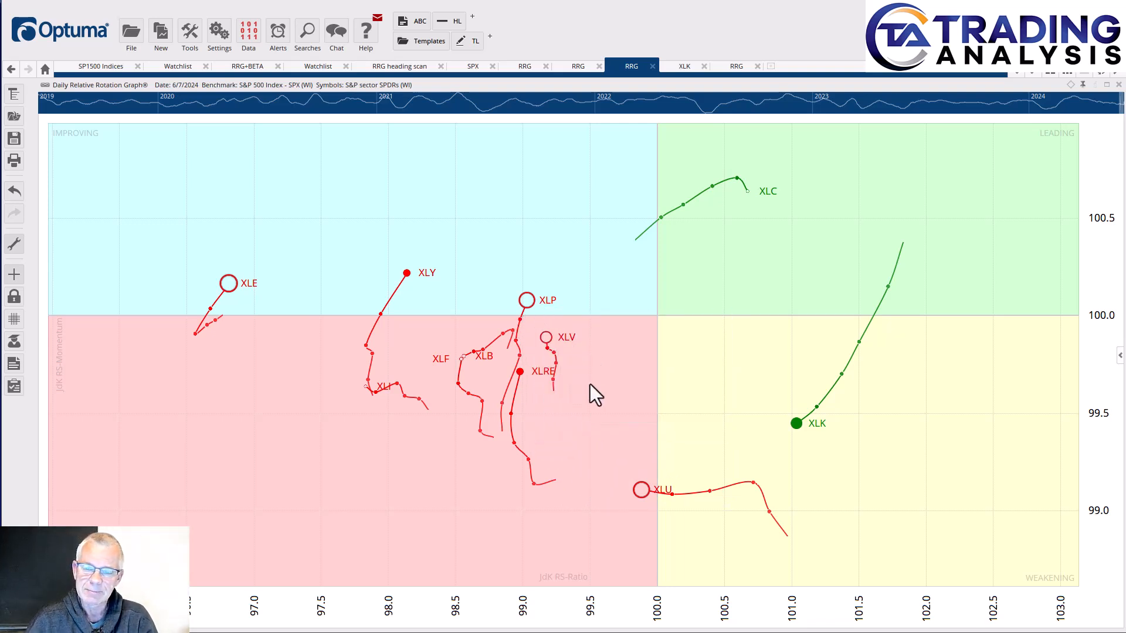
{"action": "mouse_move", "coordinate": [747, 452]}
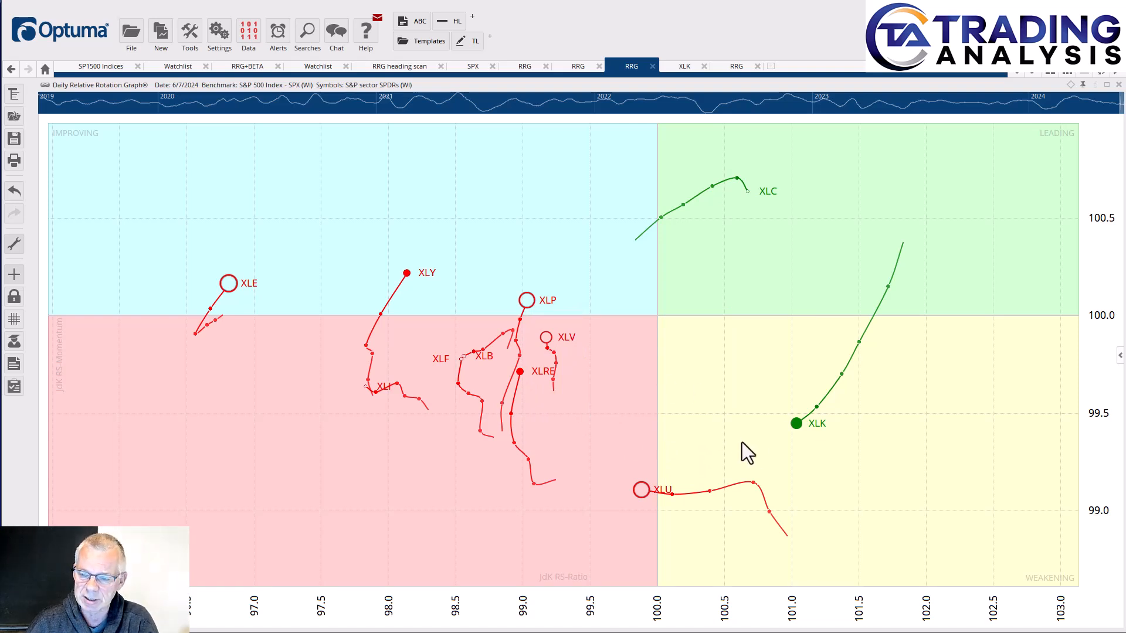
{"action": "mouse_move", "coordinate": [865, 231]}
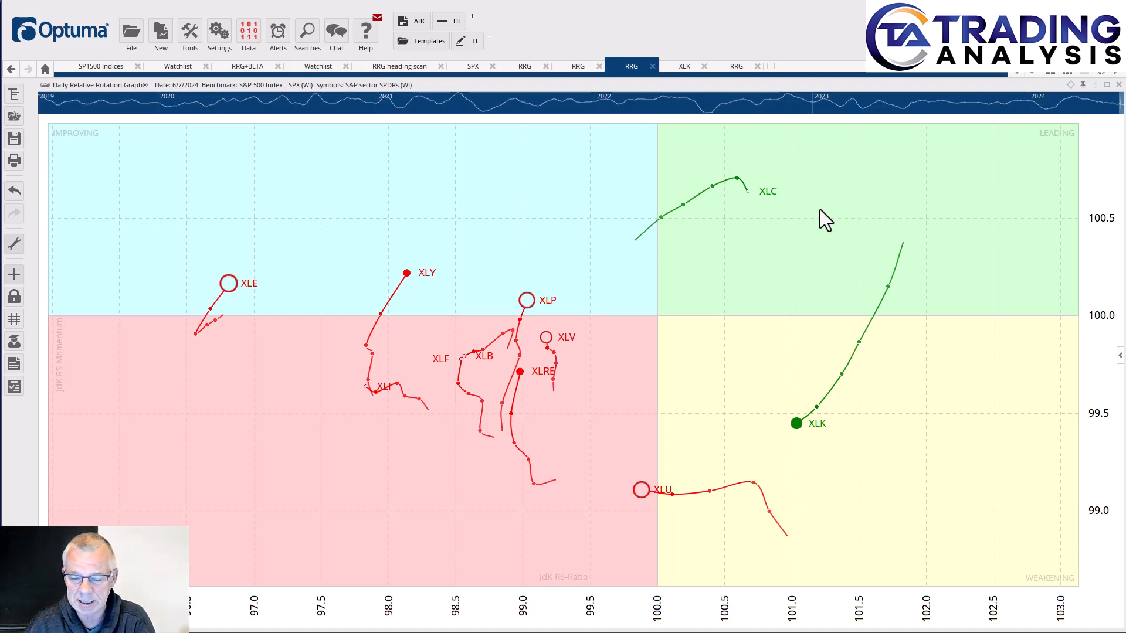
{"action": "mouse_move", "coordinate": [588, 383]}
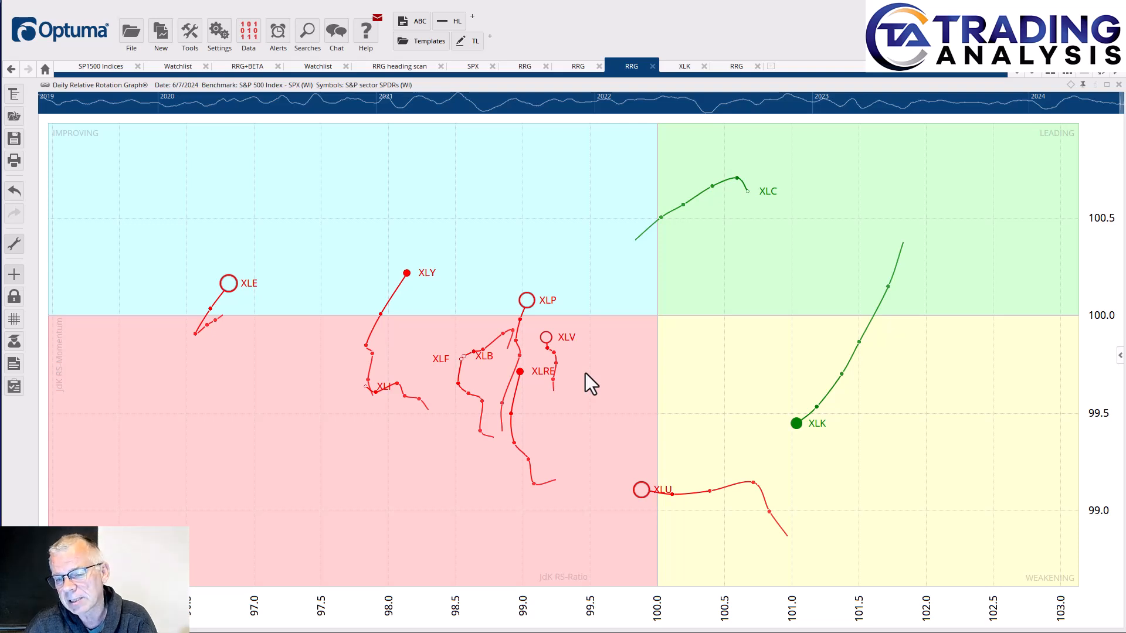
{"action": "mouse_move", "coordinate": [848, 320]}
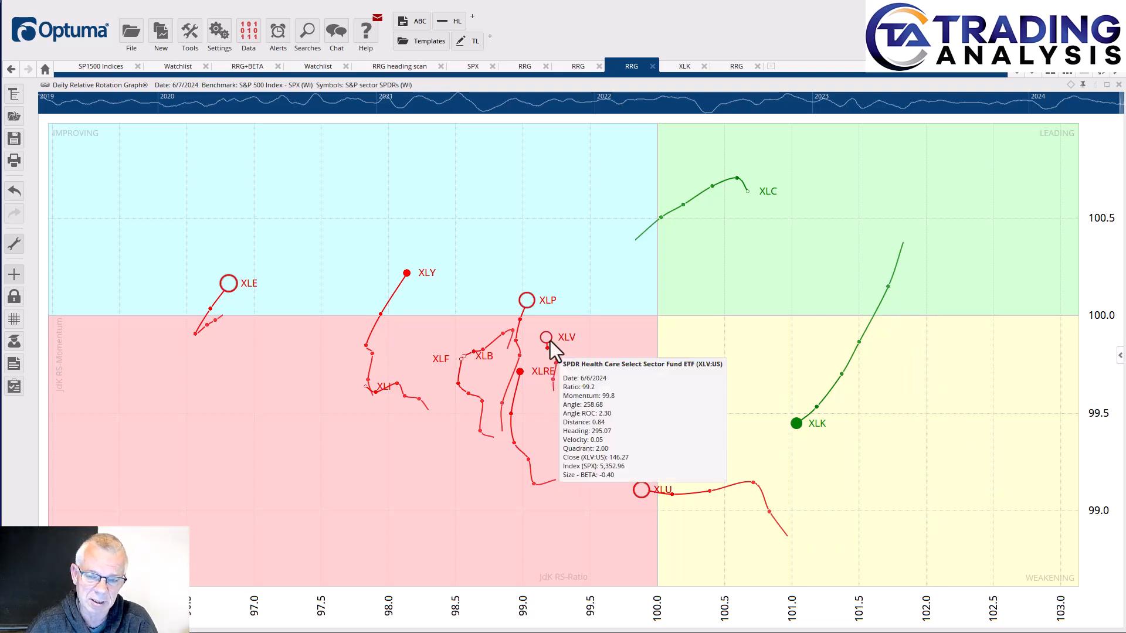
{"action": "mouse_move", "coordinate": [540, 348]}
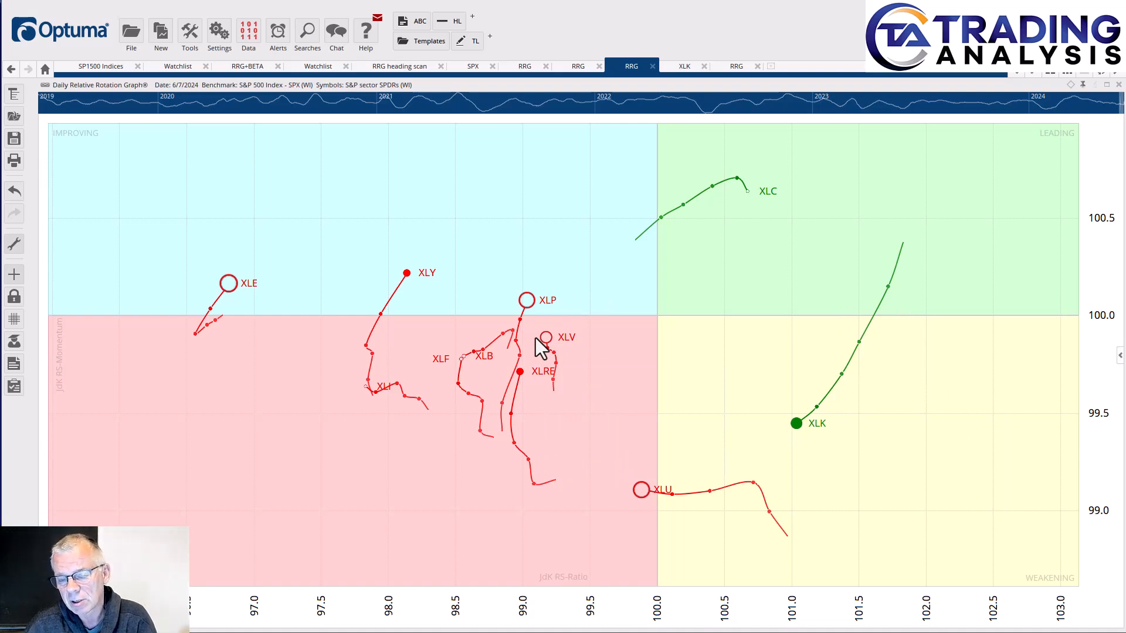
{"action": "mouse_move", "coordinate": [534, 345]}
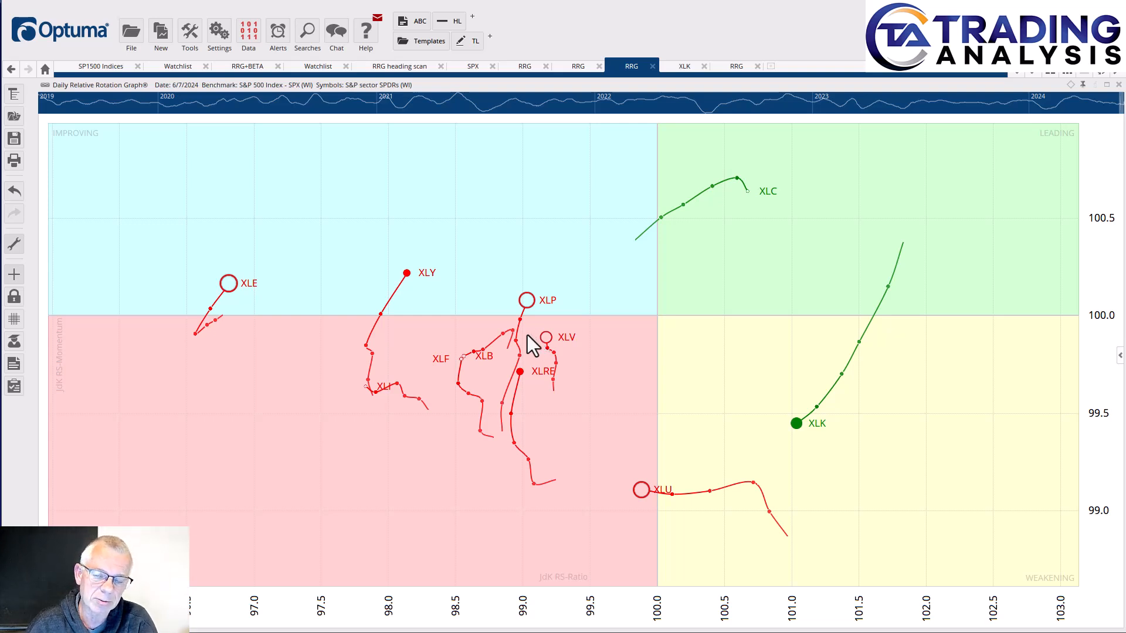
{"action": "mouse_move", "coordinate": [524, 338]}
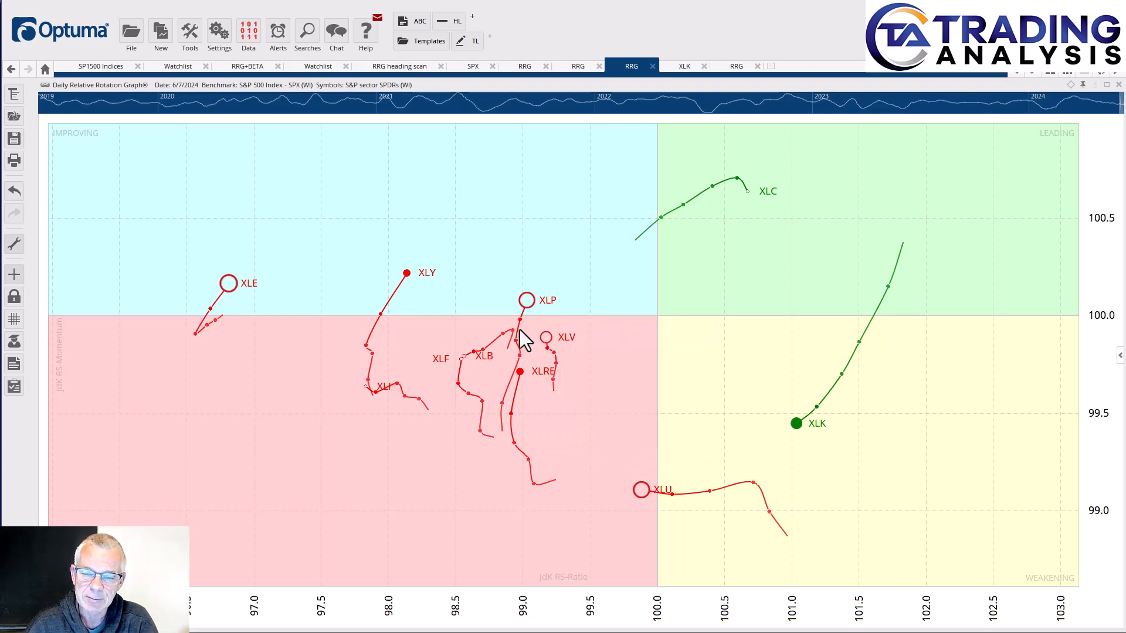
{"action": "mouse_move", "coordinate": [480, 393]}
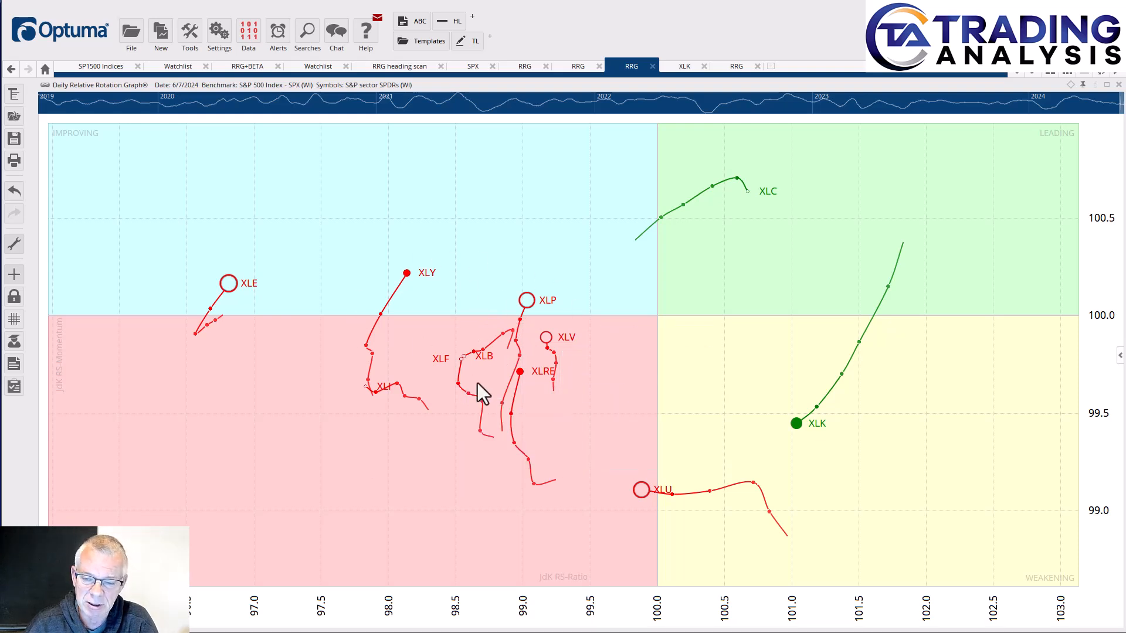
{"action": "mouse_move", "coordinate": [584, 343]}
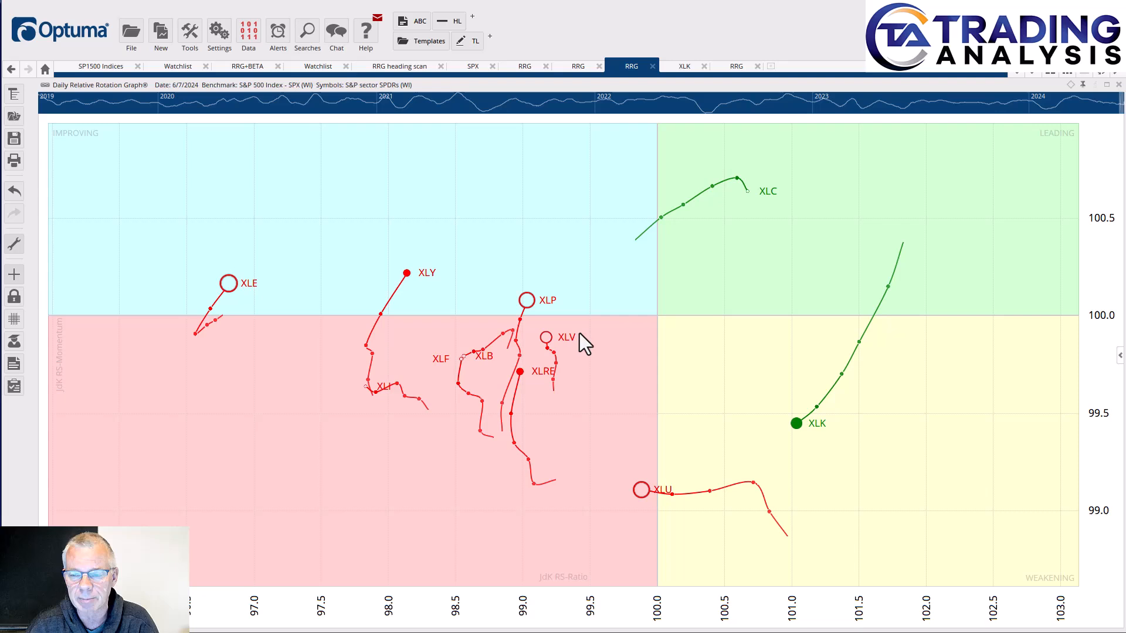
{"action": "mouse_move", "coordinate": [861, 319]}
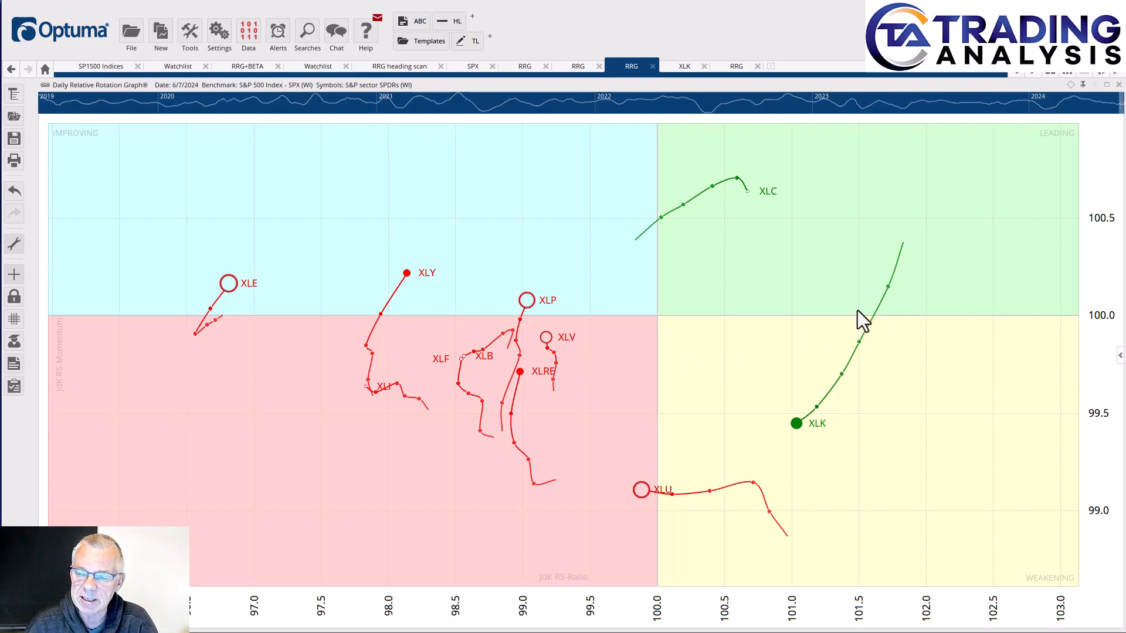
{"action": "mouse_move", "coordinate": [746, 359]}
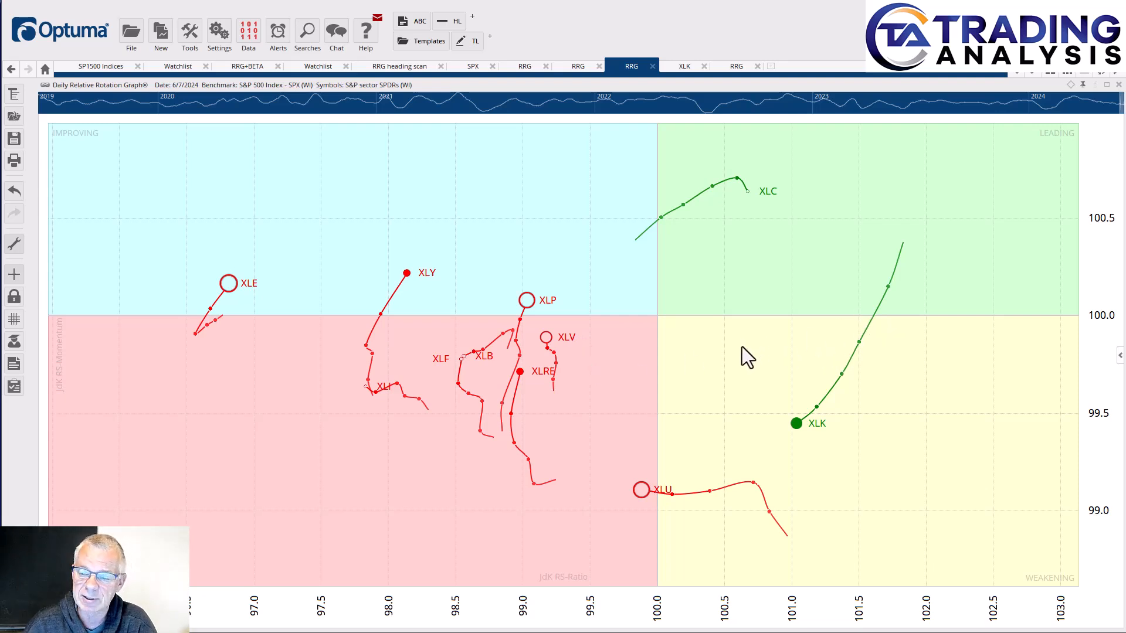
{"action": "mouse_move", "coordinate": [756, 266]}
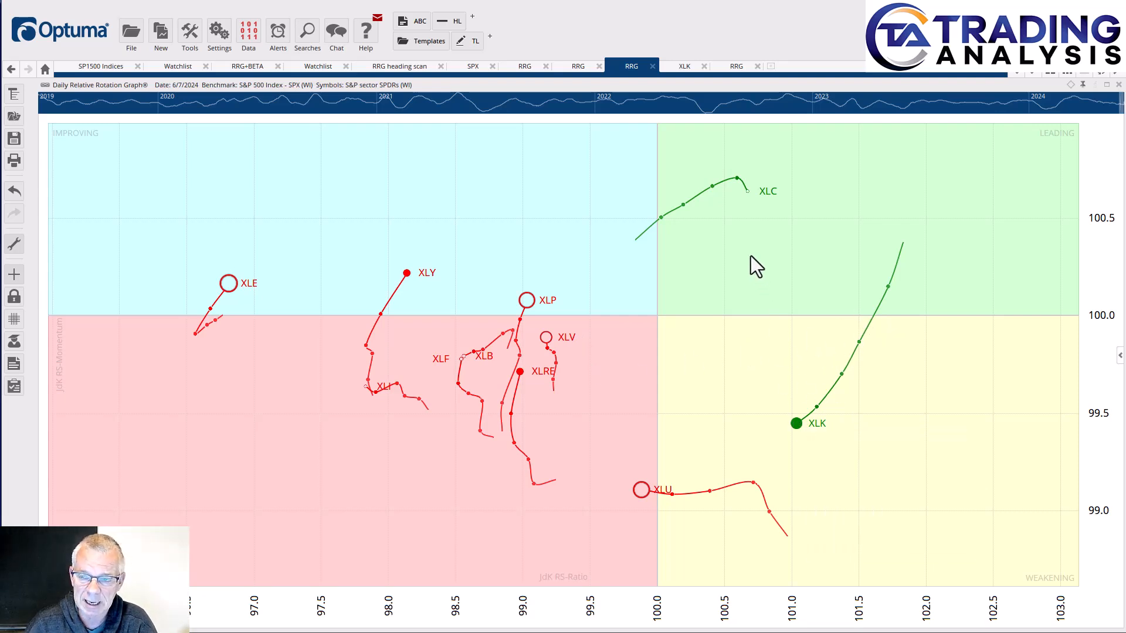
{"action": "mouse_move", "coordinate": [750, 326]}
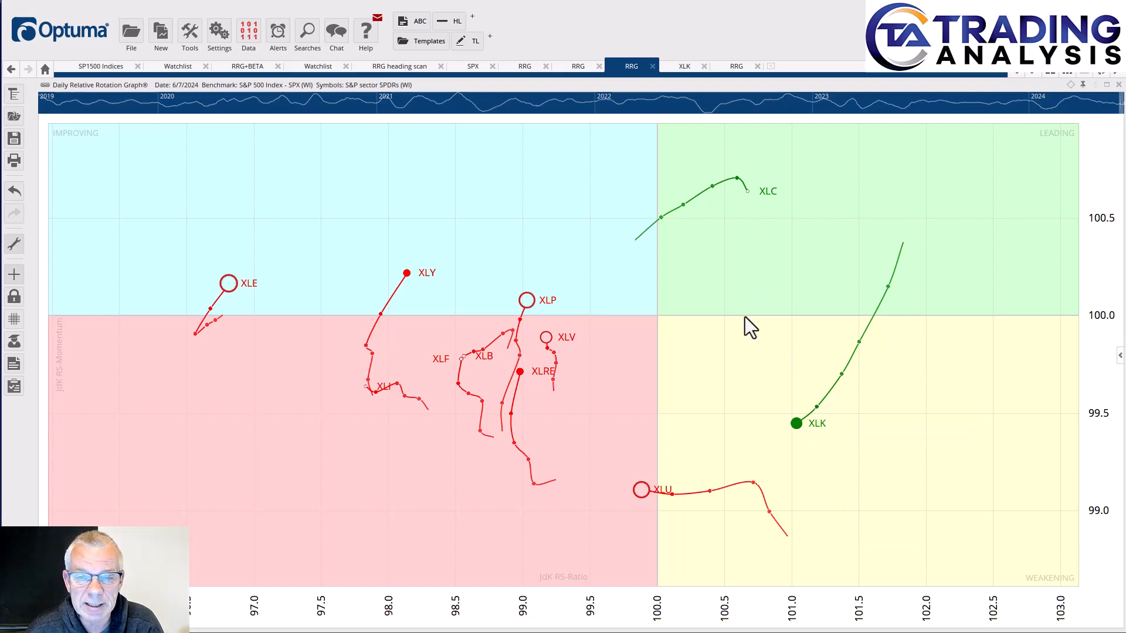
{"action": "mouse_move", "coordinate": [791, 339]}
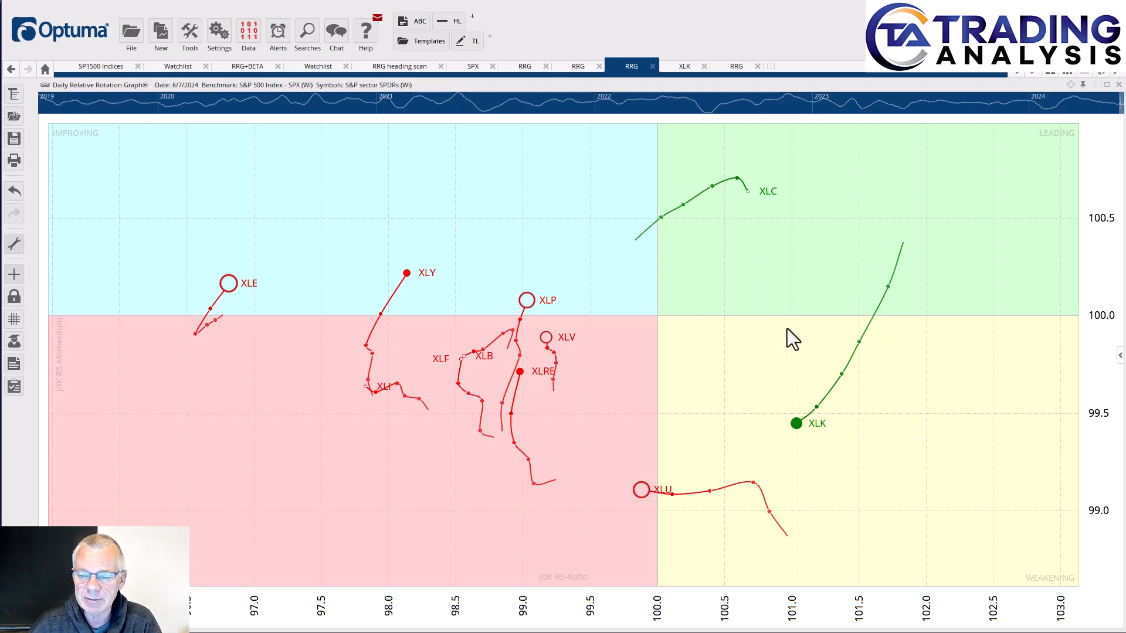
{"action": "mouse_move", "coordinate": [752, 428]}
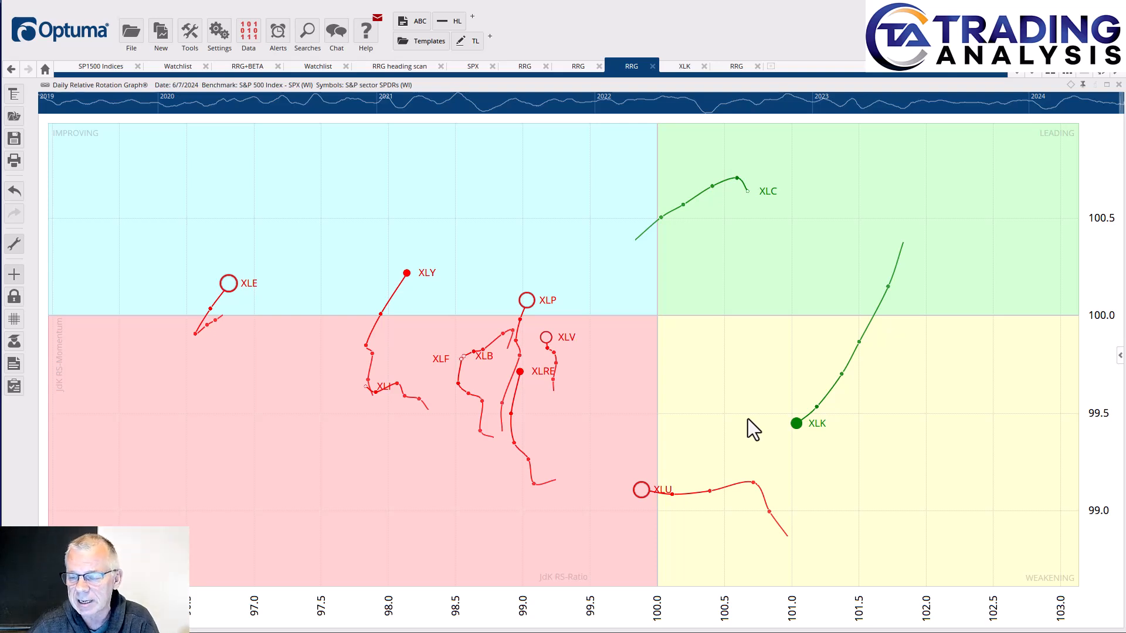
{"action": "mouse_move", "coordinate": [758, 444]}
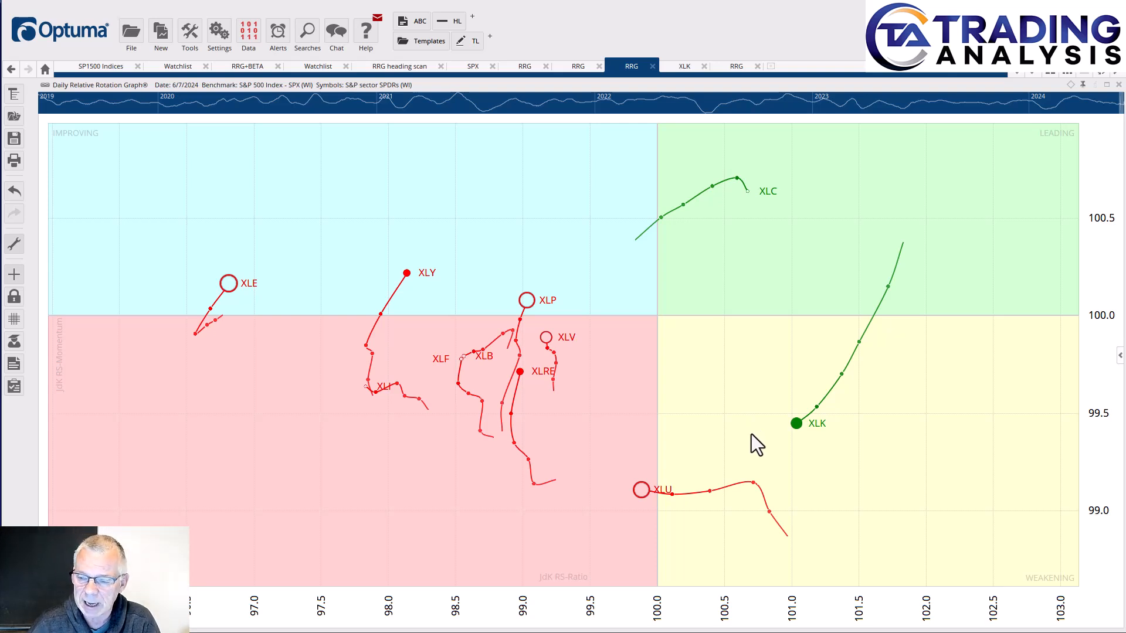
{"action": "mouse_move", "coordinate": [795, 423]}
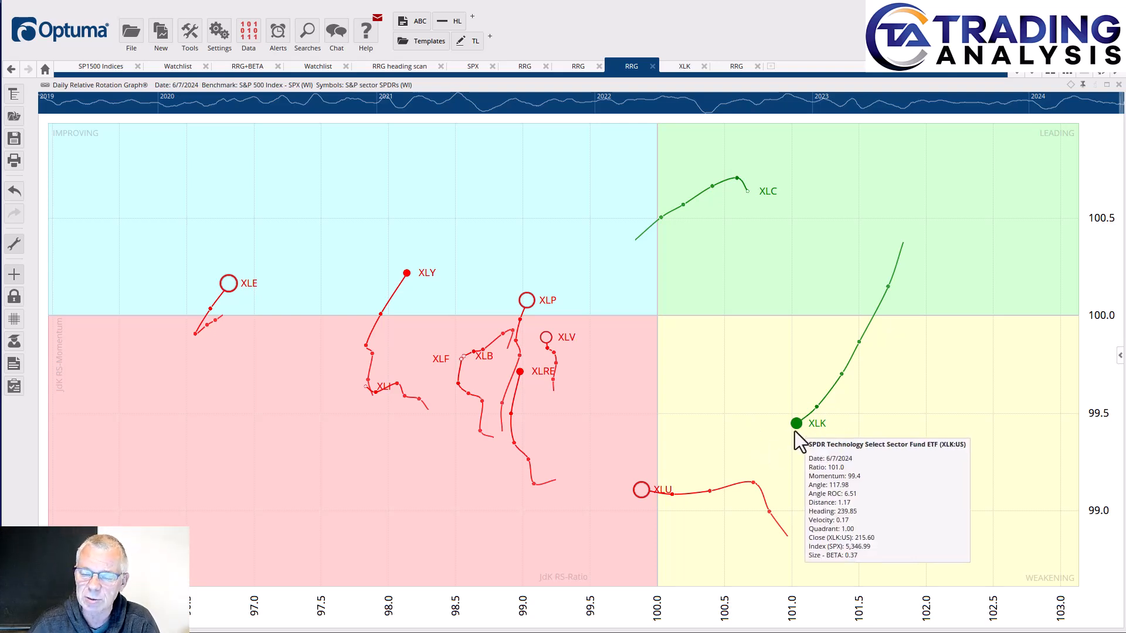
{"action": "mouse_move", "coordinate": [668, 134]}
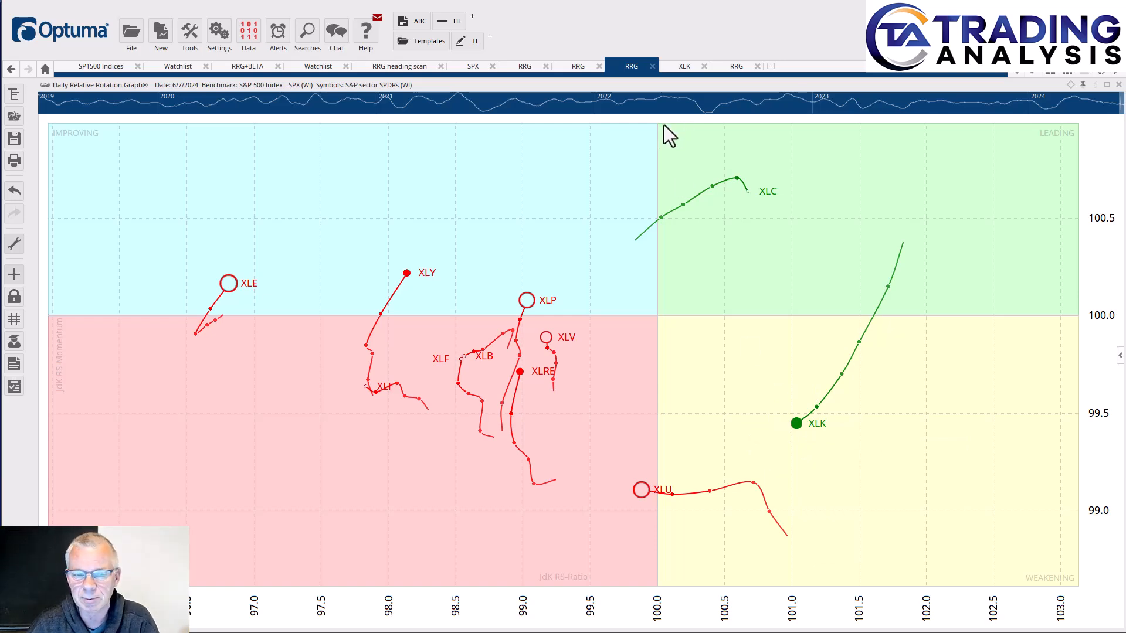
{"action": "mouse_move", "coordinate": [679, 104]}
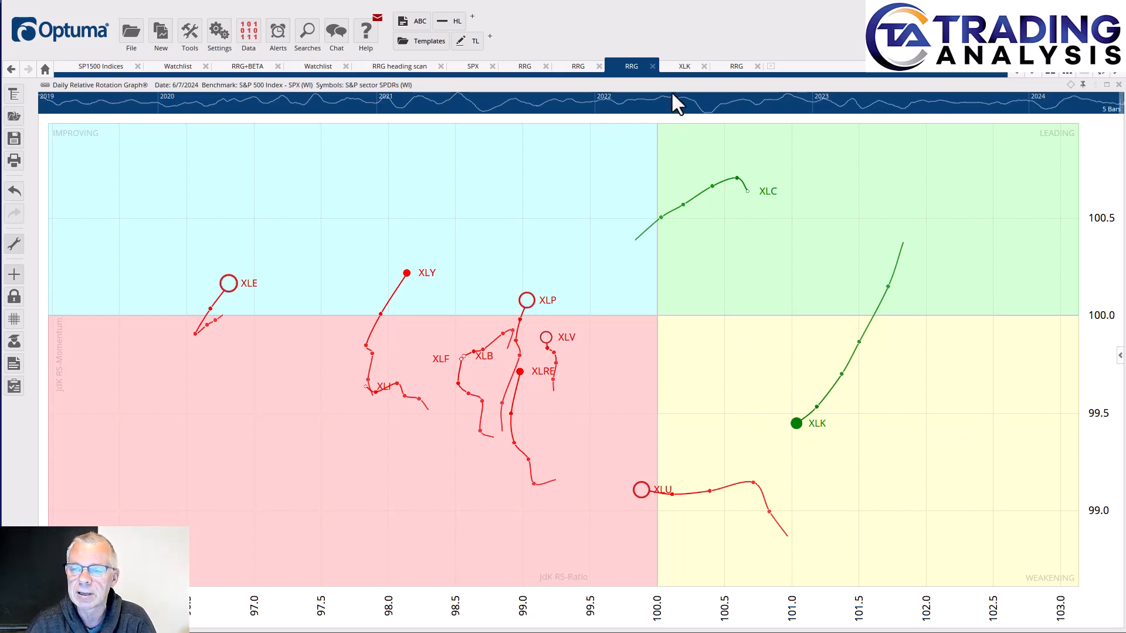
Switch to the XLK tab showing its daily bar chart with the 7-period RSI panel.
{"action": "left_click", "coordinate": [683, 66]}
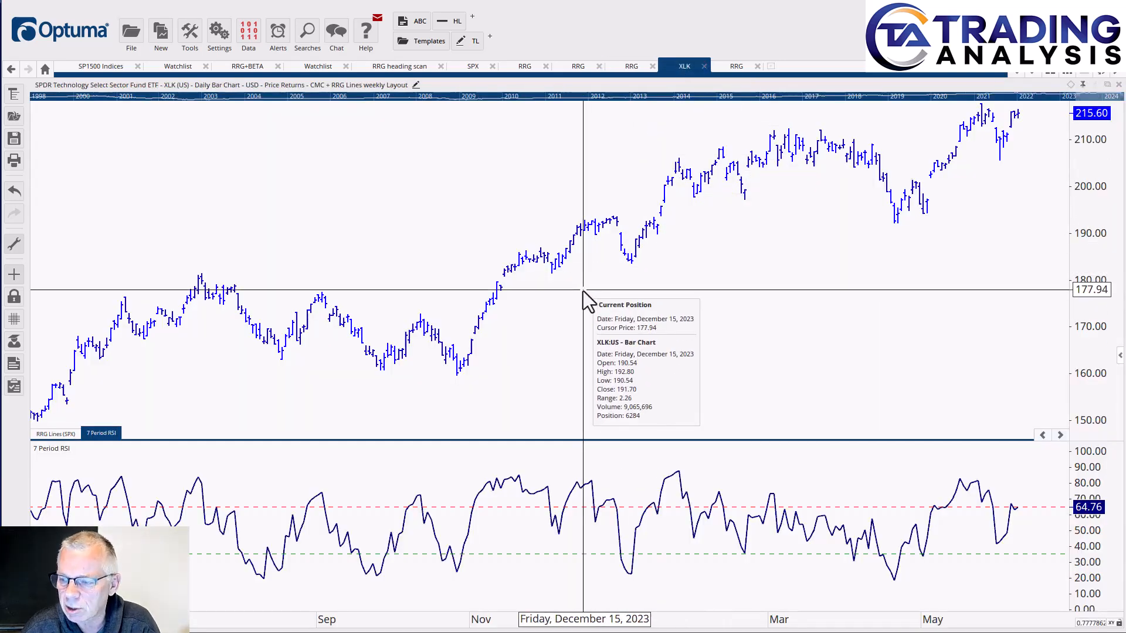
{"action": "mouse_move", "coordinate": [223, 514]}
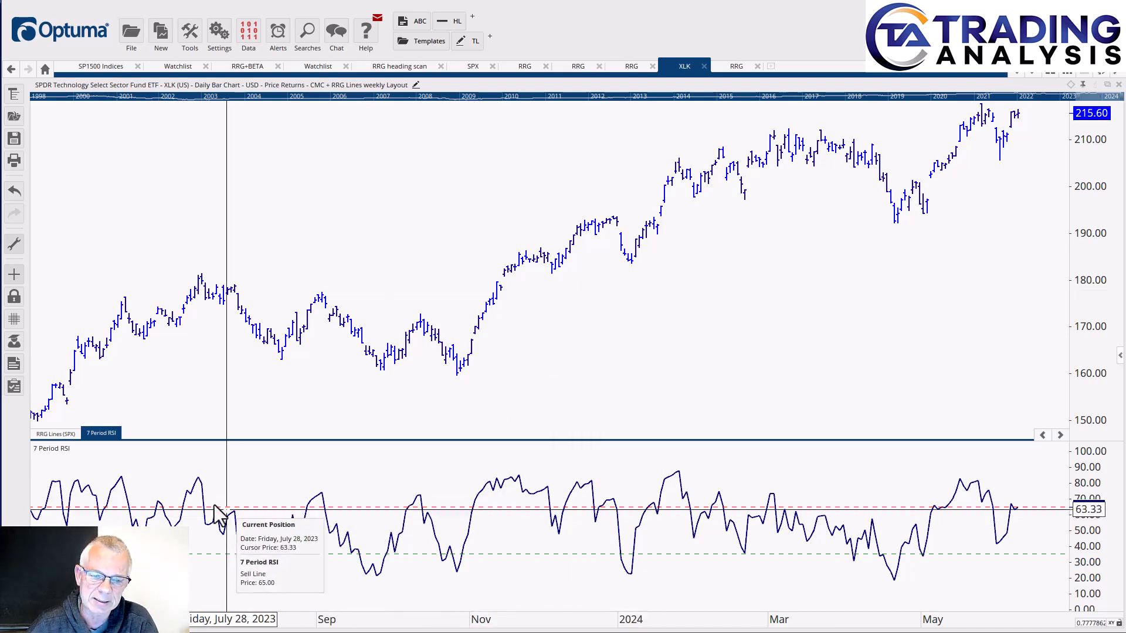
{"action": "left_click", "coordinate": [54, 432]}
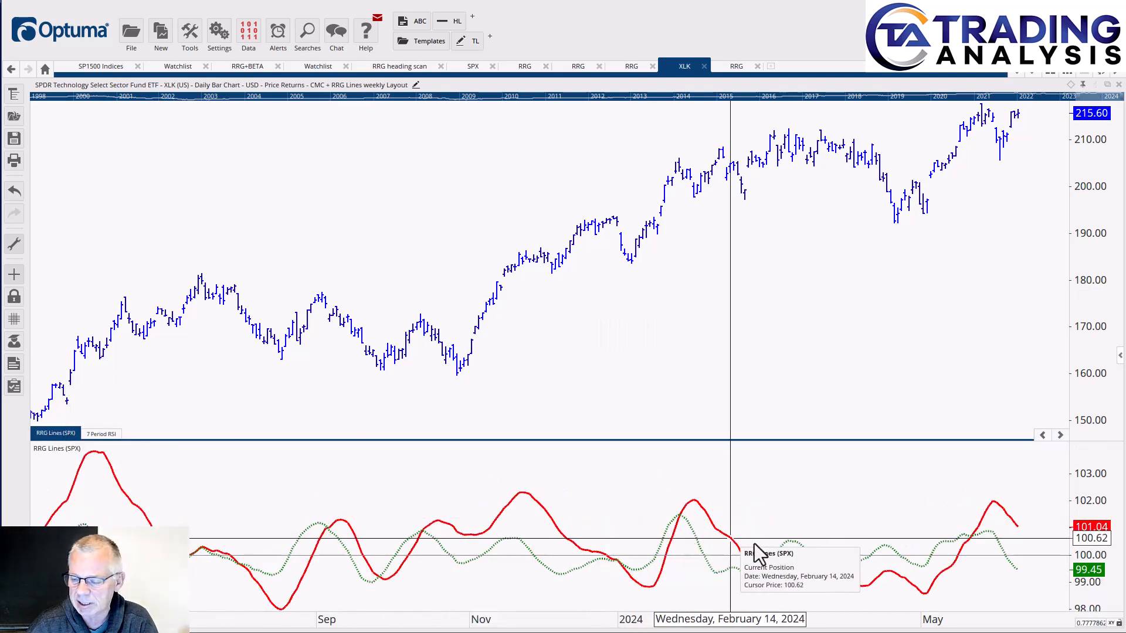
{"action": "mouse_move", "coordinate": [937, 520]}
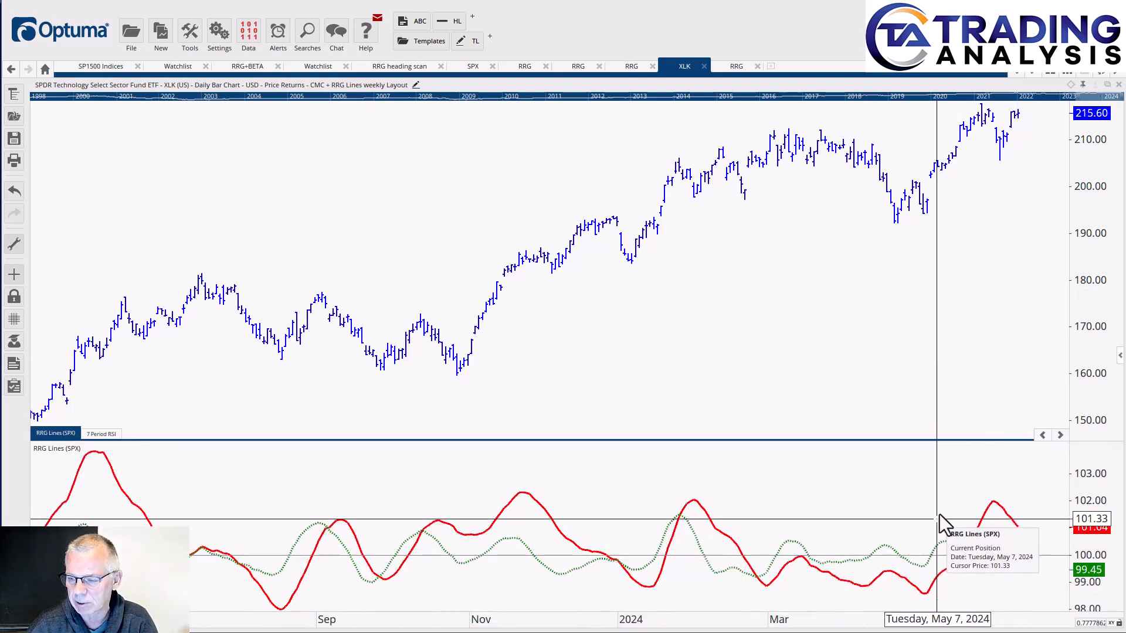
{"action": "mouse_move", "coordinate": [1015, 553]}
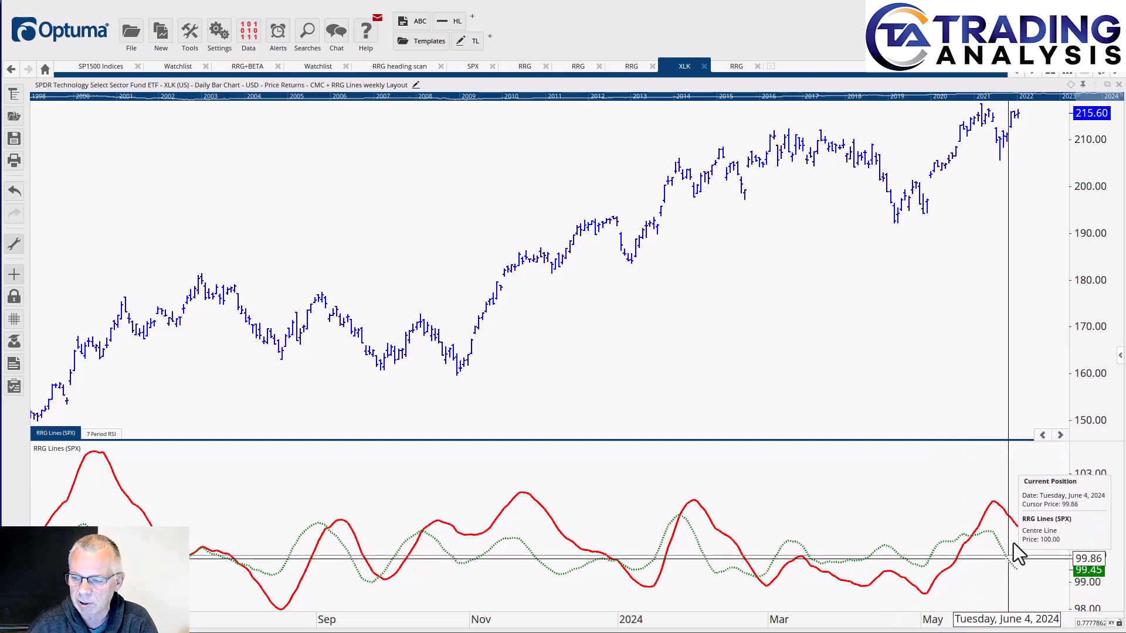
{"action": "mouse_move", "coordinate": [1019, 527]}
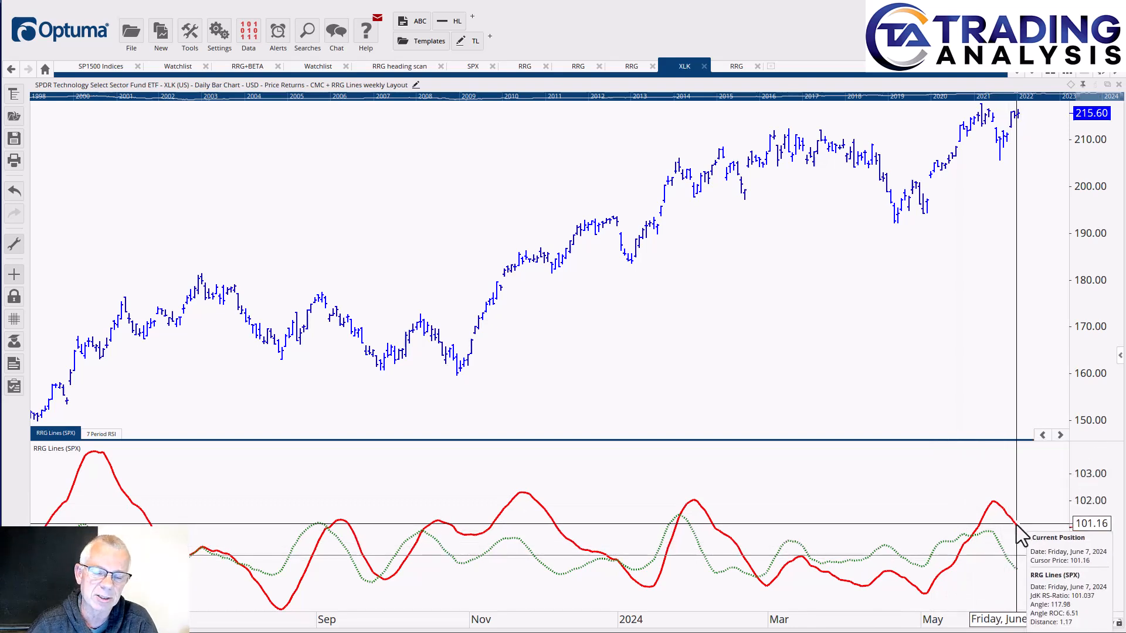
{"action": "mouse_move", "coordinate": [1020, 581]}
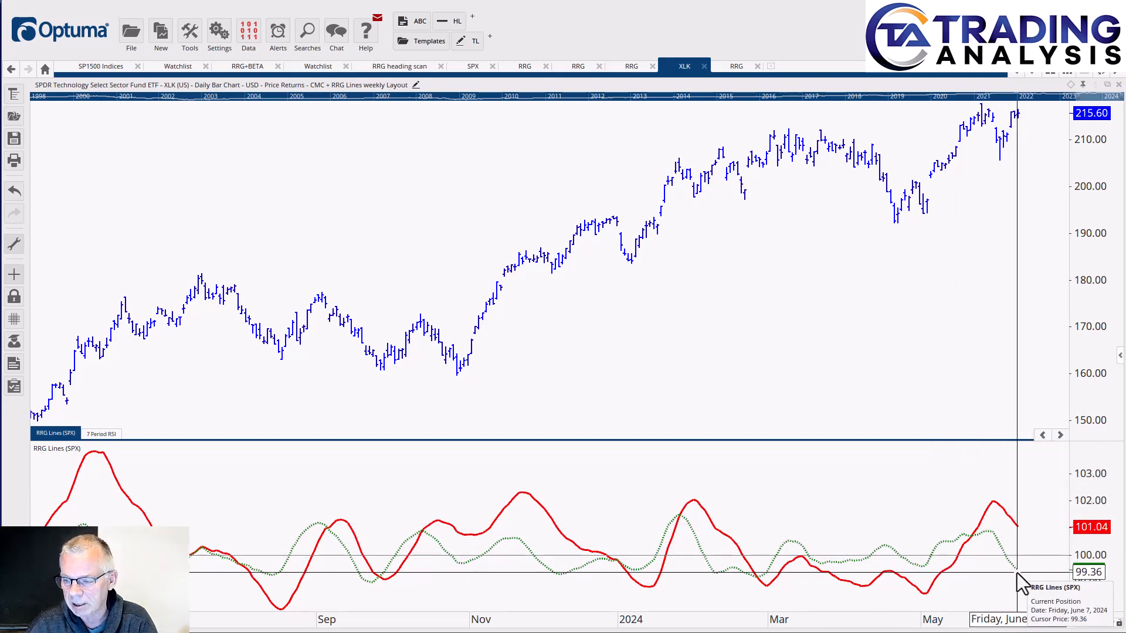
{"action": "mouse_move", "coordinate": [1019, 578]}
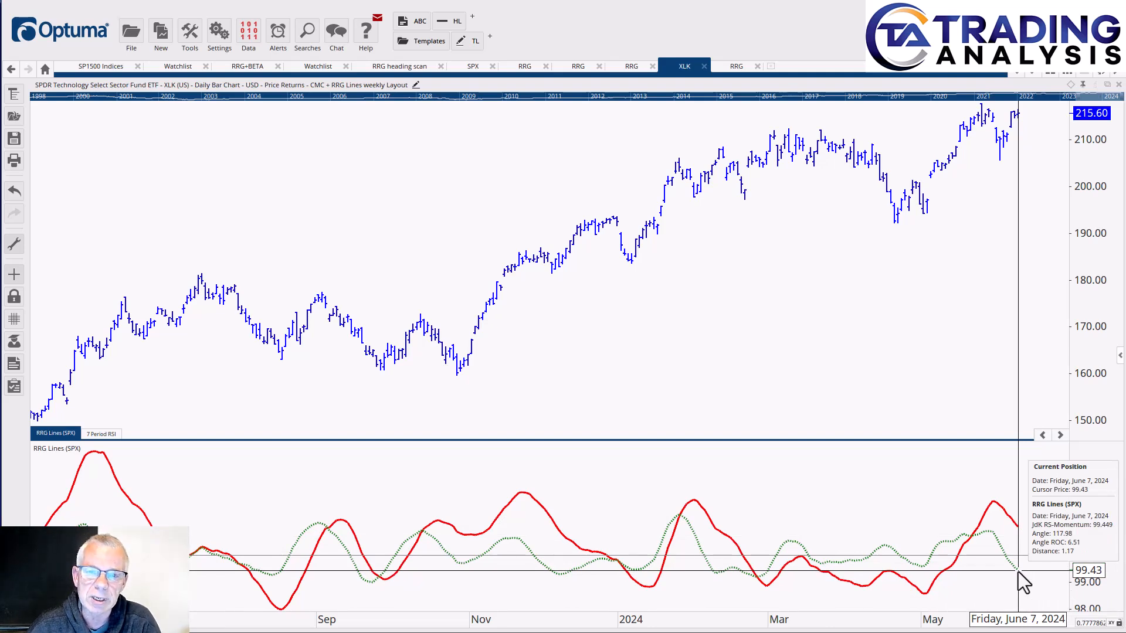
{"action": "mouse_move", "coordinate": [976, 545]}
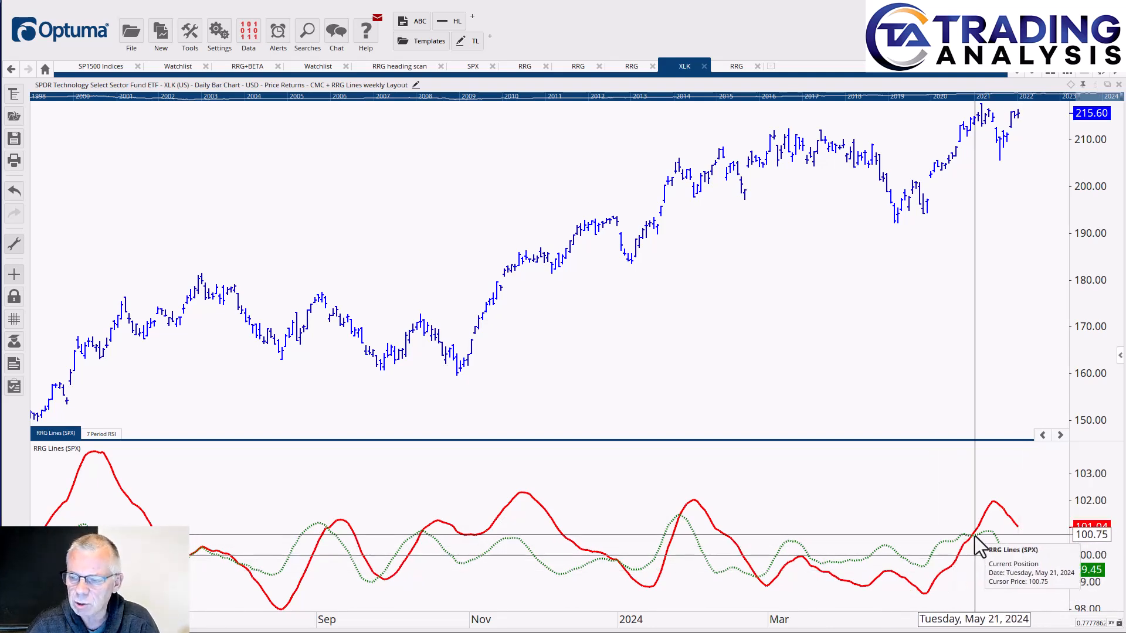
{"action": "mouse_move", "coordinate": [1013, 538]}
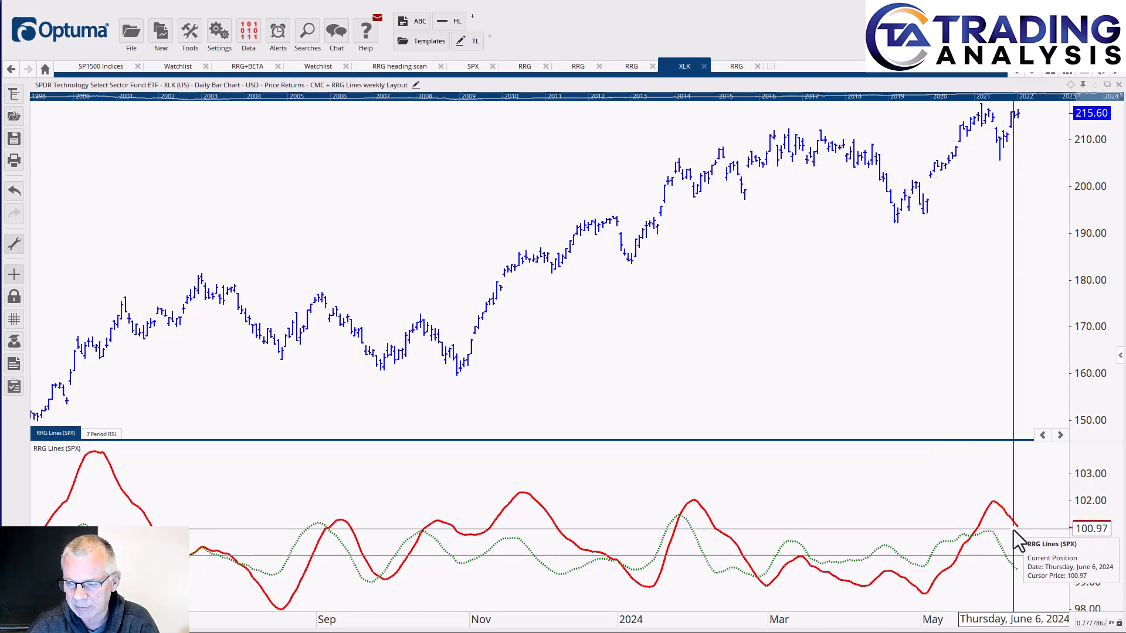
{"action": "mouse_move", "coordinate": [614, 528]}
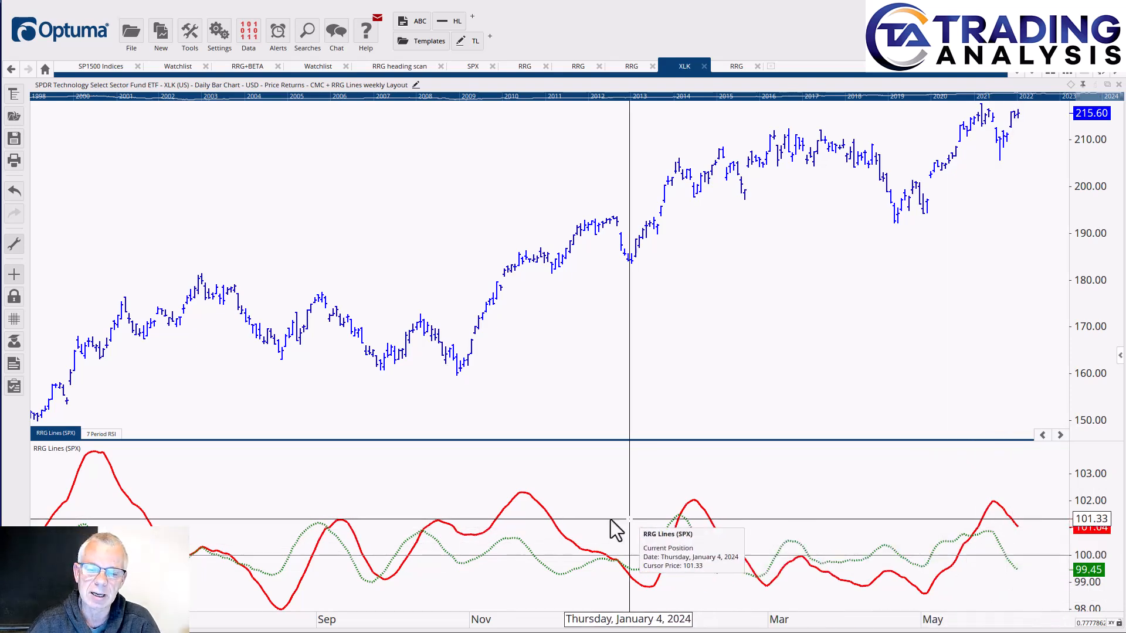
{"action": "mouse_move", "coordinate": [106, 442]}
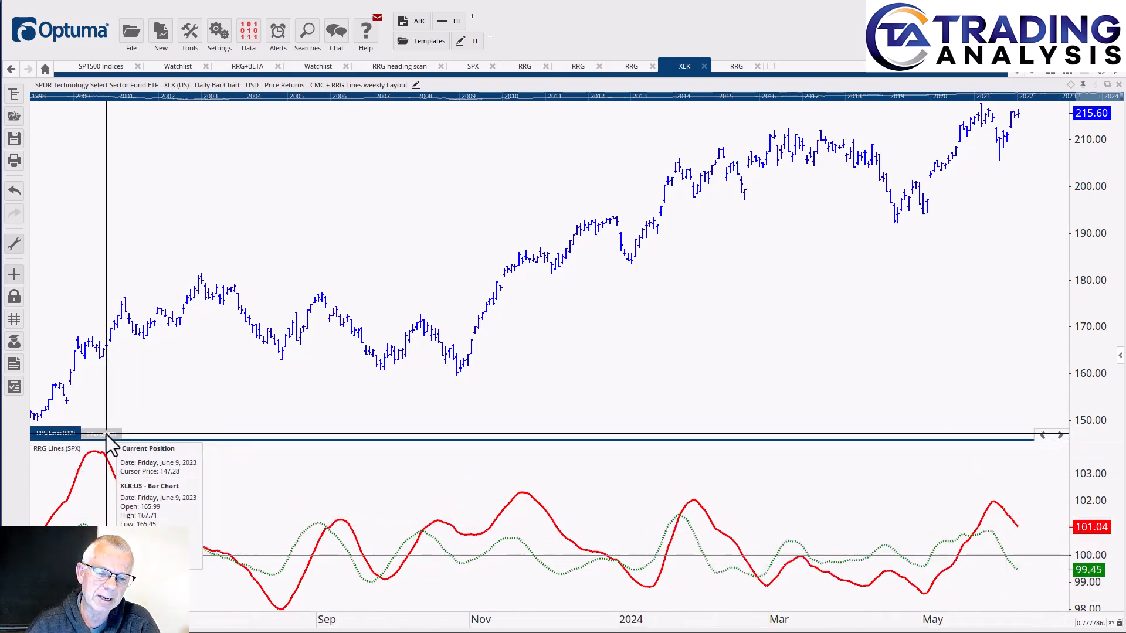
{"action": "left_click", "coordinate": [101, 432]}
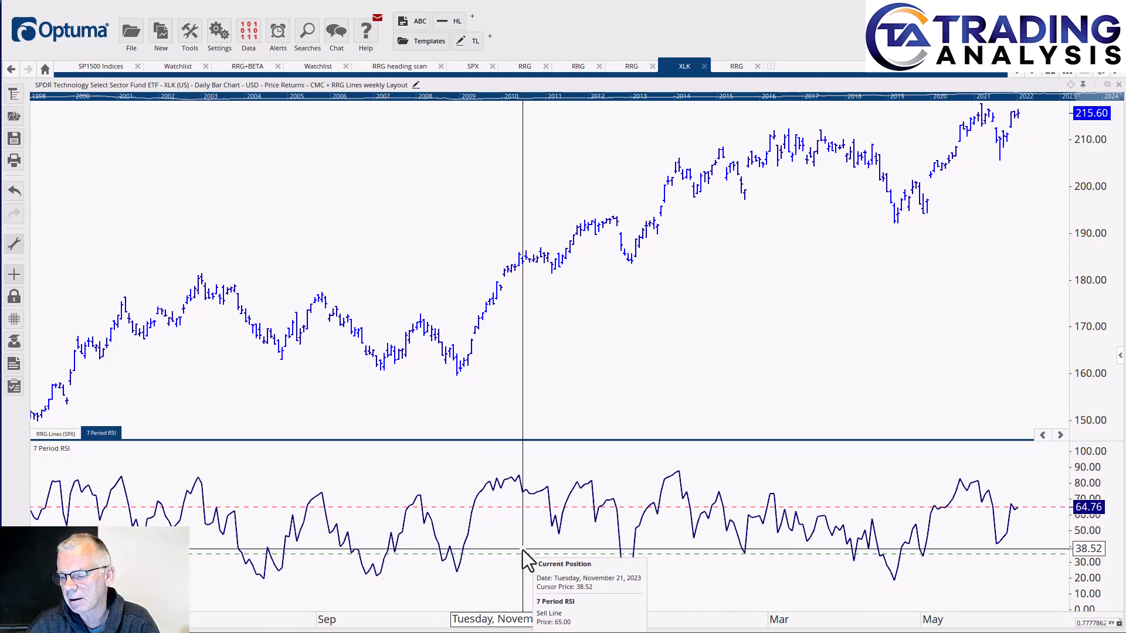
{"action": "mouse_move", "coordinate": [933, 165]}
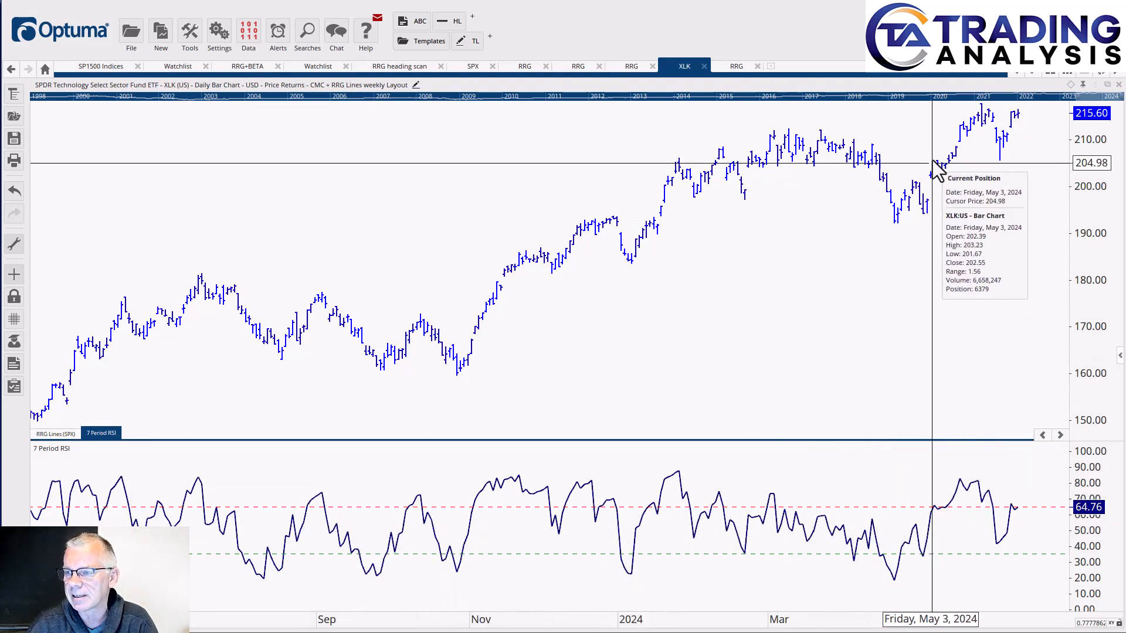
{"action": "mouse_move", "coordinate": [1012, 521]}
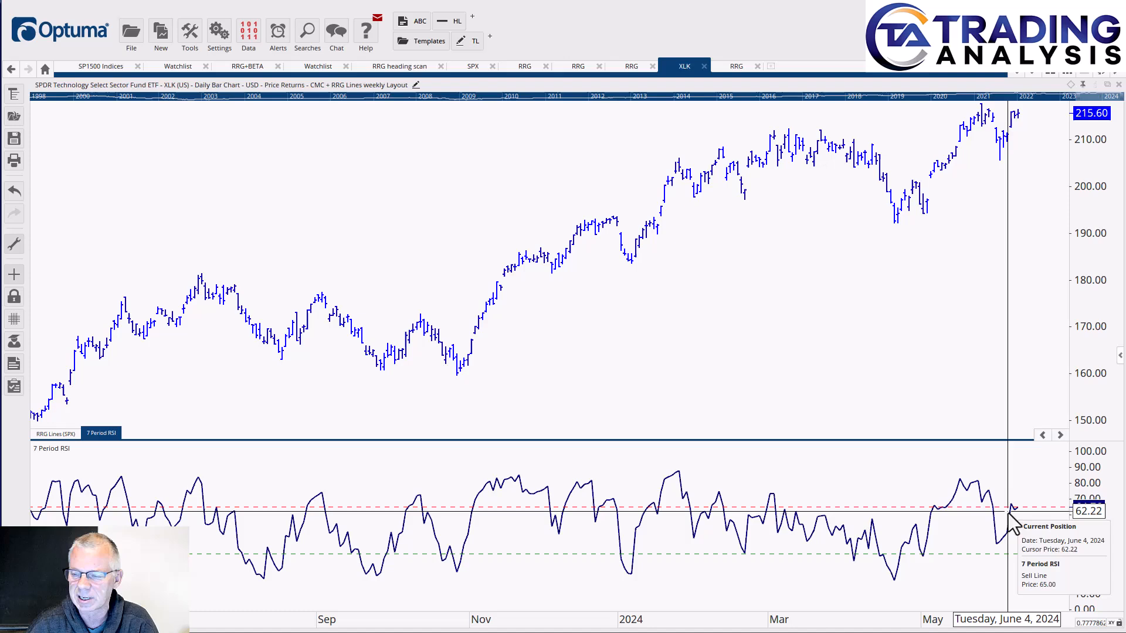
{"action": "mouse_move", "coordinate": [984, 502]}
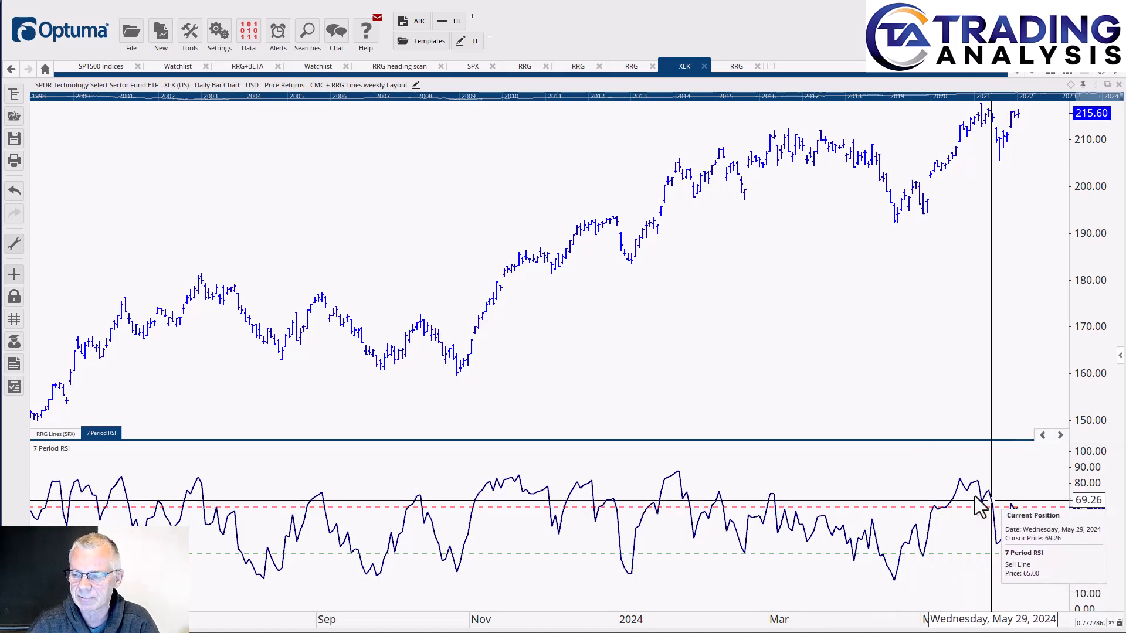
{"action": "mouse_move", "coordinate": [968, 481]}
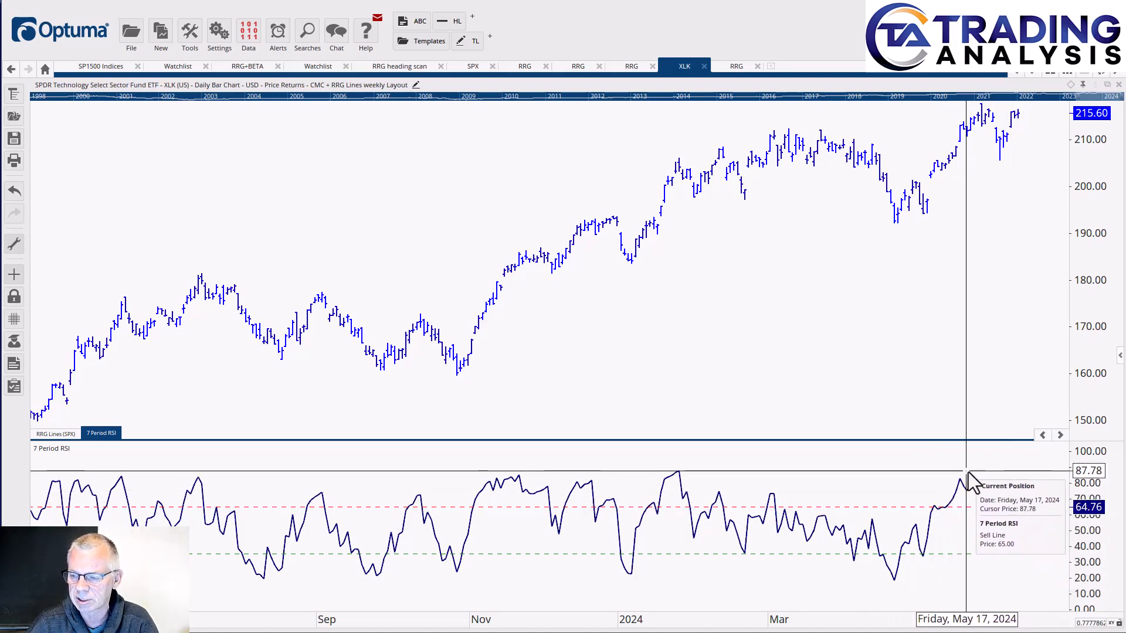
{"action": "mouse_move", "coordinate": [996, 517]}
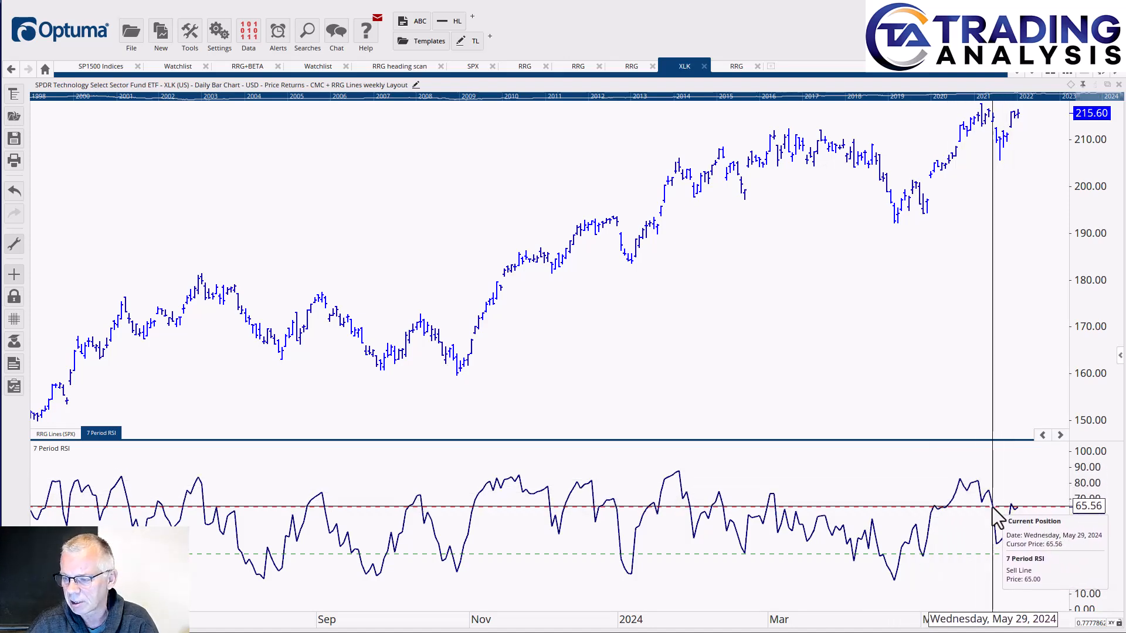
{"action": "mouse_move", "coordinate": [969, 155]}
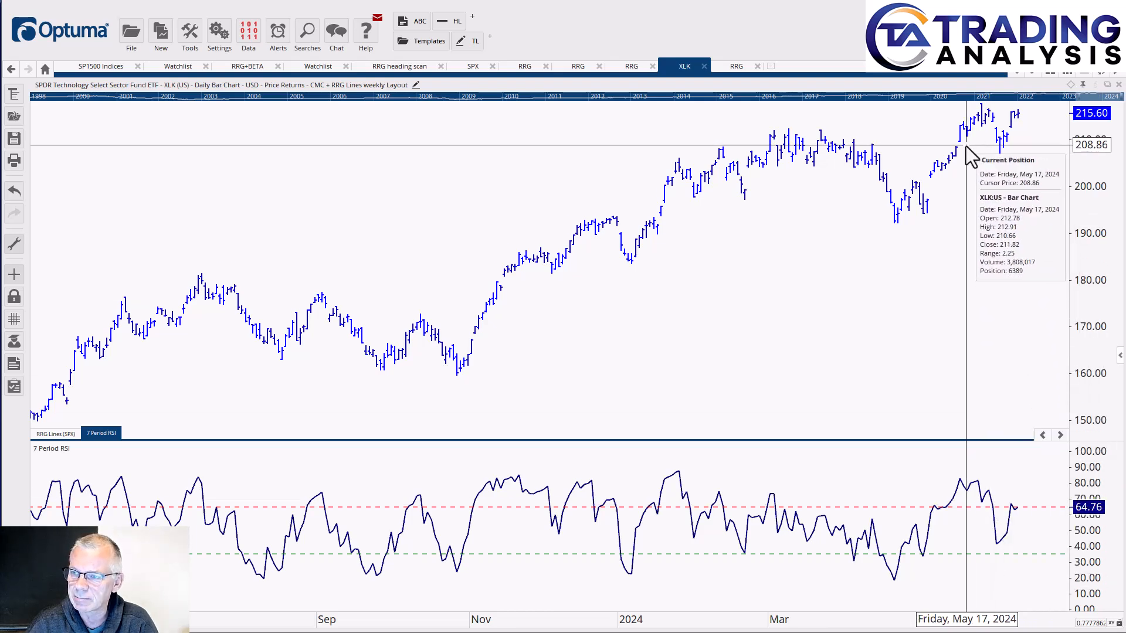
{"action": "mouse_move", "coordinate": [990, 122]}
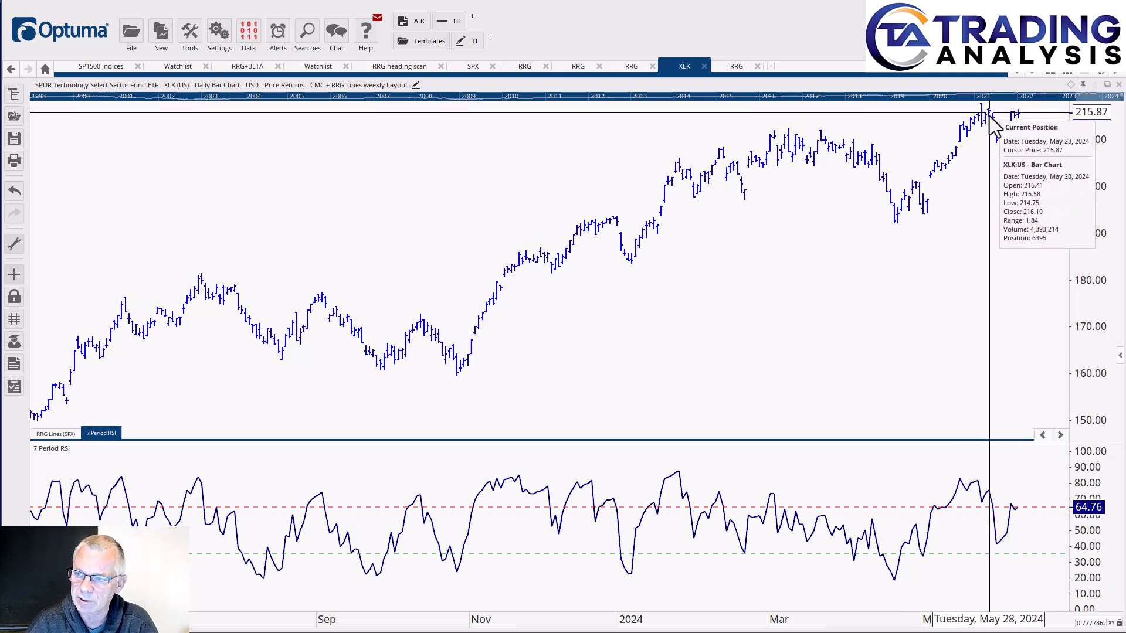
{"action": "mouse_move", "coordinate": [976, 524]}
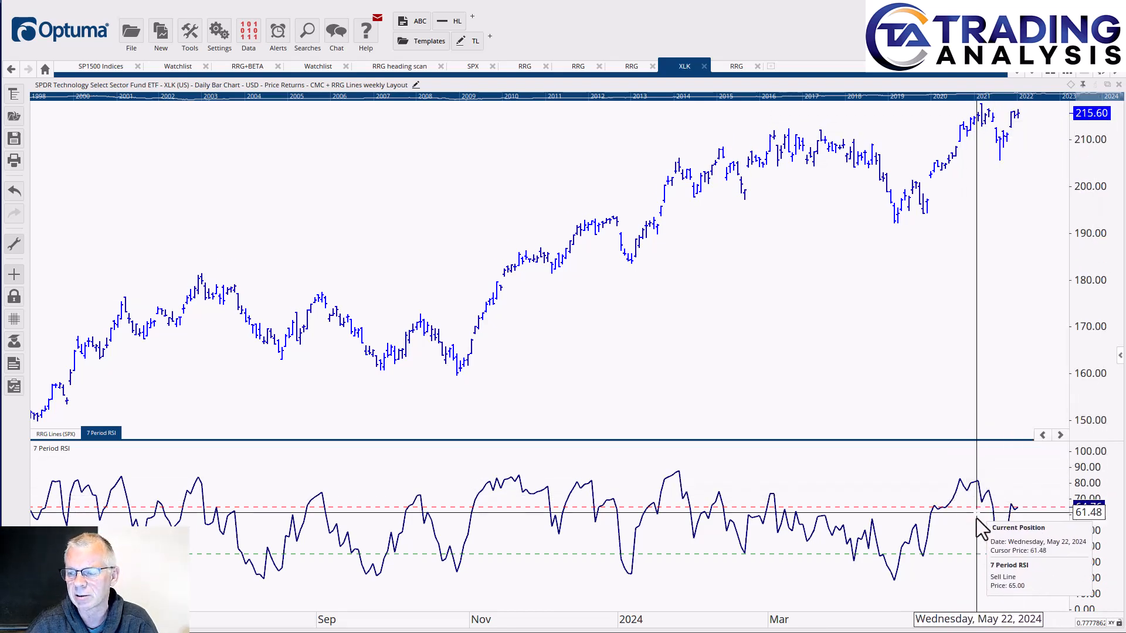
{"action": "mouse_move", "coordinate": [1004, 564]}
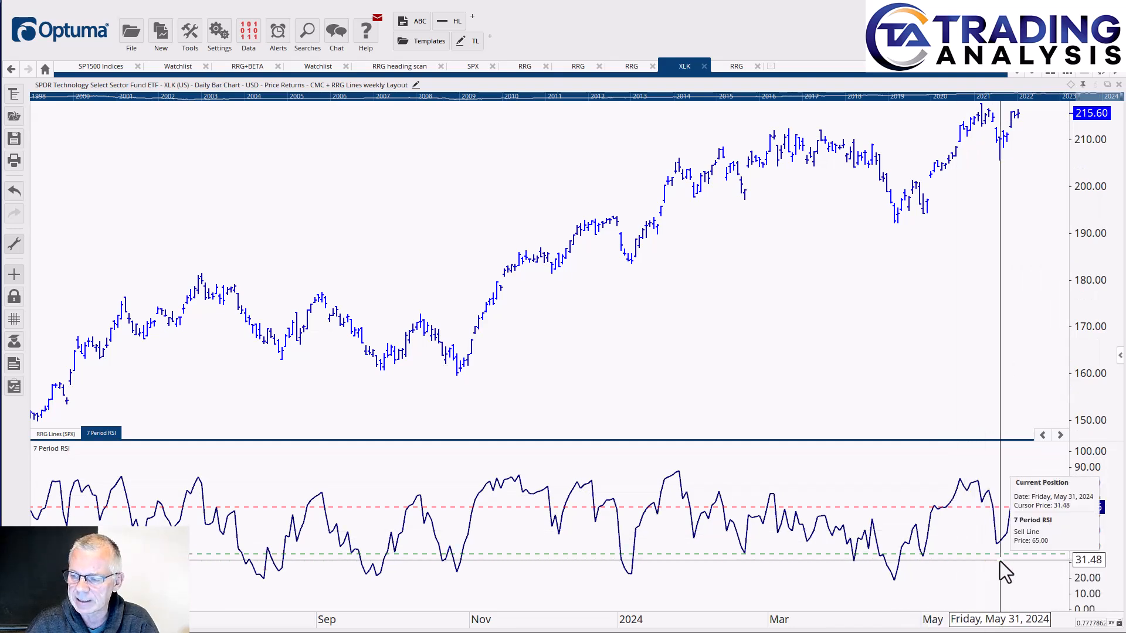
{"action": "mouse_move", "coordinate": [1023, 158]}
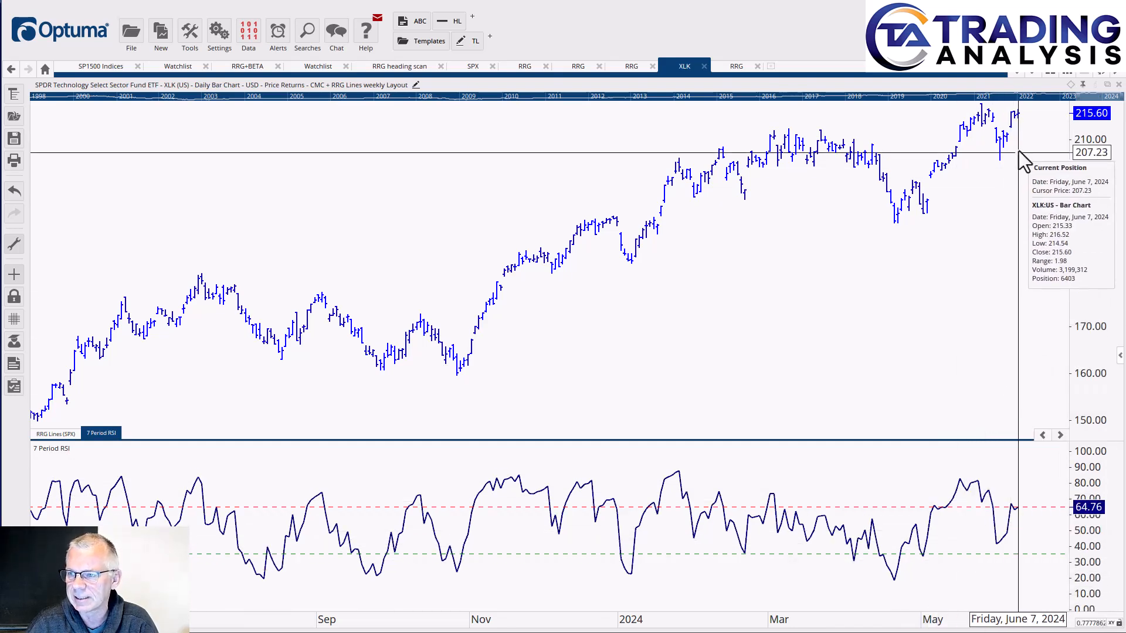
{"action": "mouse_move", "coordinate": [1019, 115]}
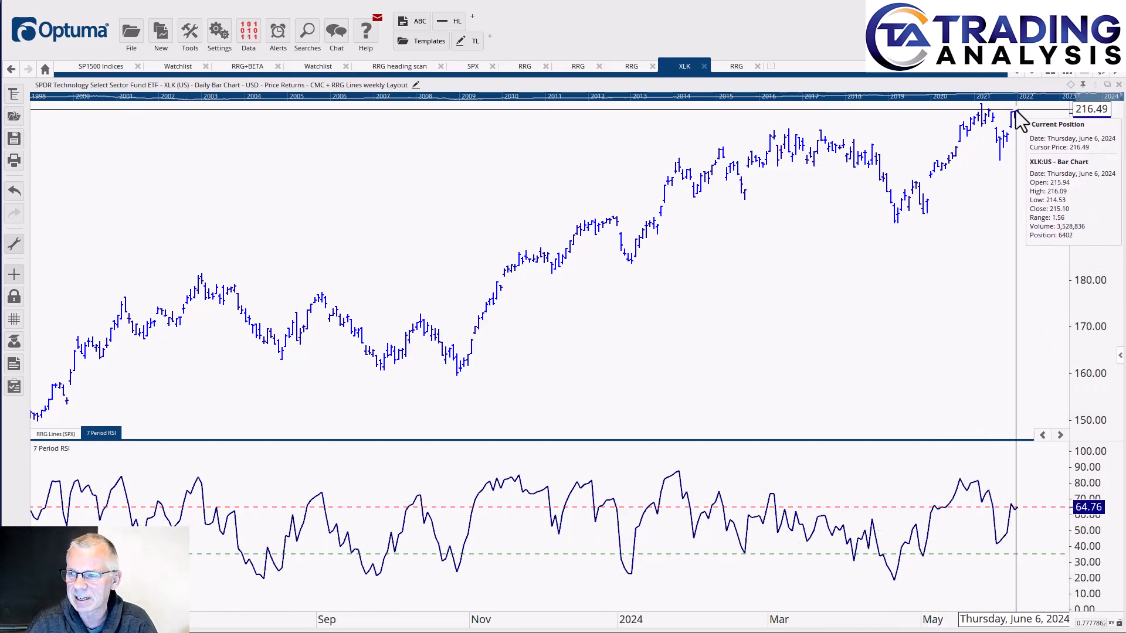
{"action": "mouse_move", "coordinate": [1026, 316]}
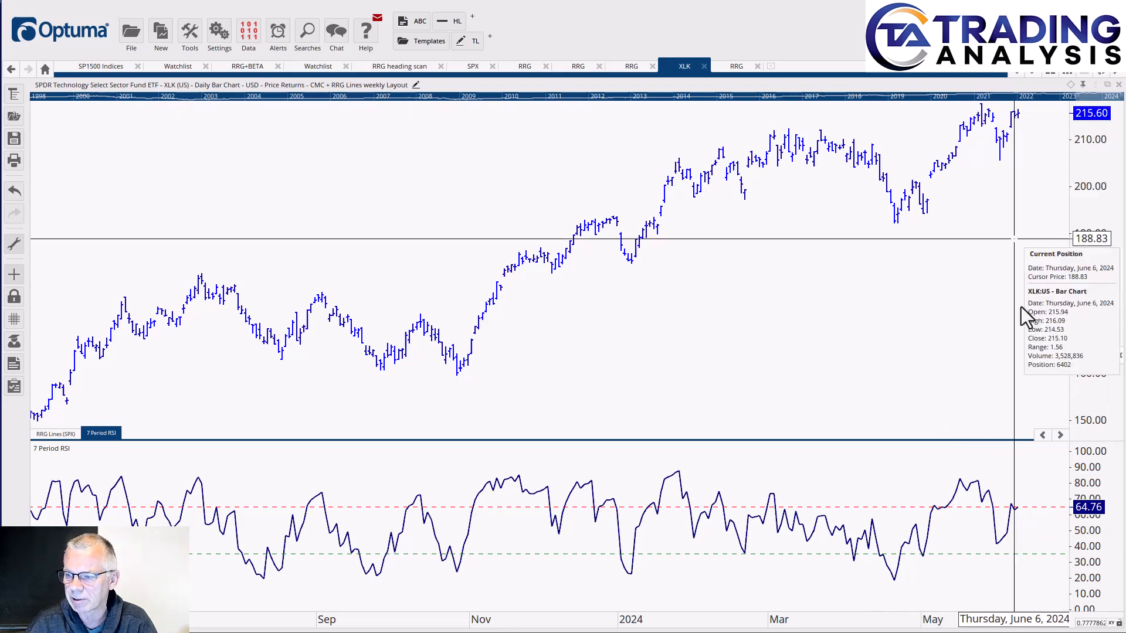
{"action": "mouse_move", "coordinate": [1012, 517]}
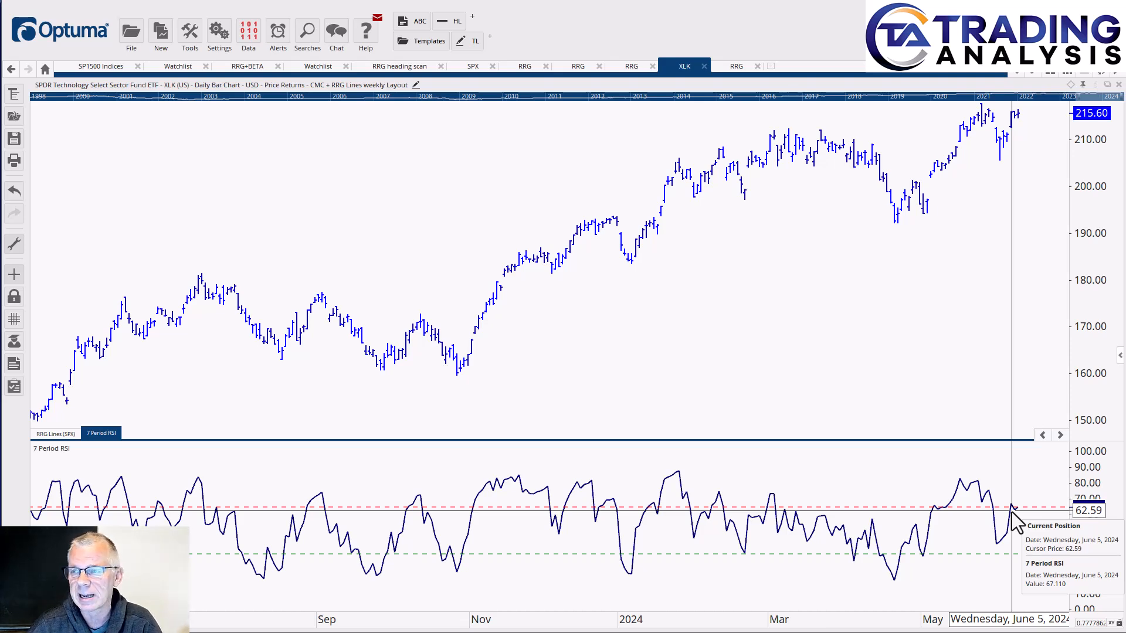
{"action": "mouse_move", "coordinate": [984, 129]}
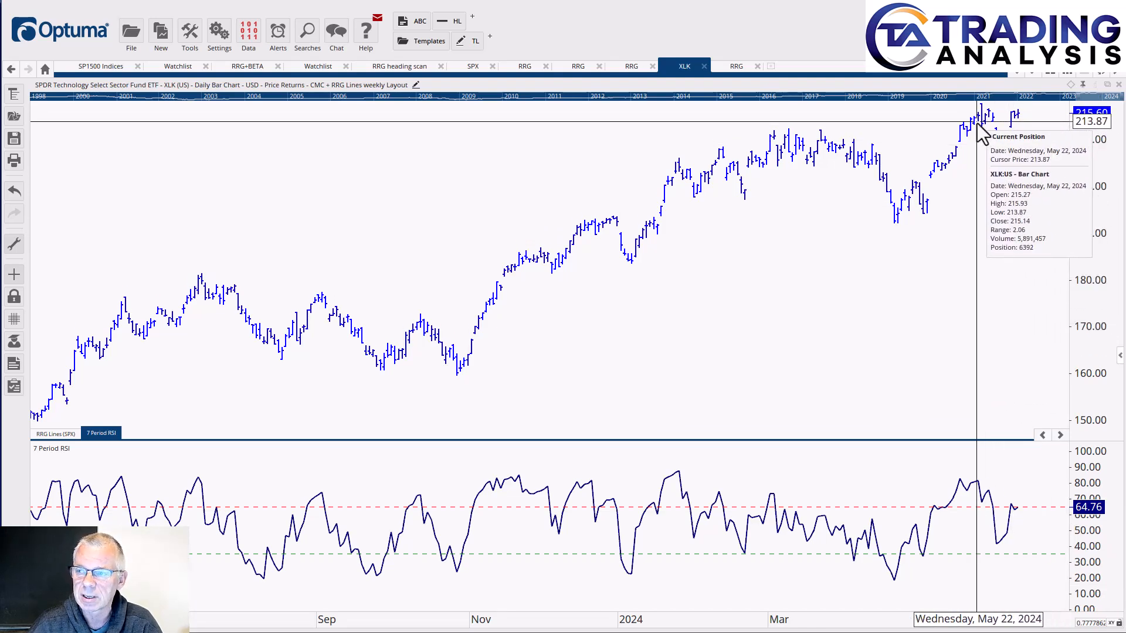
{"action": "mouse_move", "coordinate": [930, 129]}
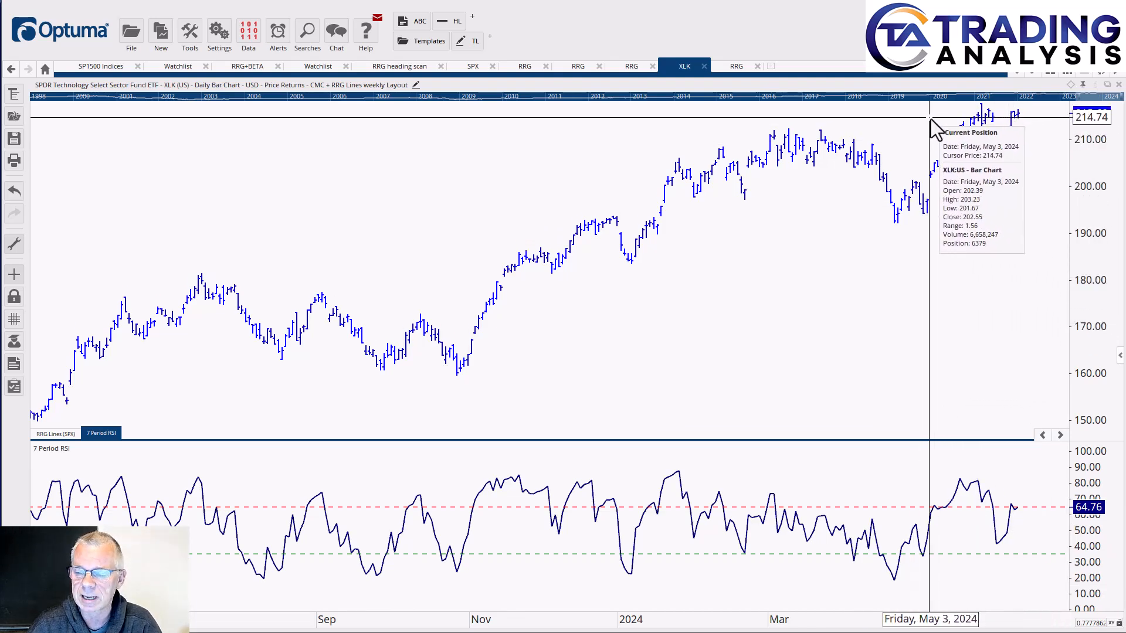
{"action": "mouse_move", "coordinate": [779, 323]}
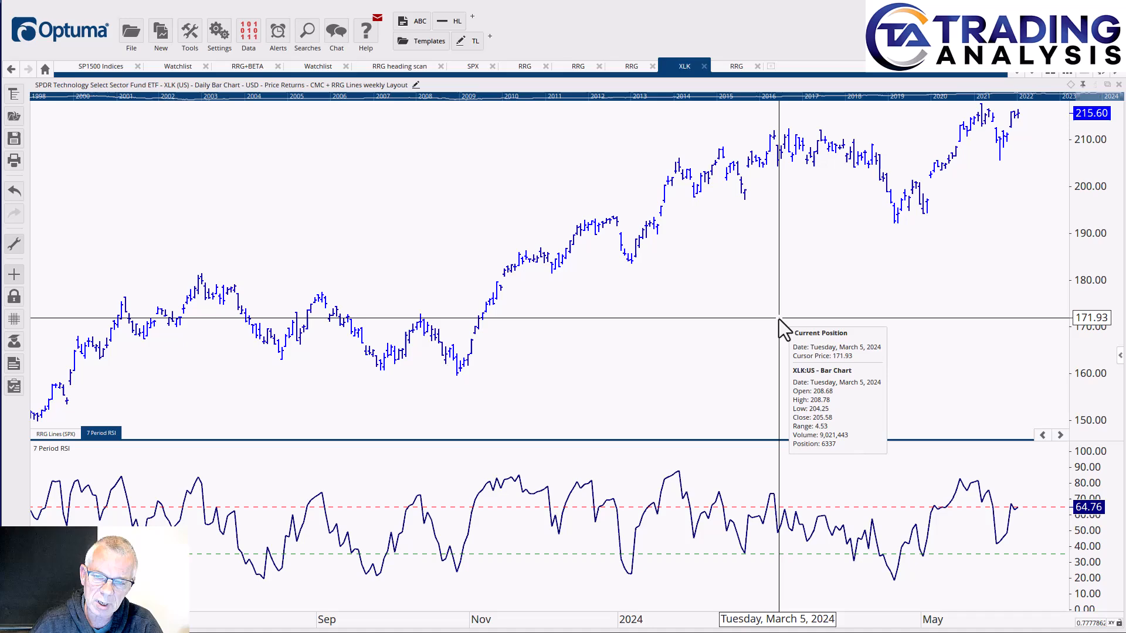
{"action": "mouse_move", "coordinate": [681, 289]}
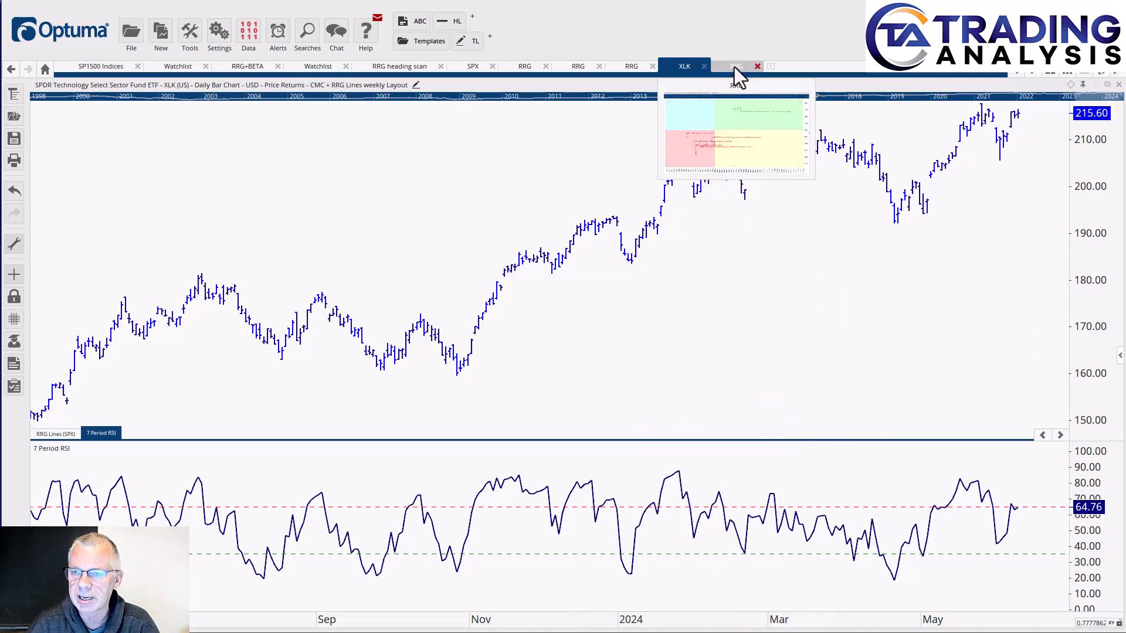
Switch to the daily rotation graph of S&P 1500 Information Technology industries.
{"action": "left_click", "coordinate": [735, 66]}
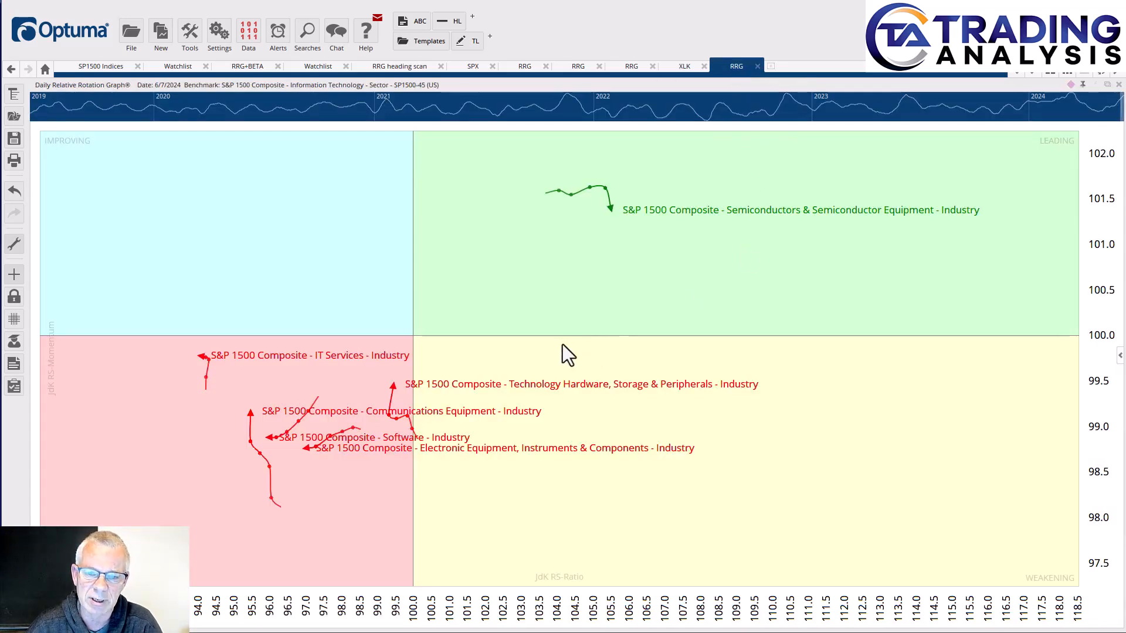
{"action": "mouse_move", "coordinate": [473, 362]}
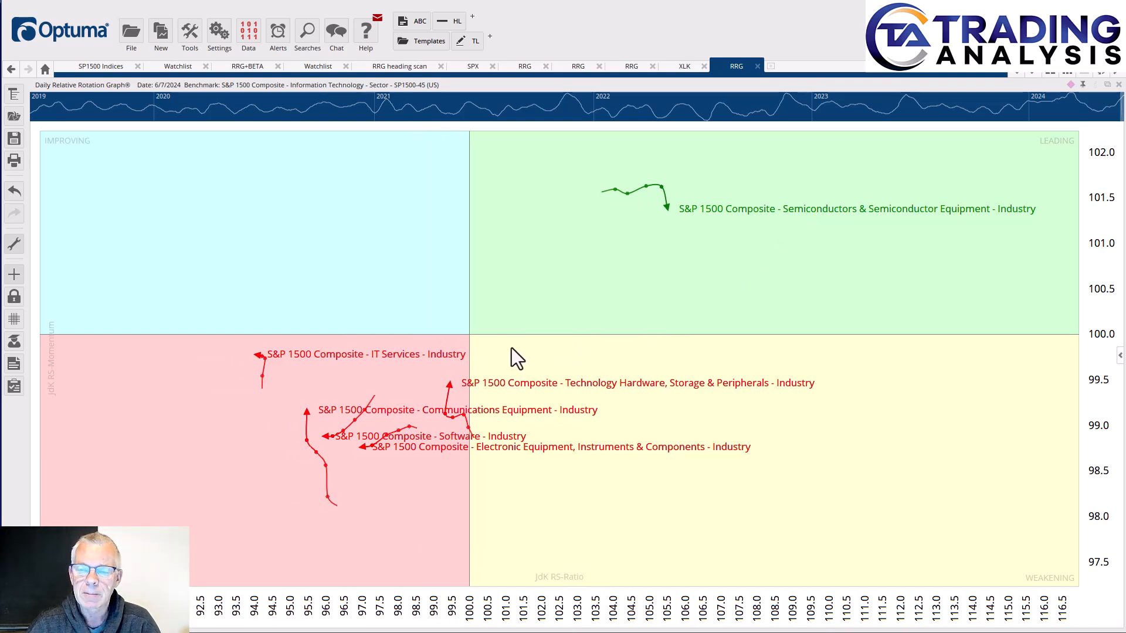
{"action": "mouse_move", "coordinate": [472, 368]}
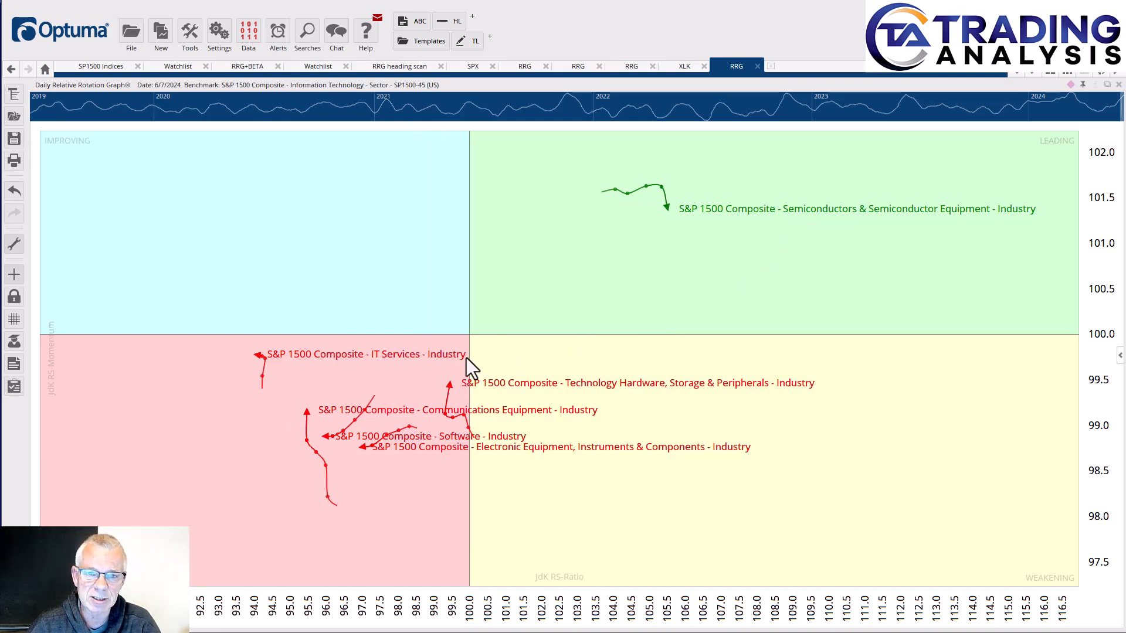
{"action": "mouse_move", "coordinate": [313, 223]}
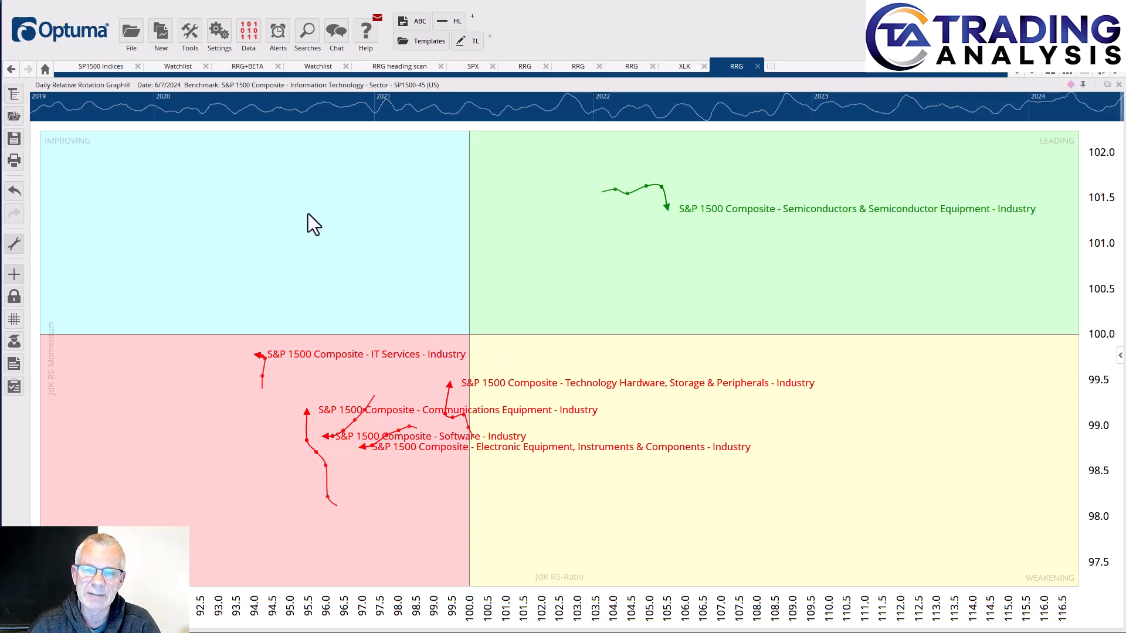
{"action": "mouse_move", "coordinate": [269, 100]}
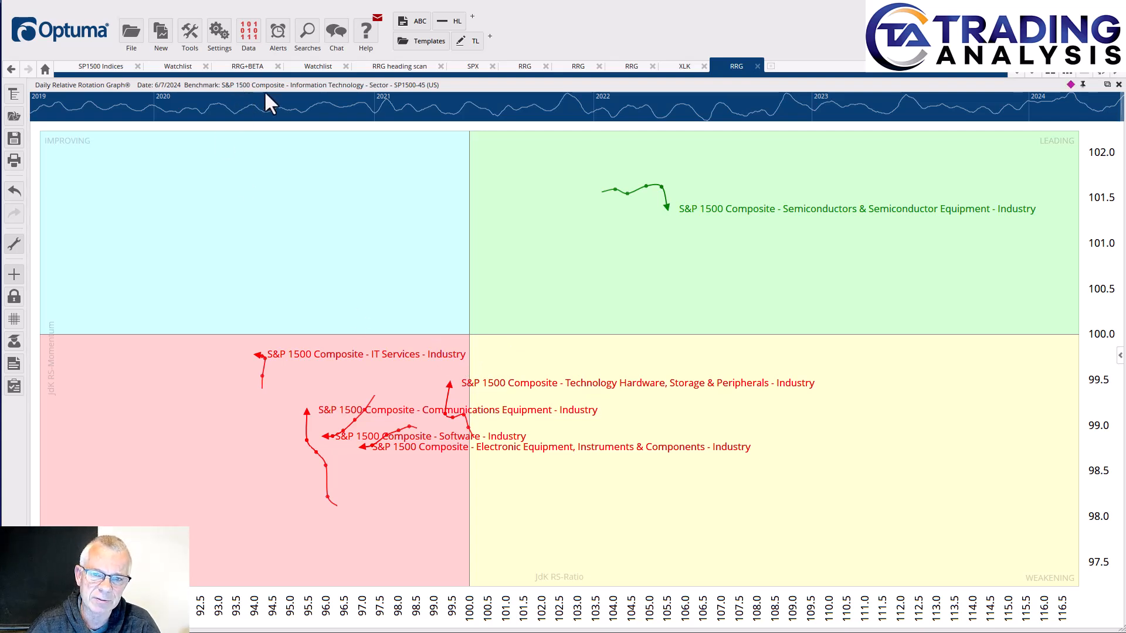
{"action": "mouse_move", "coordinate": [477, 346]}
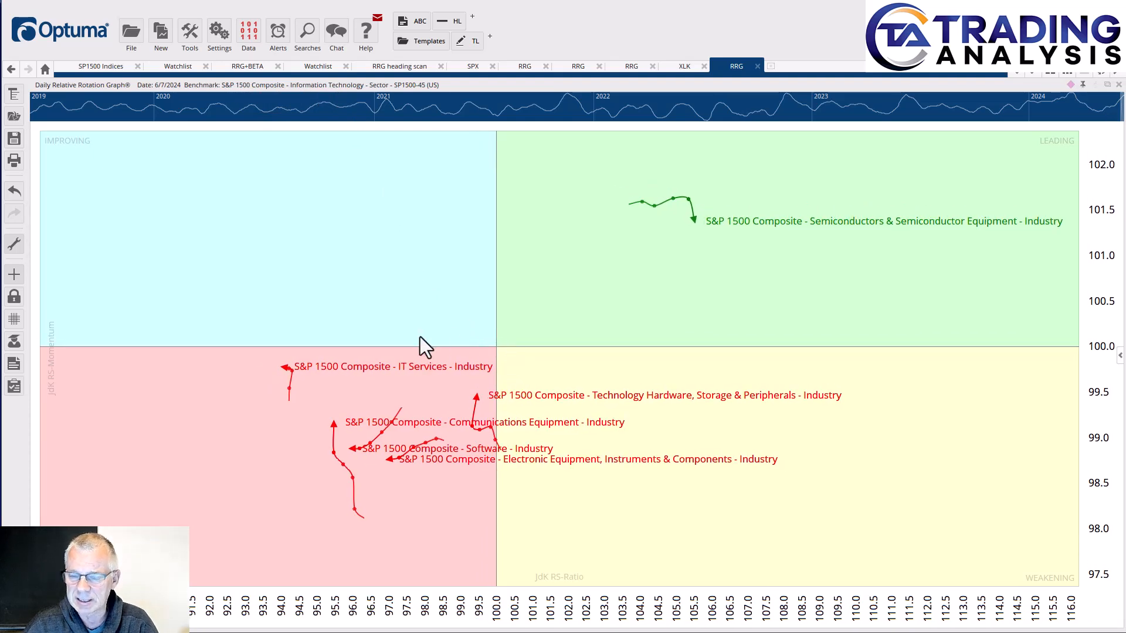
{"action": "mouse_move", "coordinate": [619, 282]}
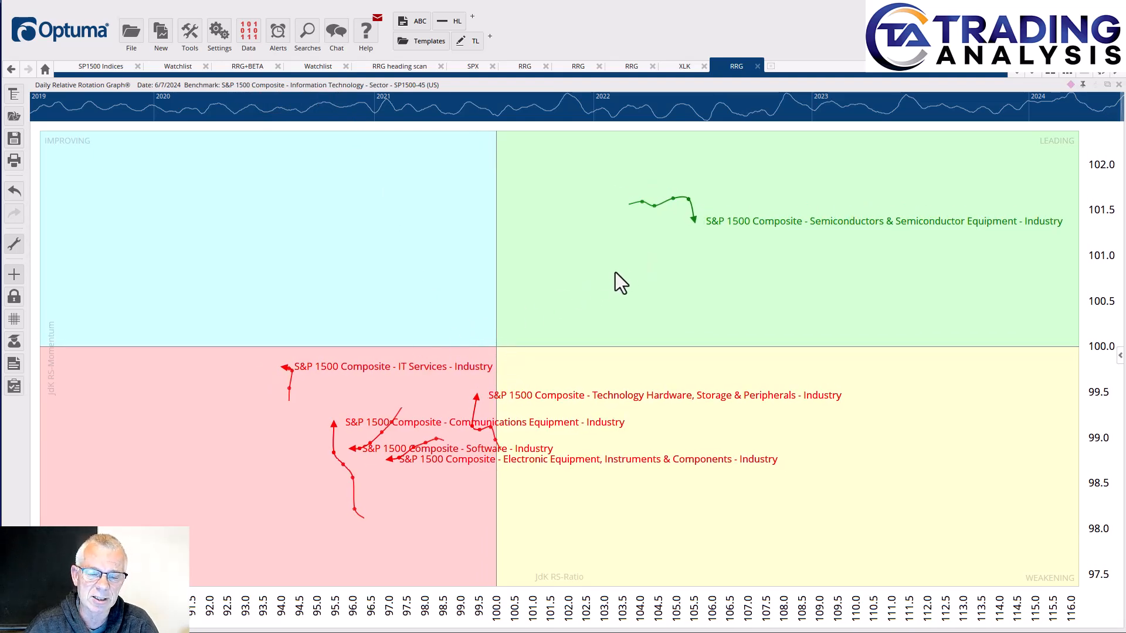
{"action": "mouse_move", "coordinate": [809, 253]}
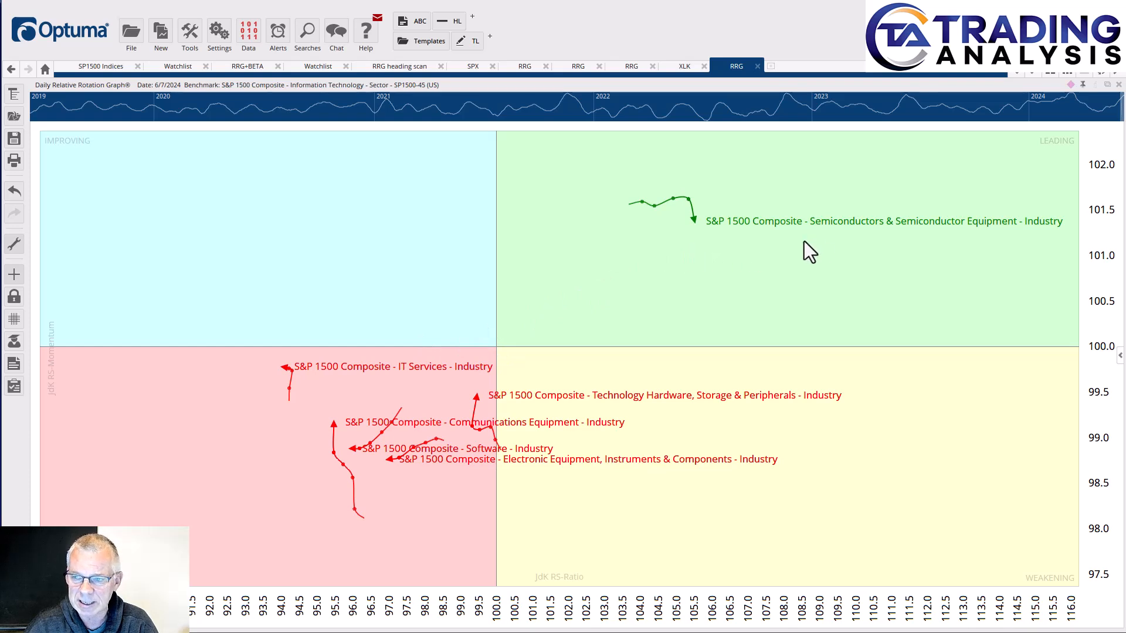
{"action": "mouse_move", "coordinate": [534, 356]}
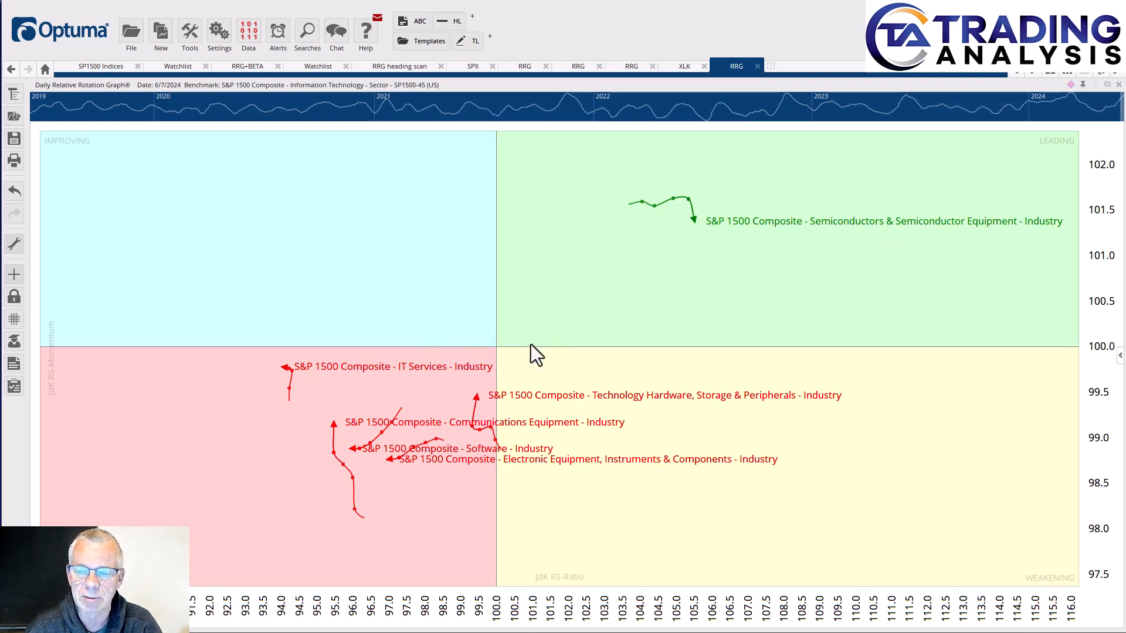
{"action": "mouse_move", "coordinate": [470, 305]}
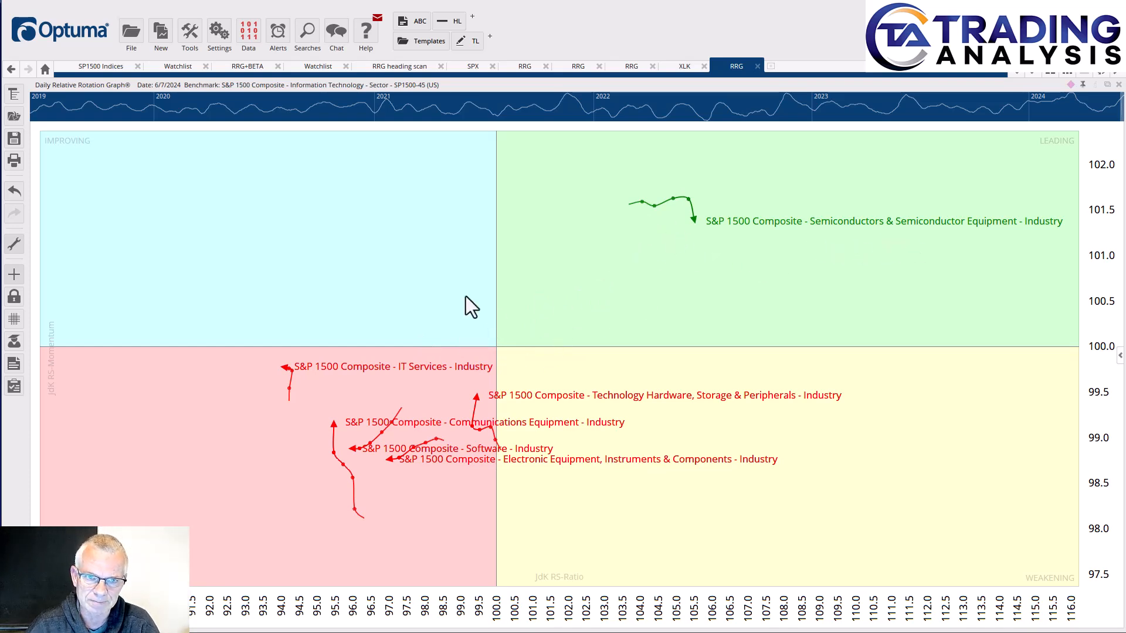
{"action": "mouse_move", "coordinate": [204, 115]}
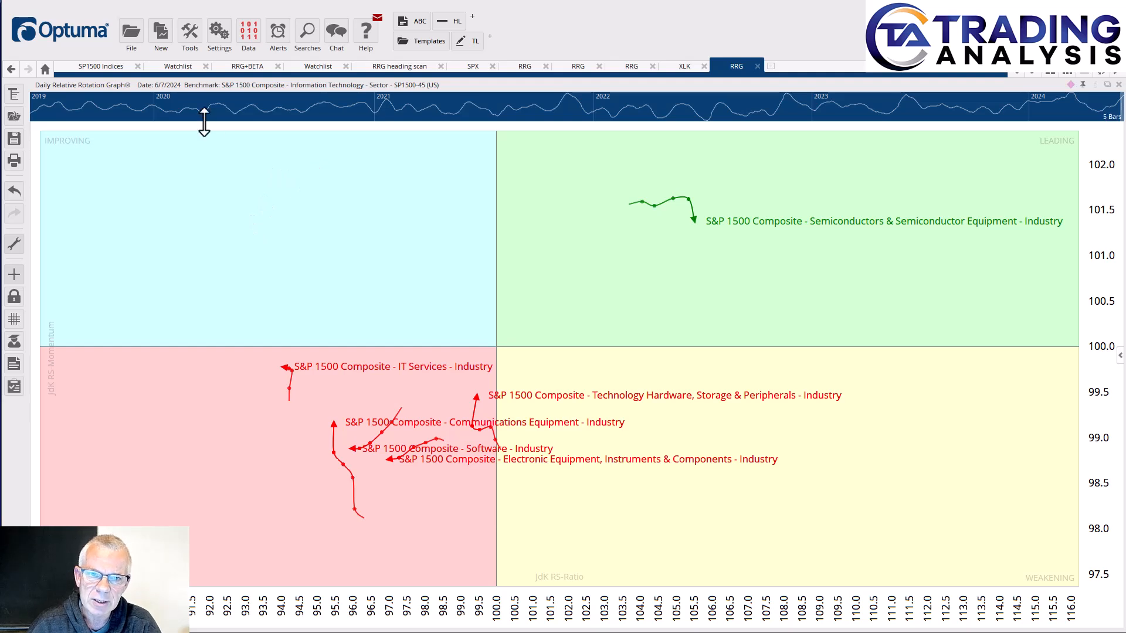
{"action": "mouse_move", "coordinate": [585, 247]}
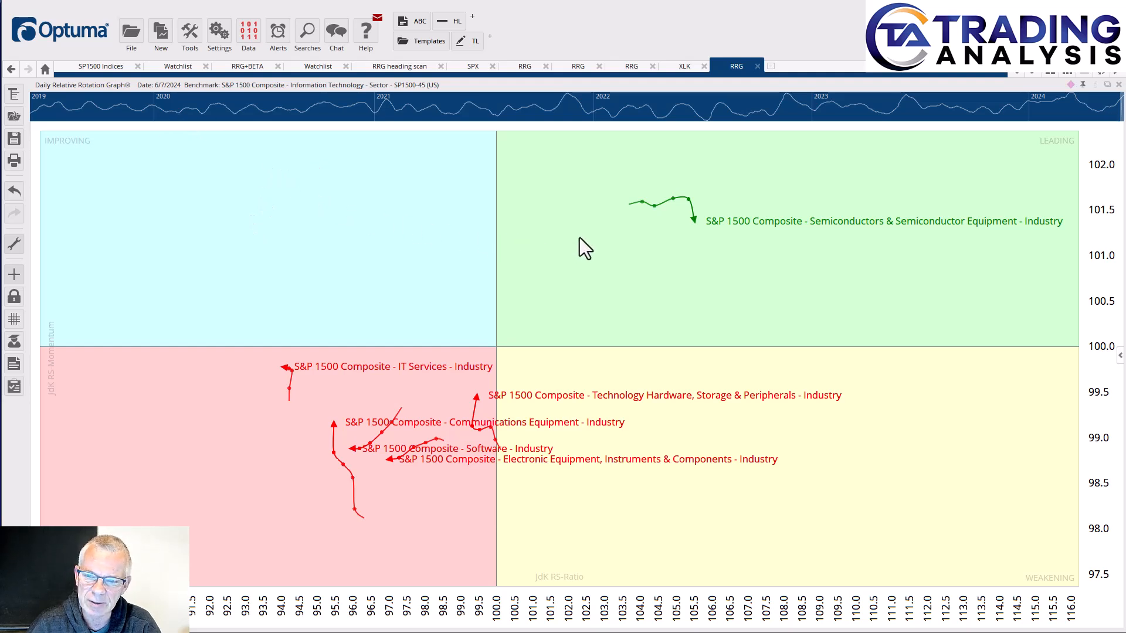
{"action": "mouse_move", "coordinate": [714, 226]}
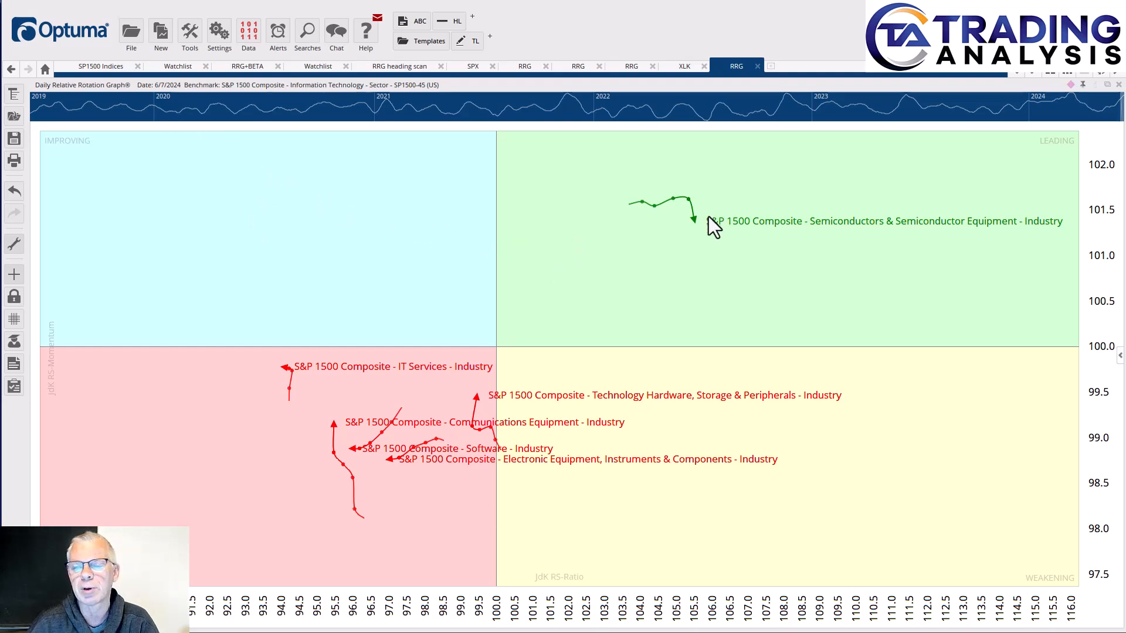
{"action": "mouse_move", "coordinate": [528, 348]}
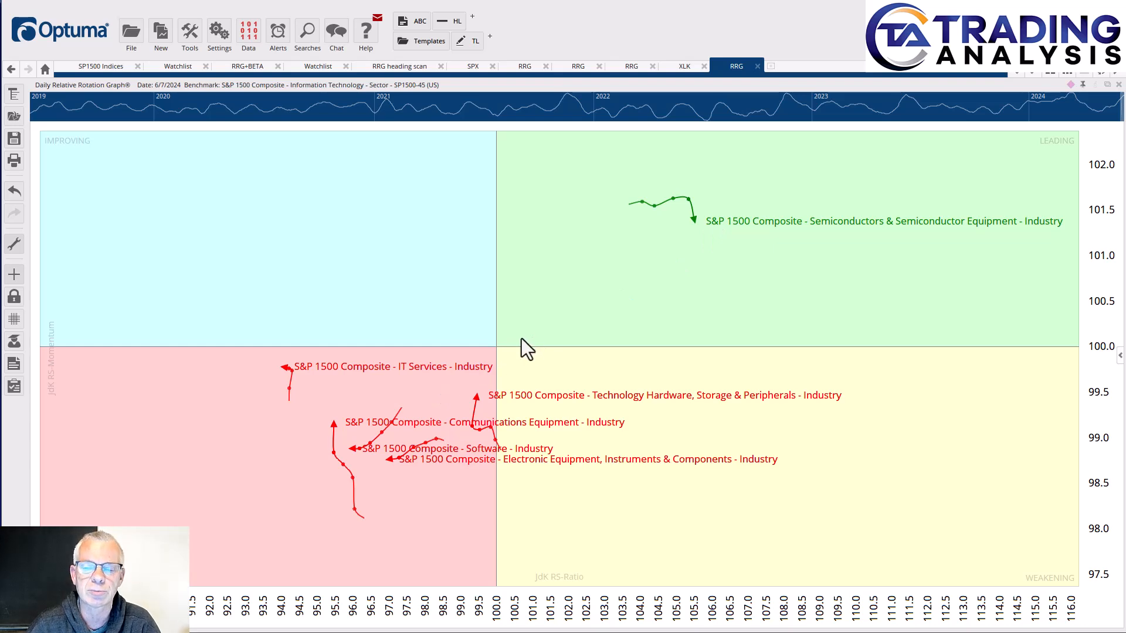
{"action": "mouse_move", "coordinate": [642, 297]}
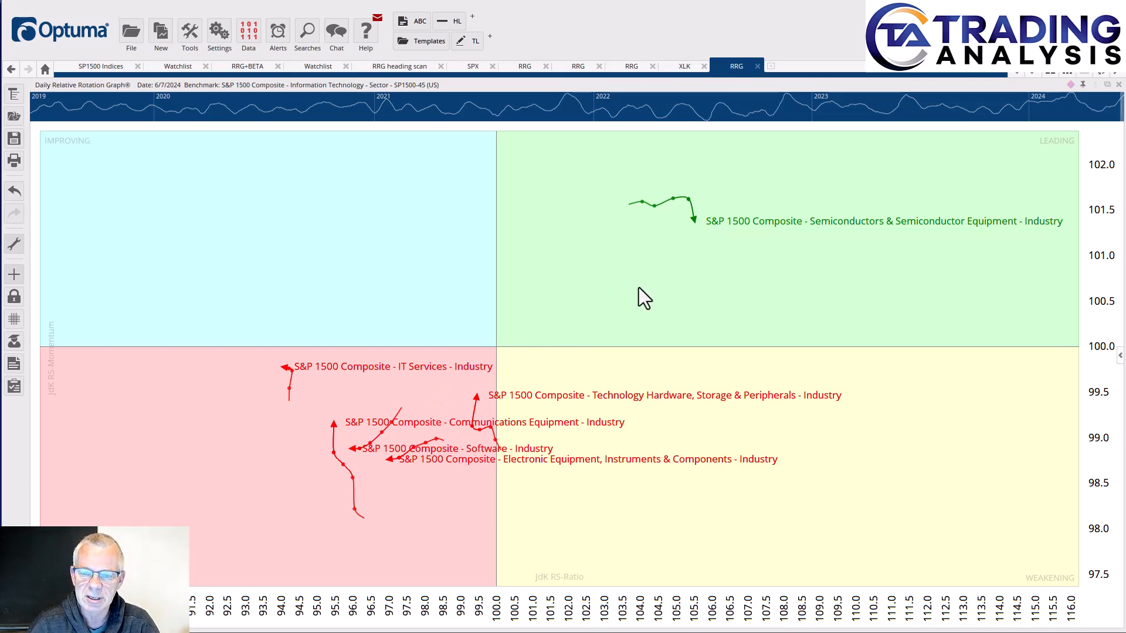
{"action": "mouse_move", "coordinate": [251, 423]}
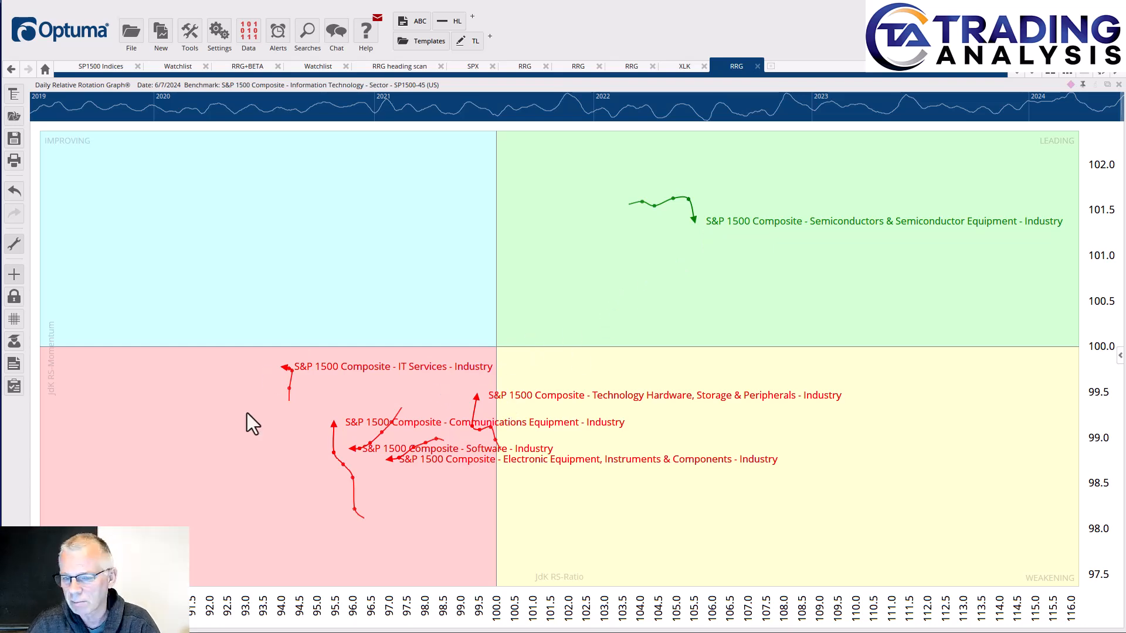
{"action": "mouse_move", "coordinate": [514, 375]}
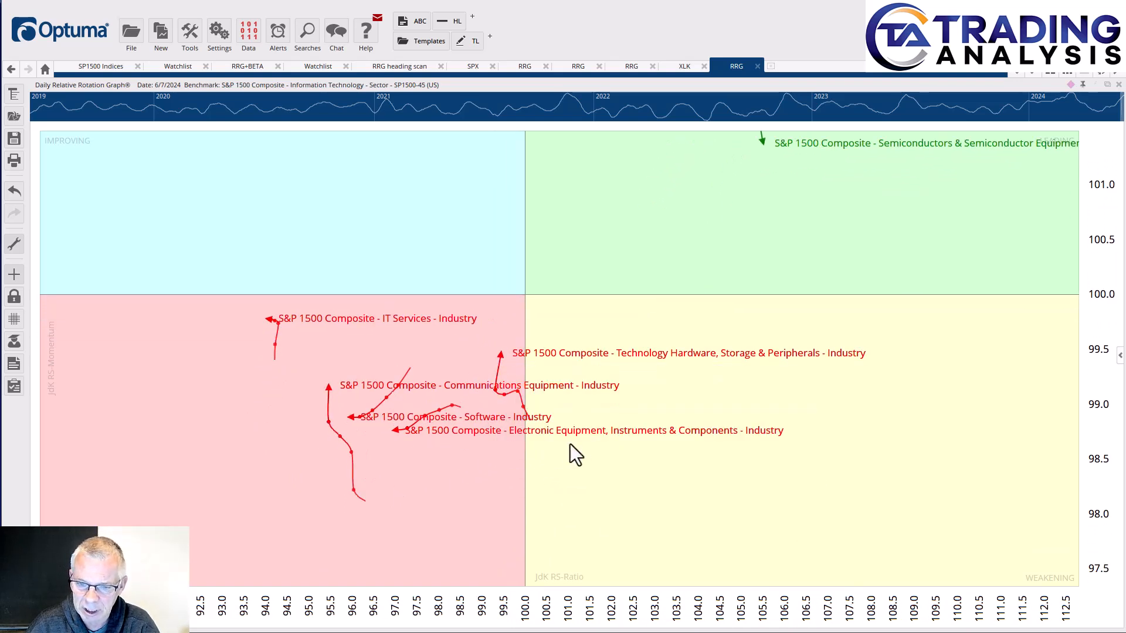
{"action": "mouse_move", "coordinate": [474, 427]}
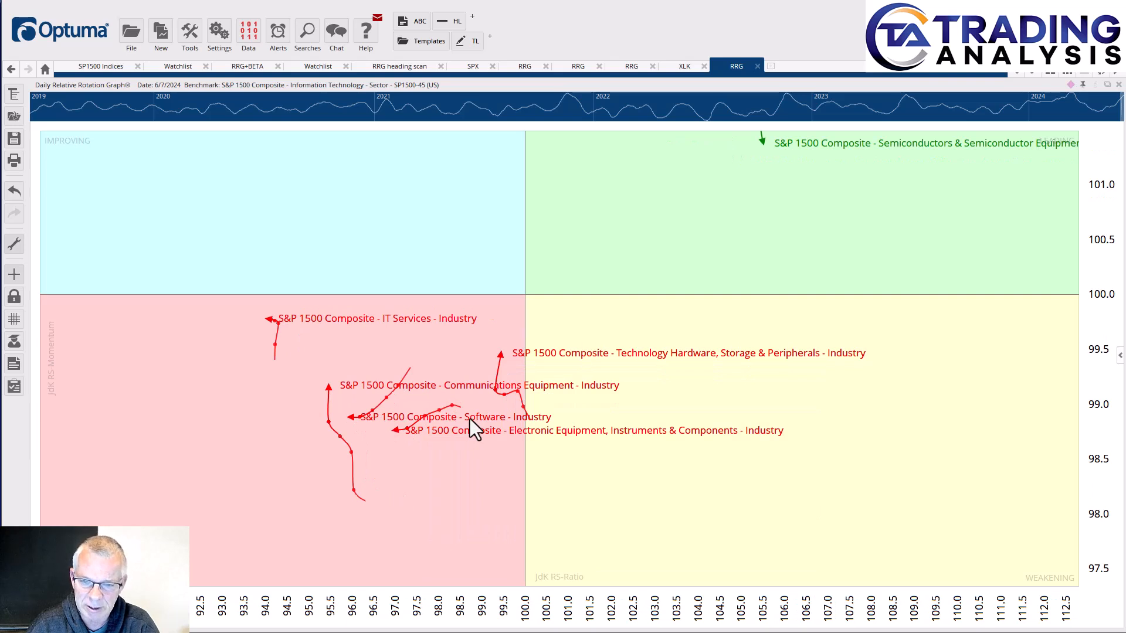
{"action": "mouse_move", "coordinate": [458, 431]}
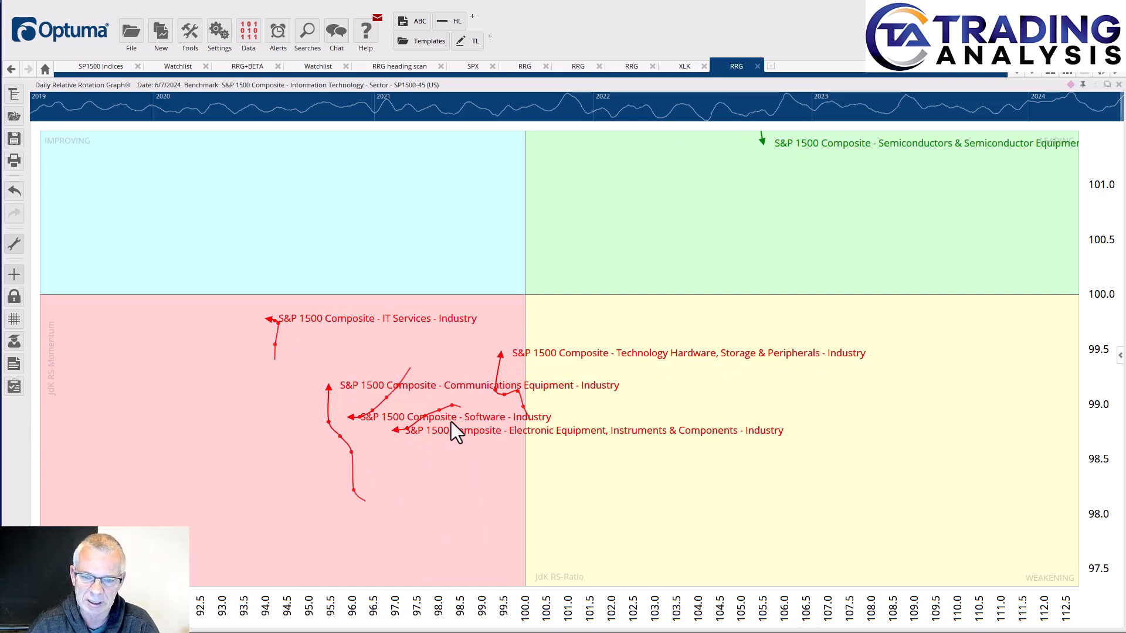
{"action": "mouse_move", "coordinate": [502, 391]}
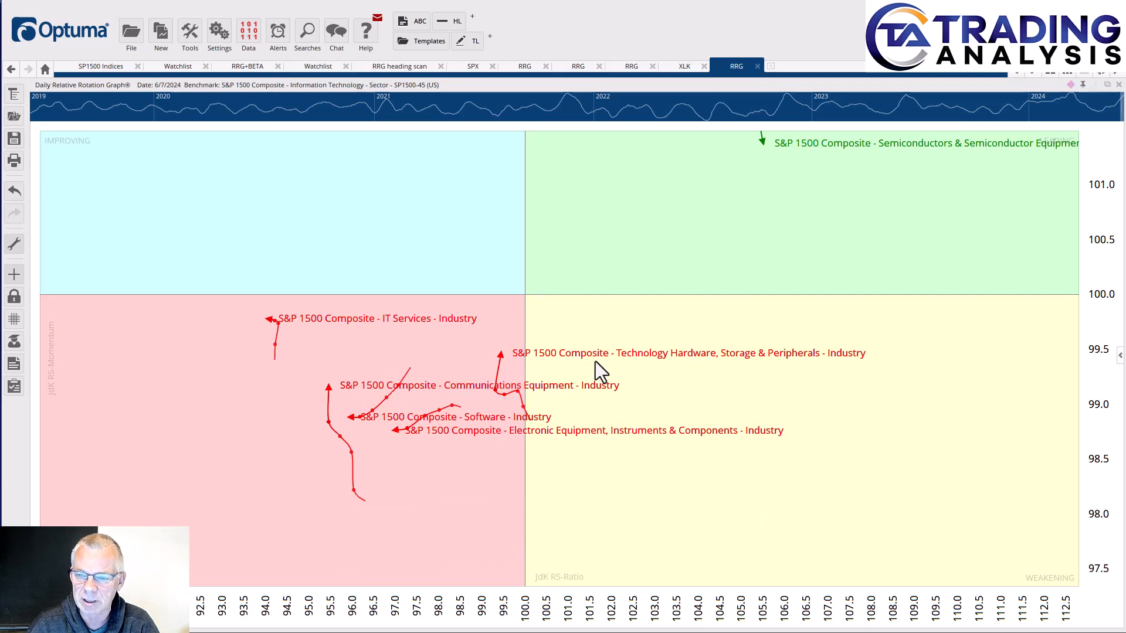
{"action": "mouse_move", "coordinate": [720, 366]}
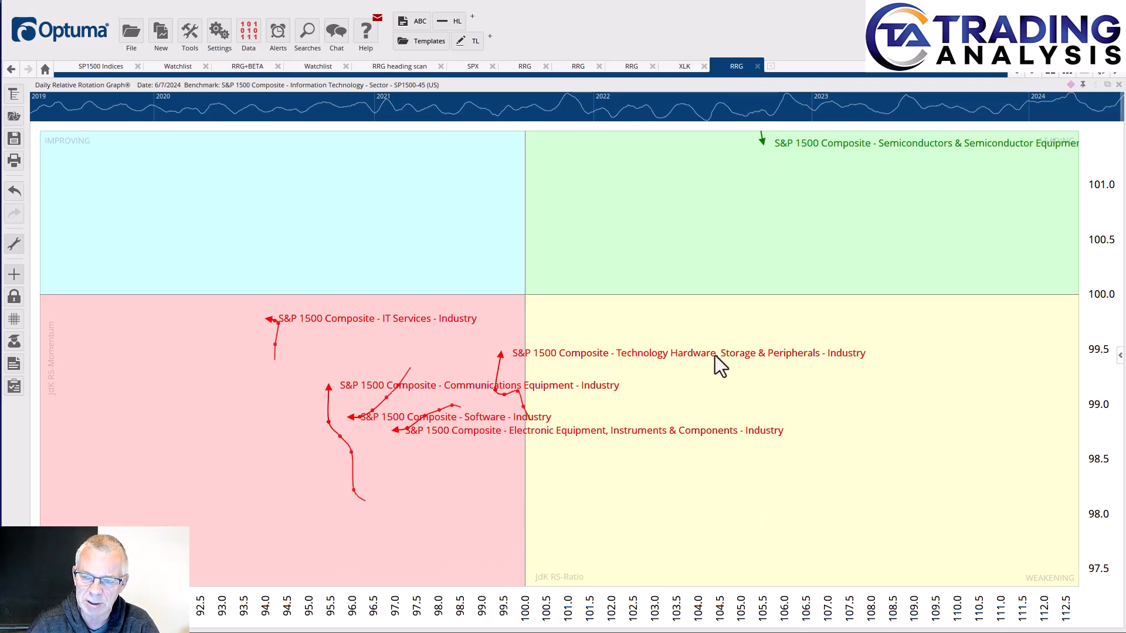
{"action": "mouse_move", "coordinate": [502, 358]}
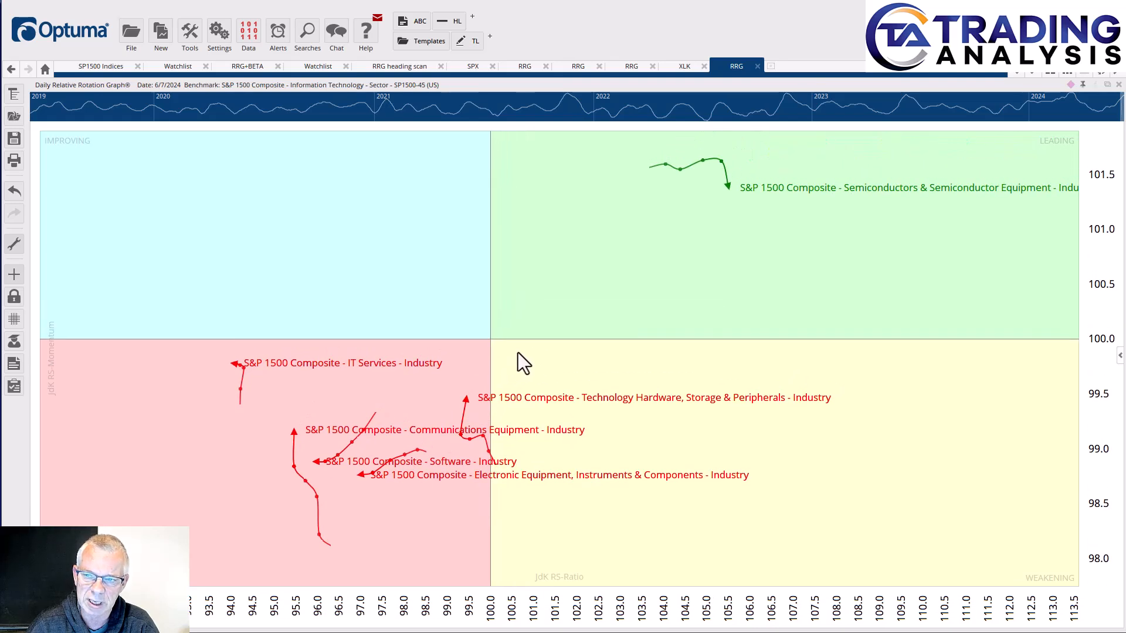
{"action": "mouse_move", "coordinate": [681, 245]}
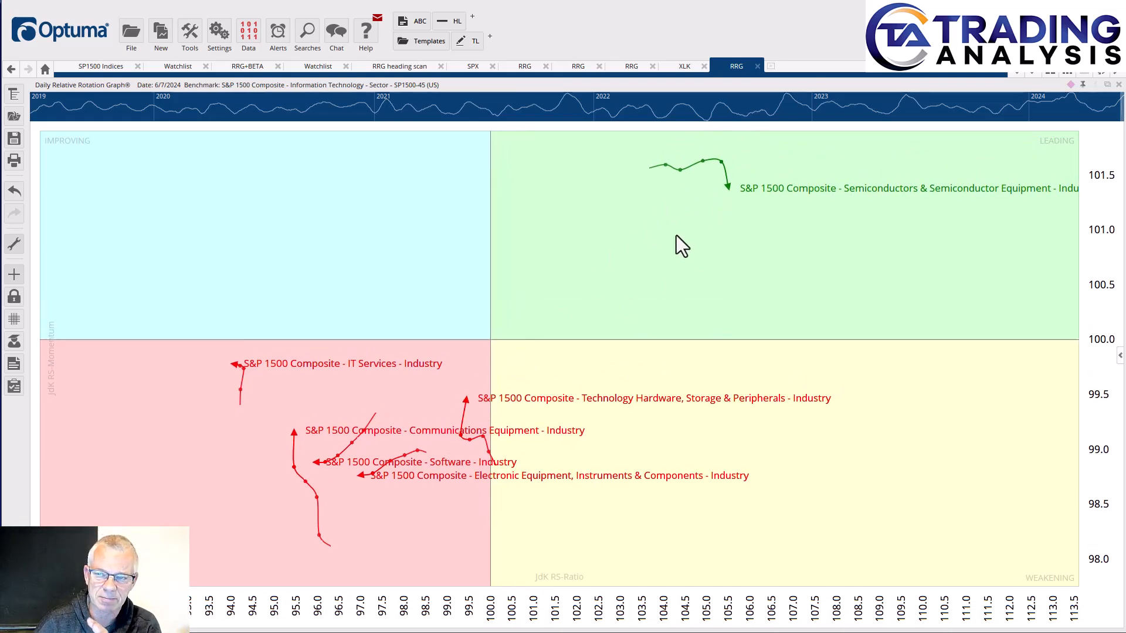
{"action": "mouse_move", "coordinate": [709, 218]}
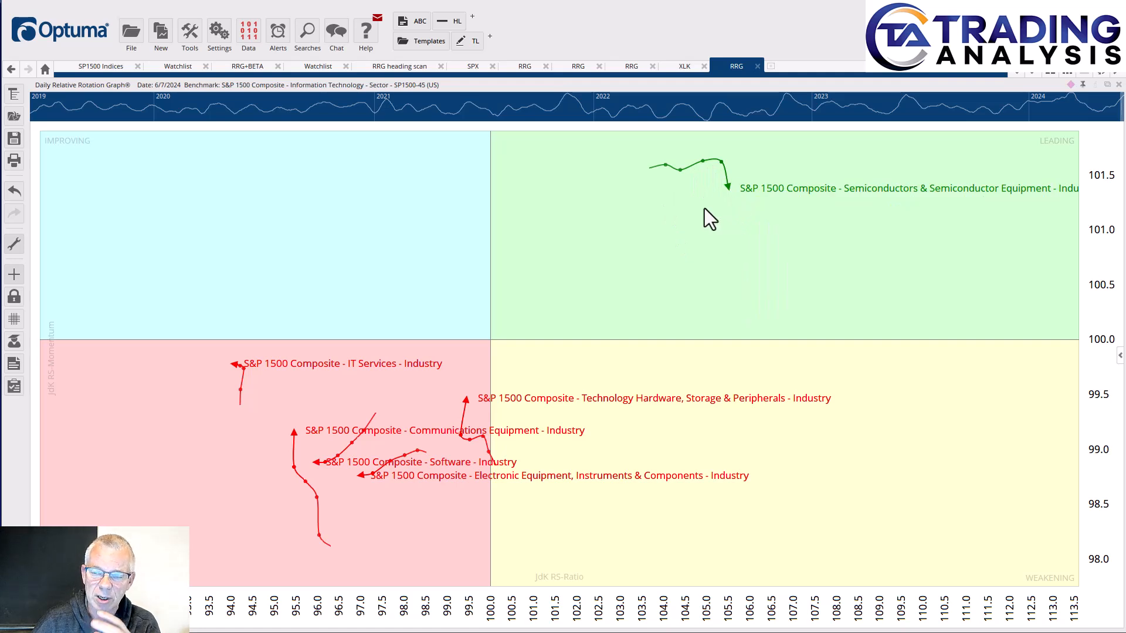
{"action": "mouse_move", "coordinate": [737, 224]}
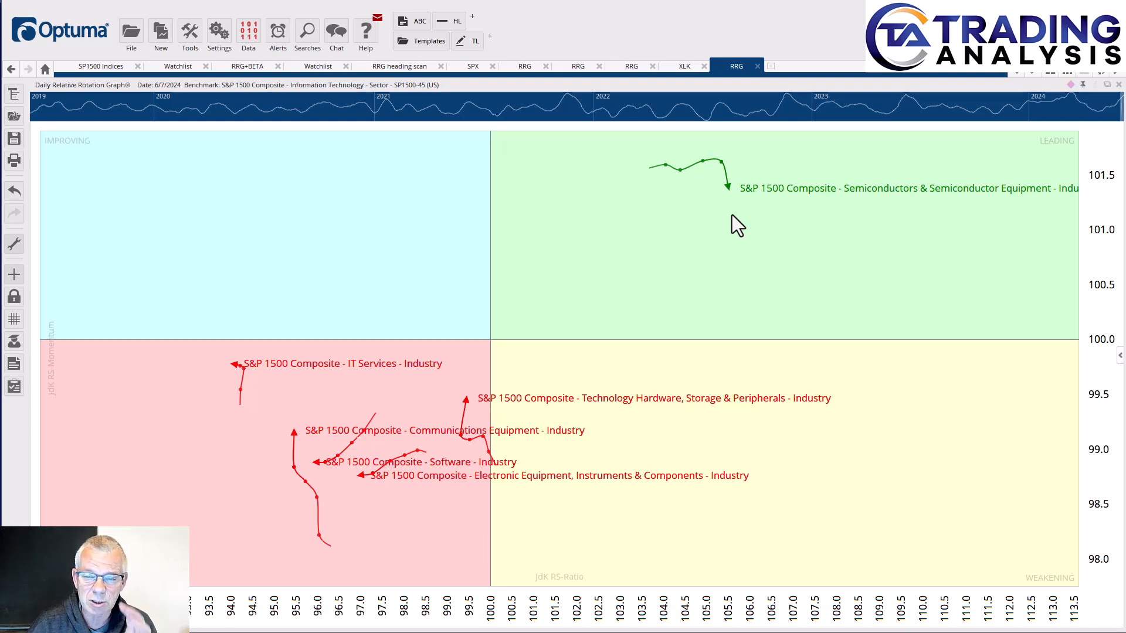
{"action": "mouse_move", "coordinate": [677, 221]}
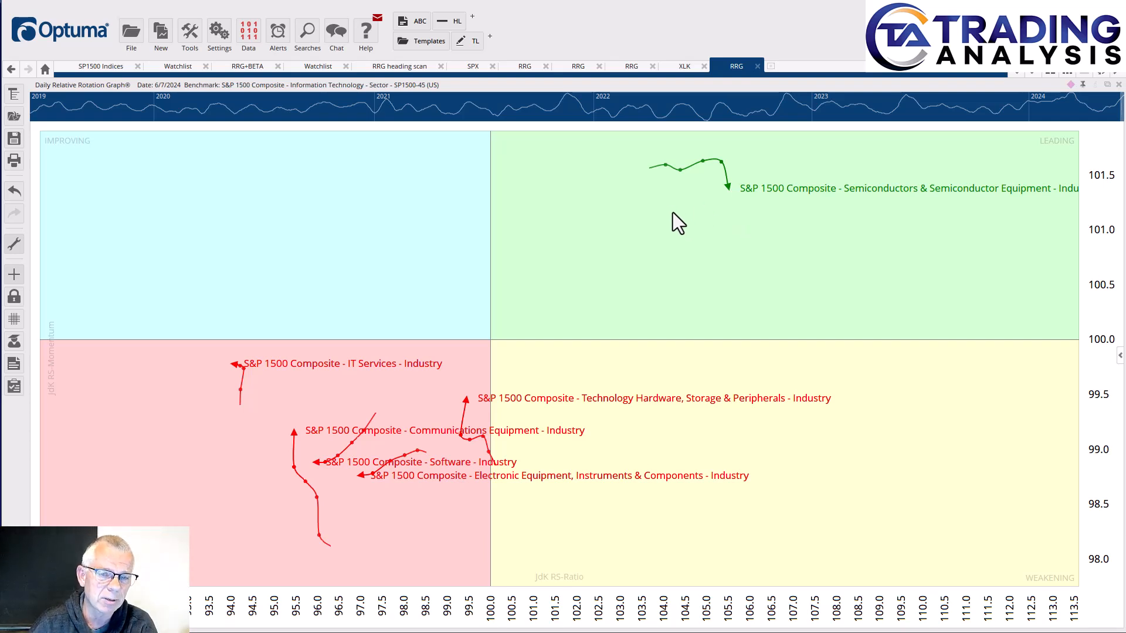
{"action": "mouse_move", "coordinate": [652, 230]}
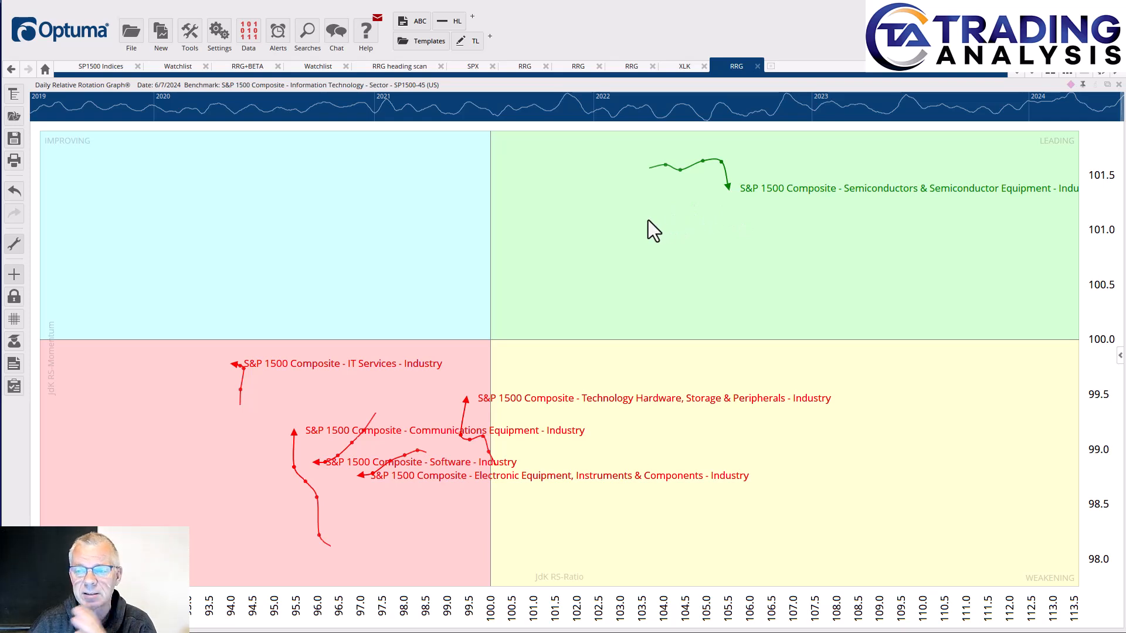
{"action": "mouse_move", "coordinate": [700, 239]}
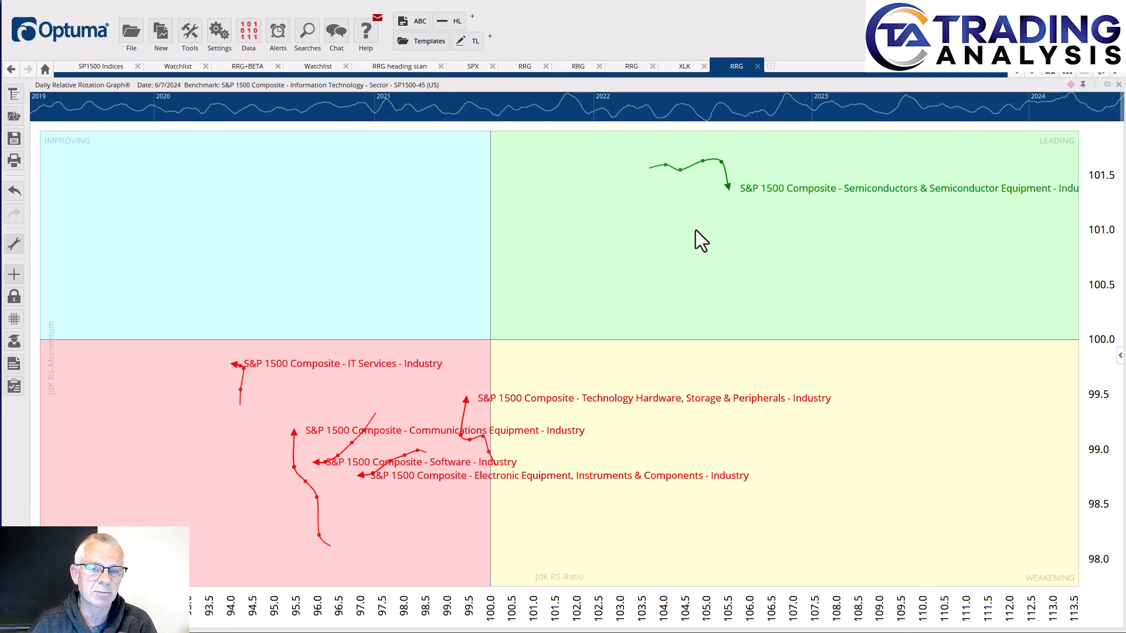
{"action": "mouse_move", "coordinate": [480, 276]}
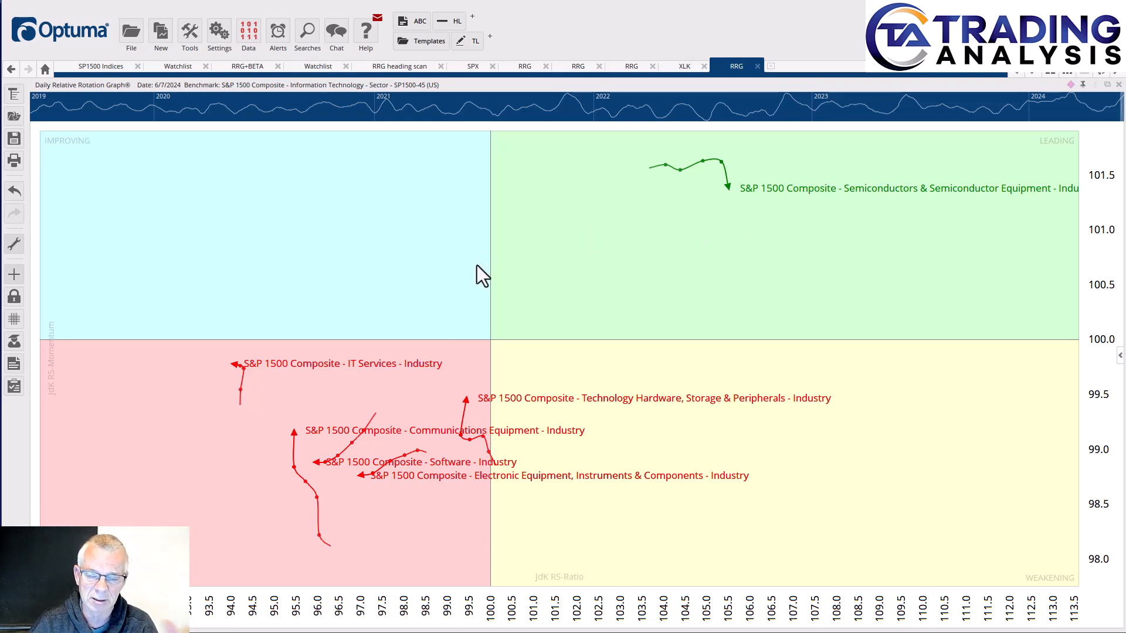
{"action": "mouse_move", "coordinate": [597, 282]}
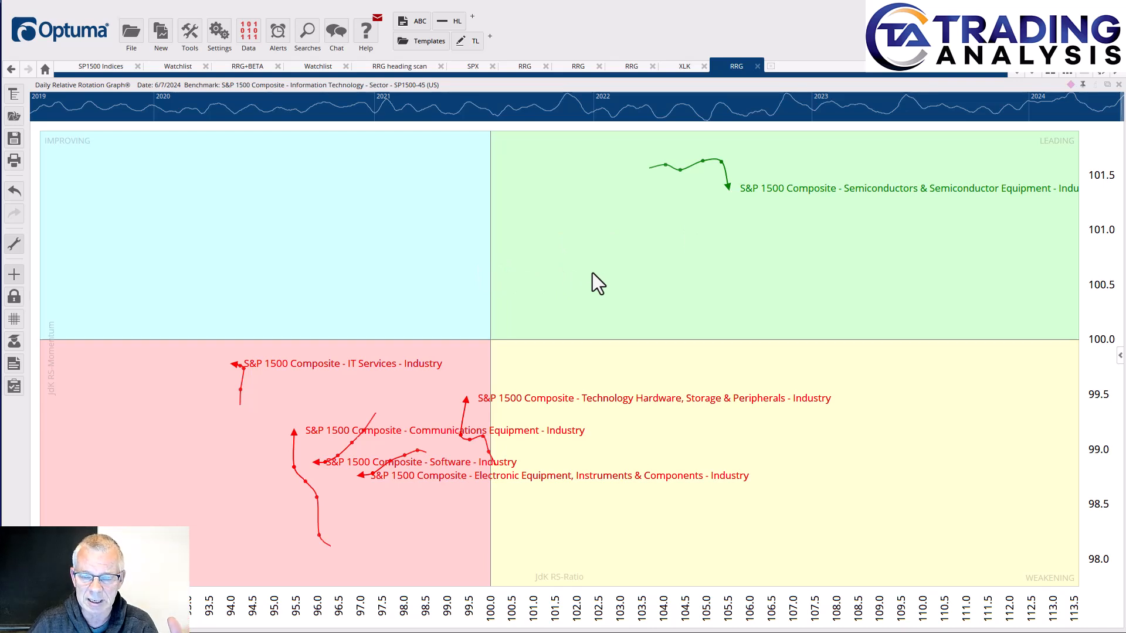
{"action": "mouse_move", "coordinate": [728, 240]}
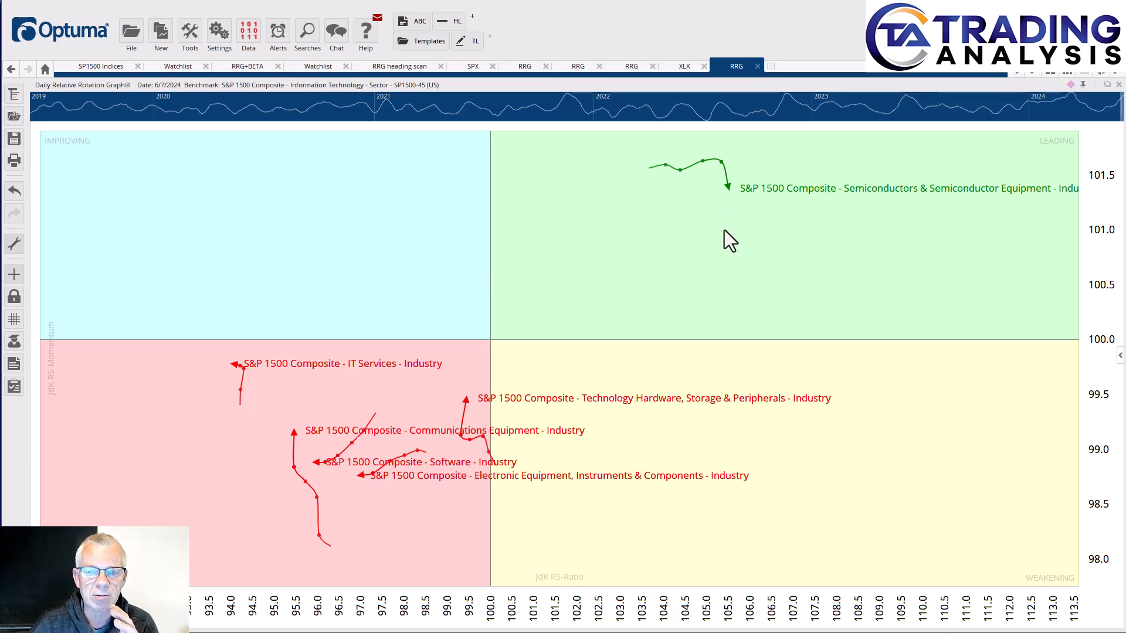
{"action": "mouse_move", "coordinate": [707, 240]}
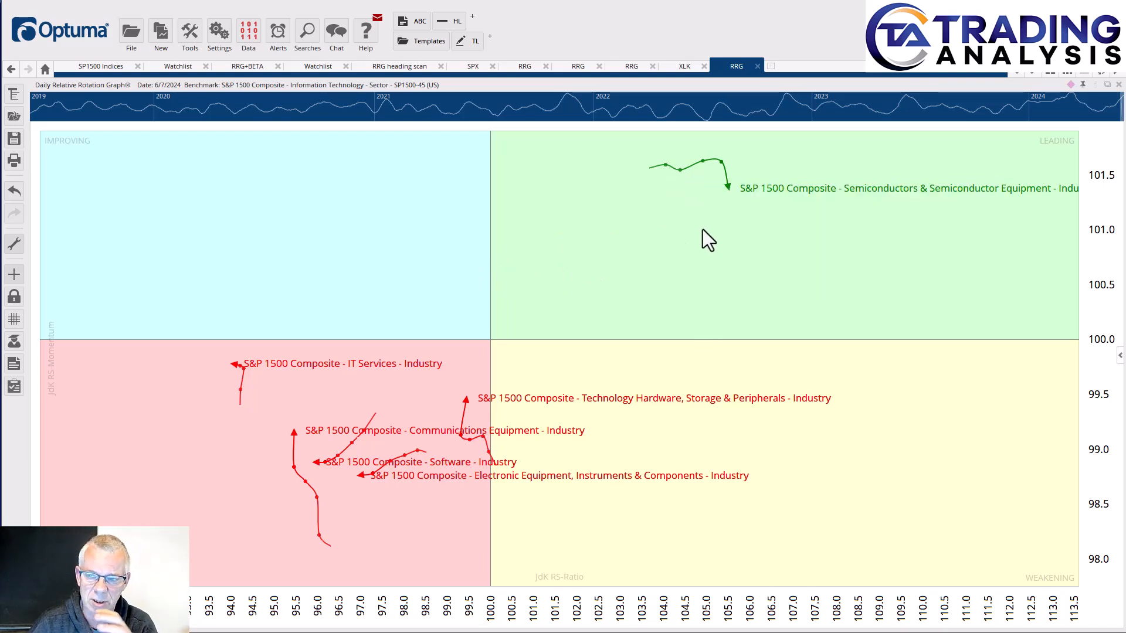
{"action": "mouse_move", "coordinate": [669, 267]}
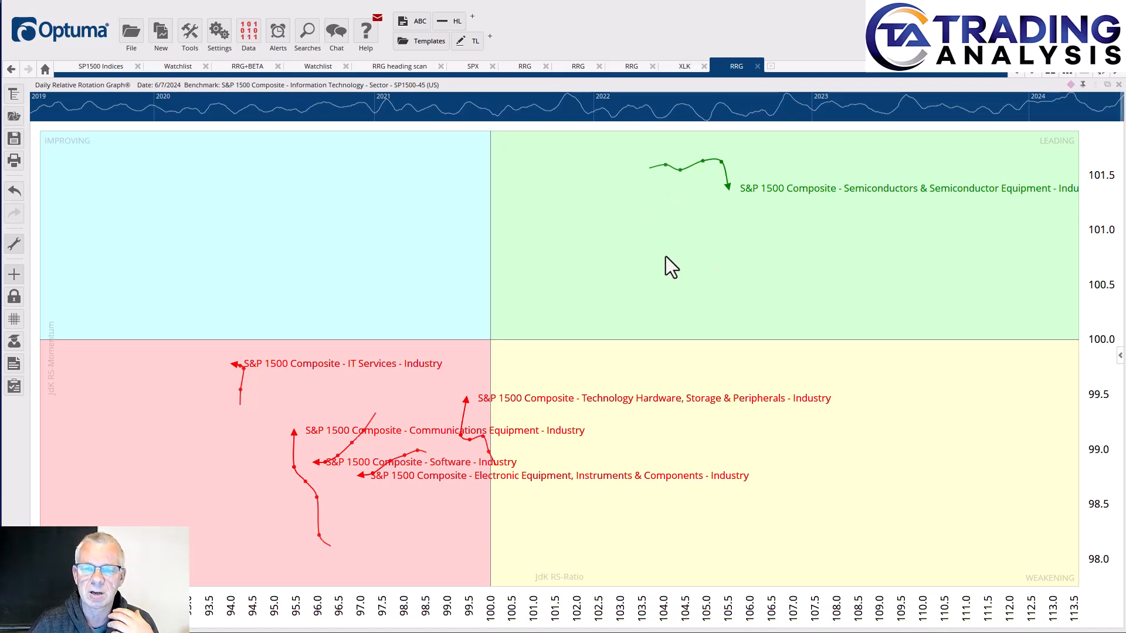
{"action": "mouse_move", "coordinate": [668, 269]}
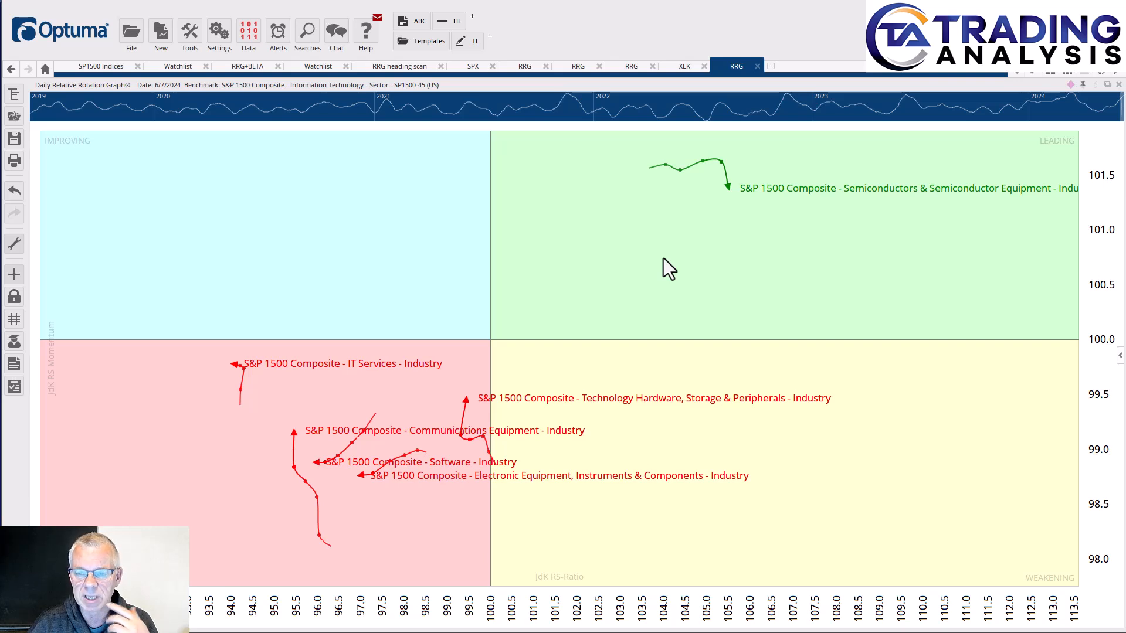
{"action": "mouse_move", "coordinate": [471, 431]}
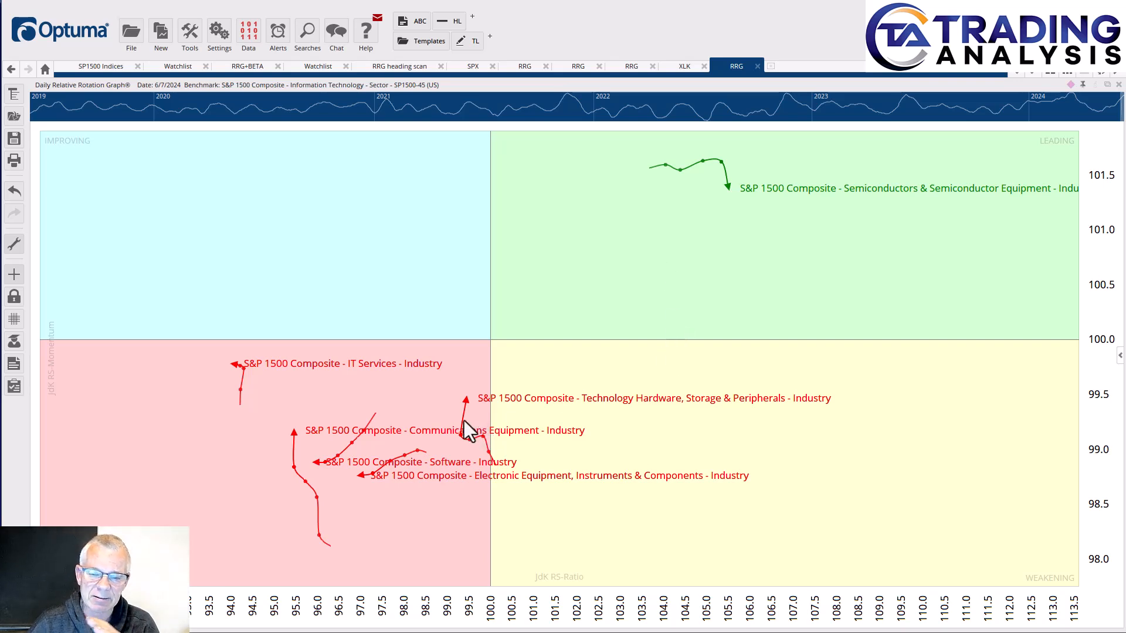
{"action": "mouse_move", "coordinate": [466, 397]}
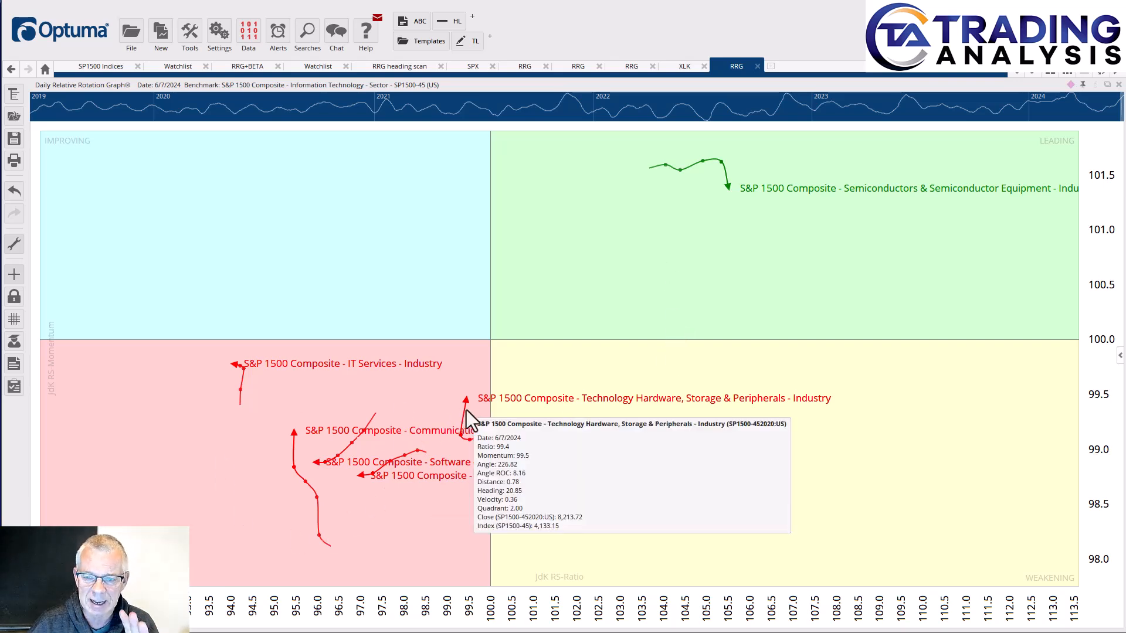
{"action": "mouse_move", "coordinate": [500, 418]}
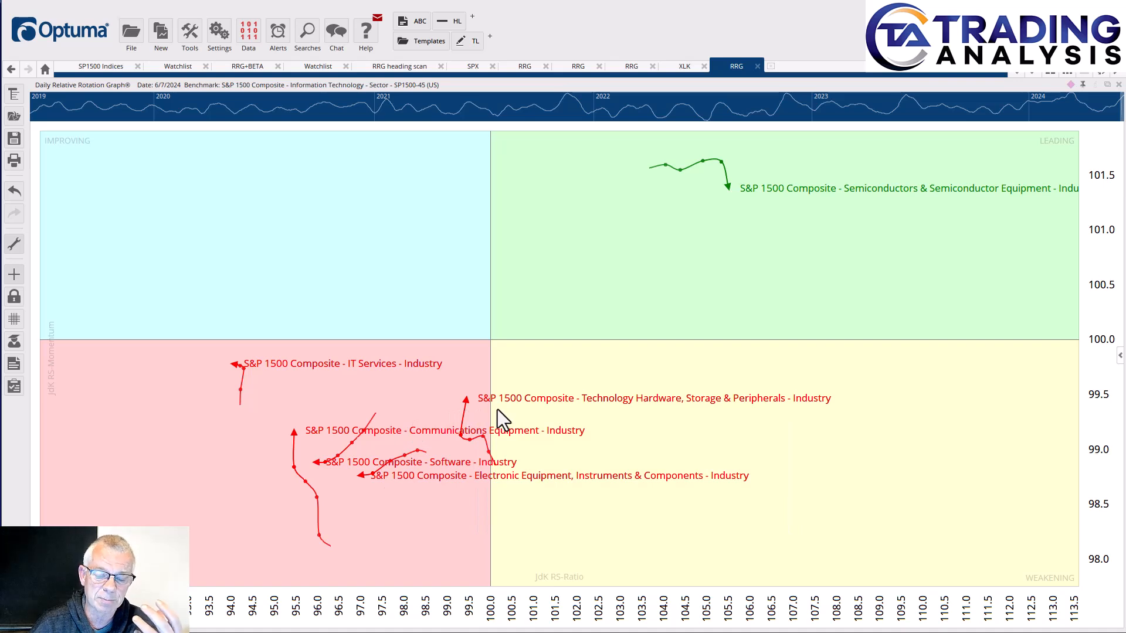
{"action": "mouse_move", "coordinate": [631, 420]}
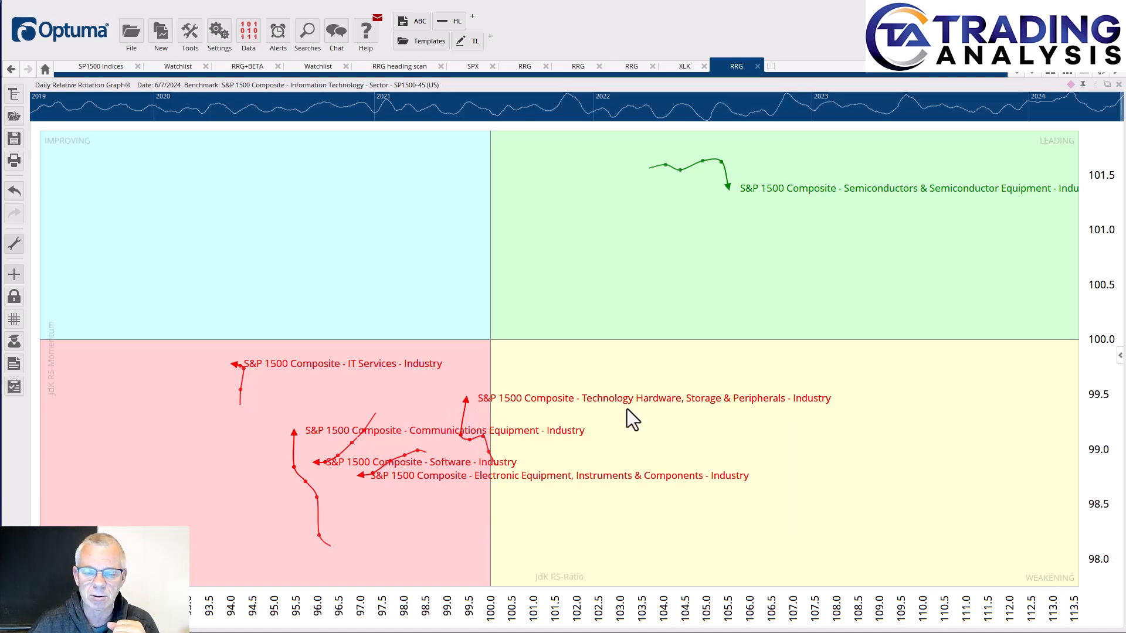
{"action": "mouse_move", "coordinate": [332, 463]}
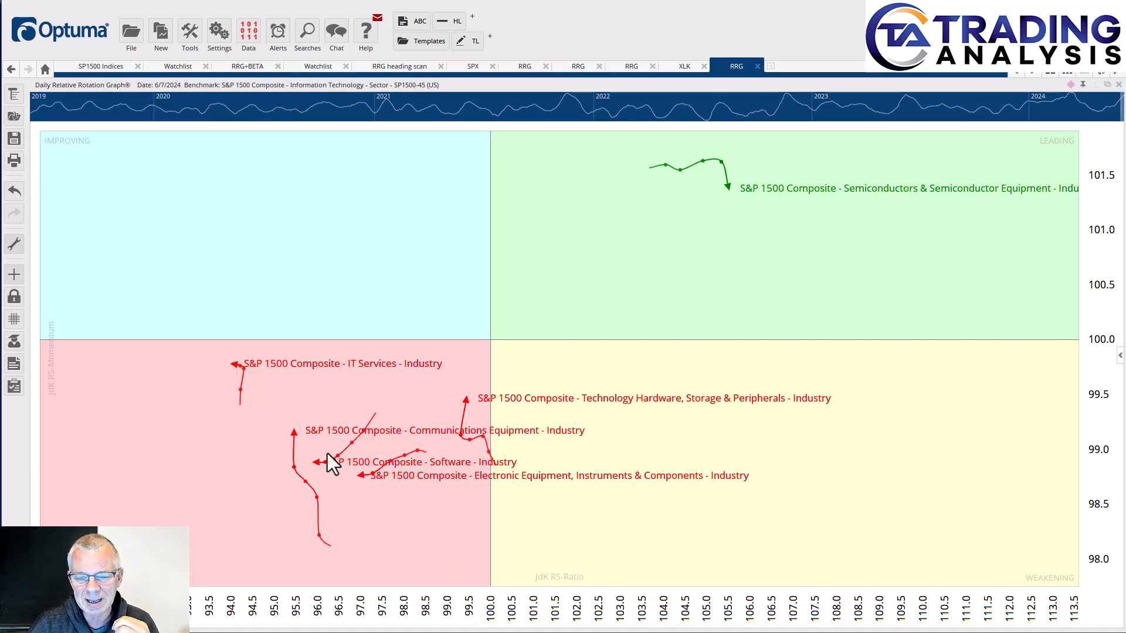
{"action": "mouse_move", "coordinate": [305, 449]}
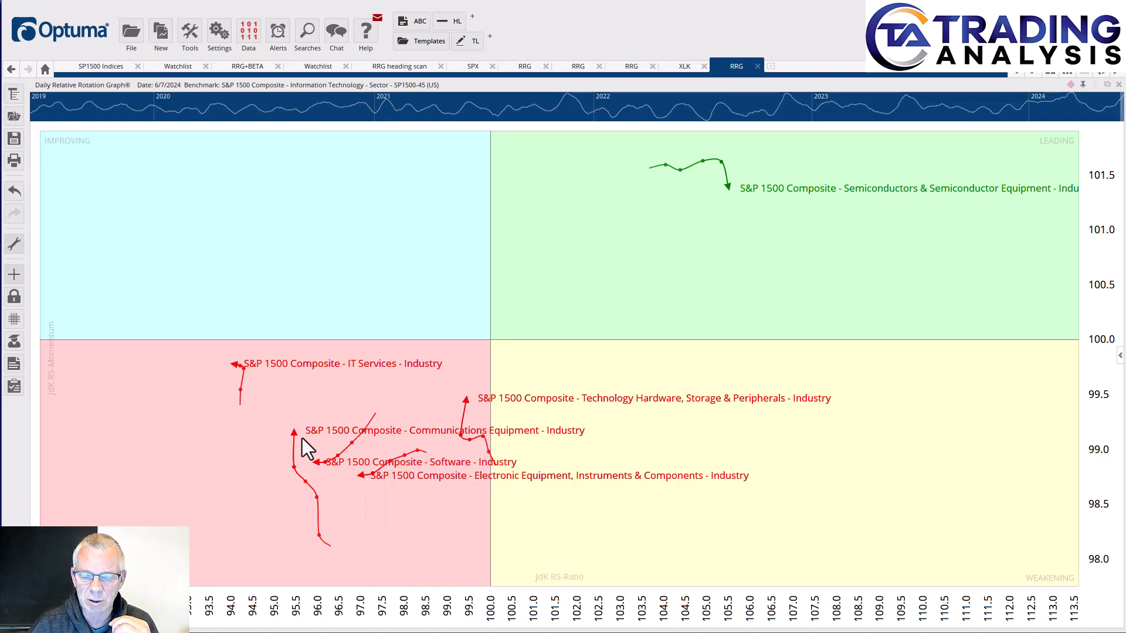
{"action": "mouse_move", "coordinate": [452, 448]}
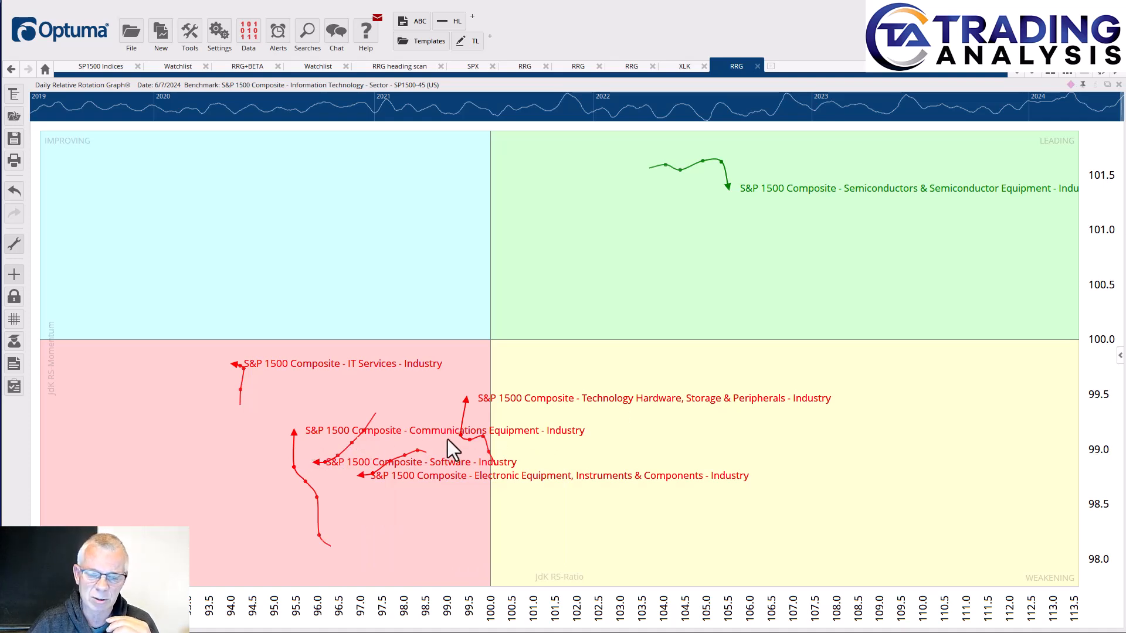
{"action": "mouse_move", "coordinate": [581, 398]}
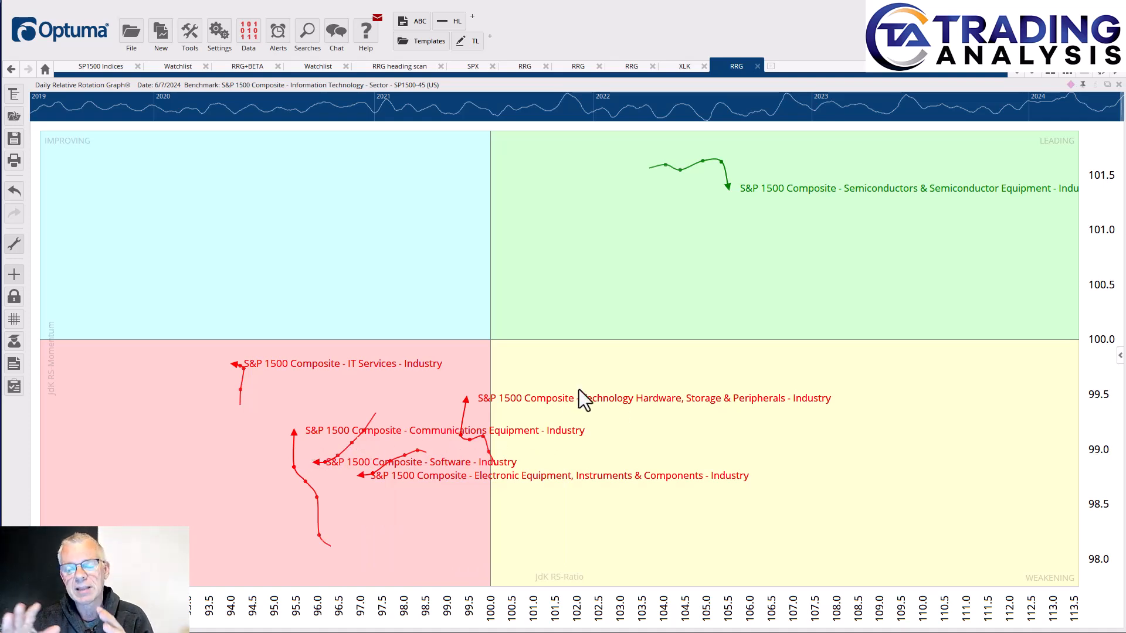
{"action": "mouse_move", "coordinate": [502, 358]}
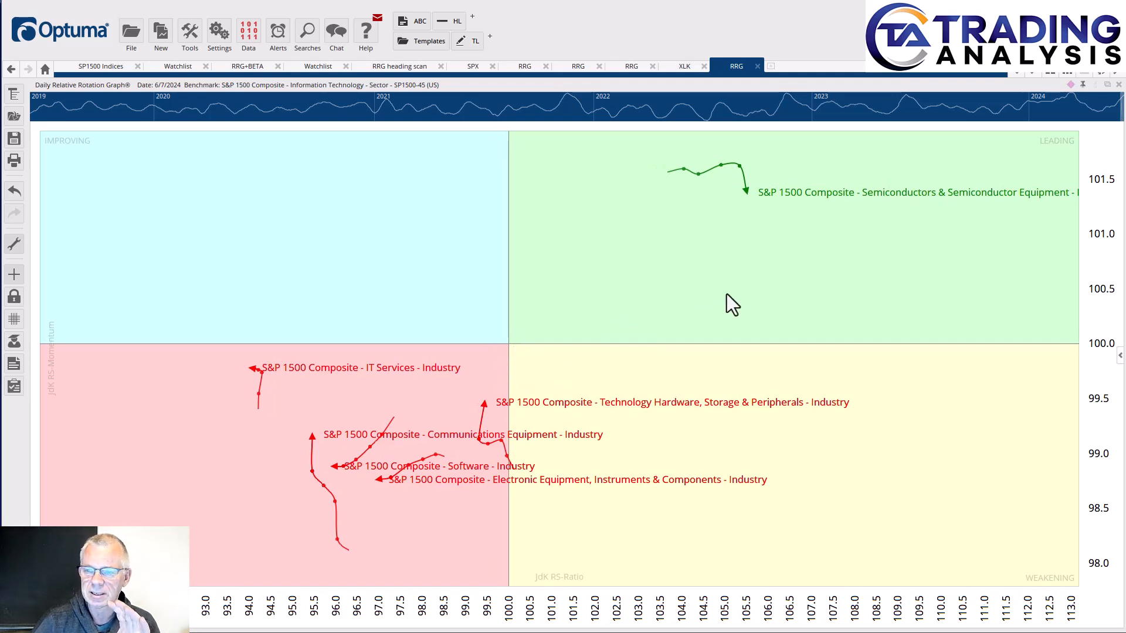
{"action": "mouse_move", "coordinate": [840, 280]}
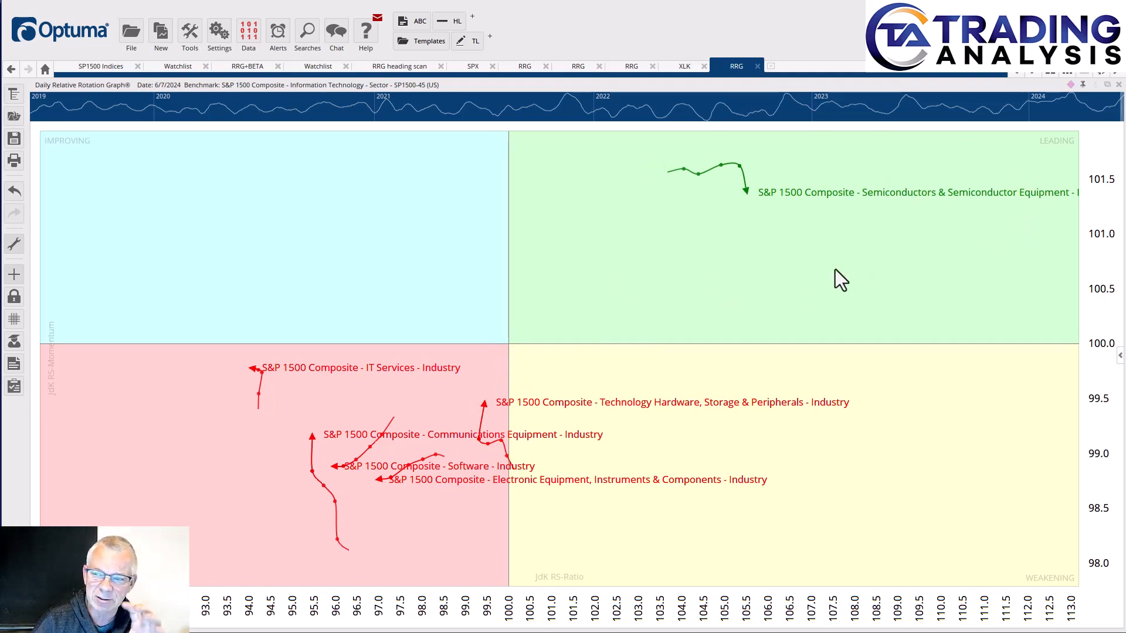
{"action": "mouse_move", "coordinate": [391, 563]}
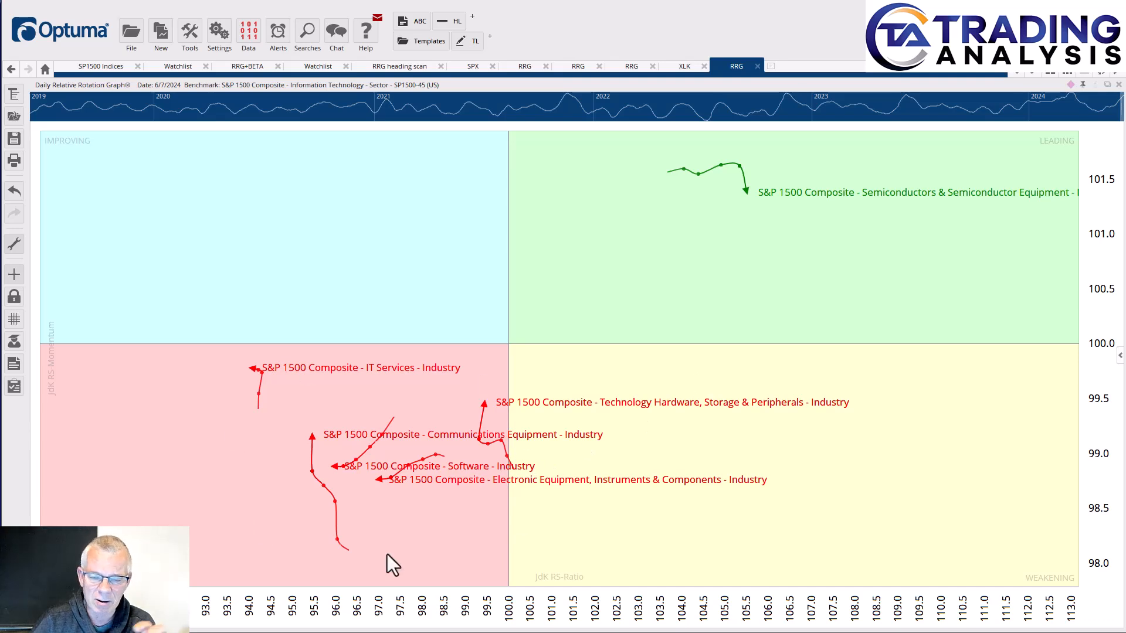
{"action": "mouse_move", "coordinate": [444, 443]}
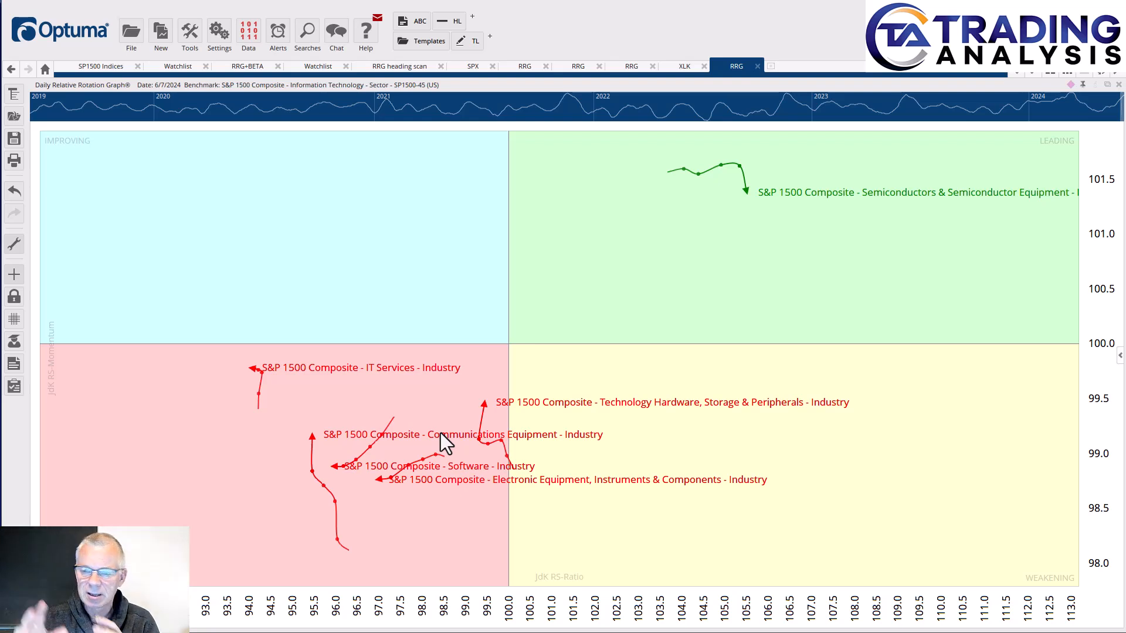
{"action": "mouse_move", "coordinate": [685, 348]}
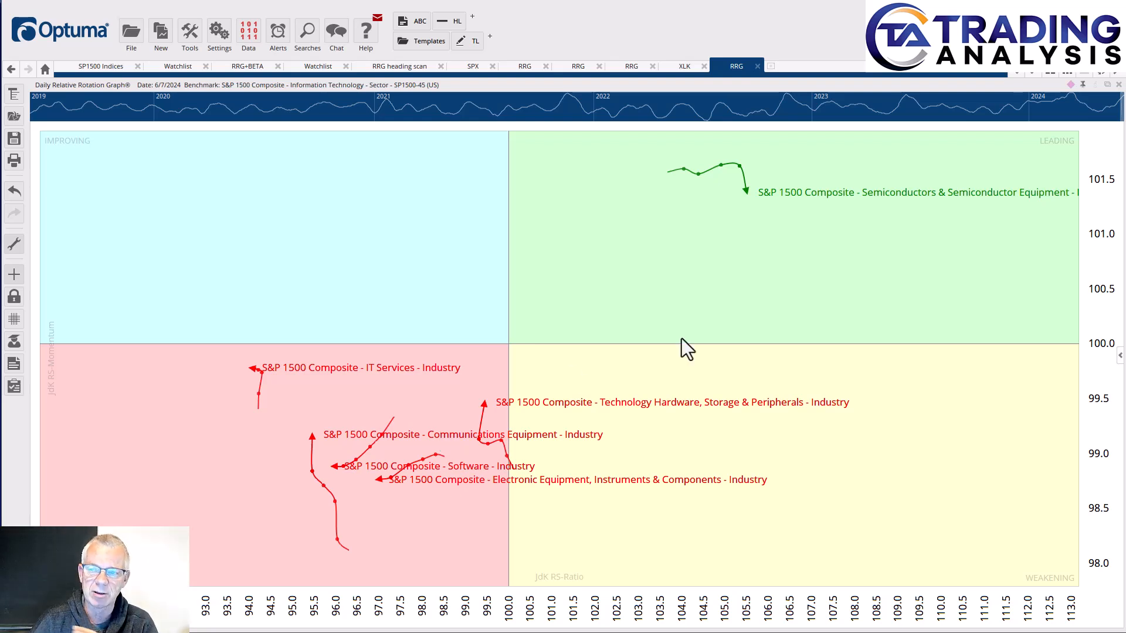
{"action": "mouse_move", "coordinate": [739, 327]}
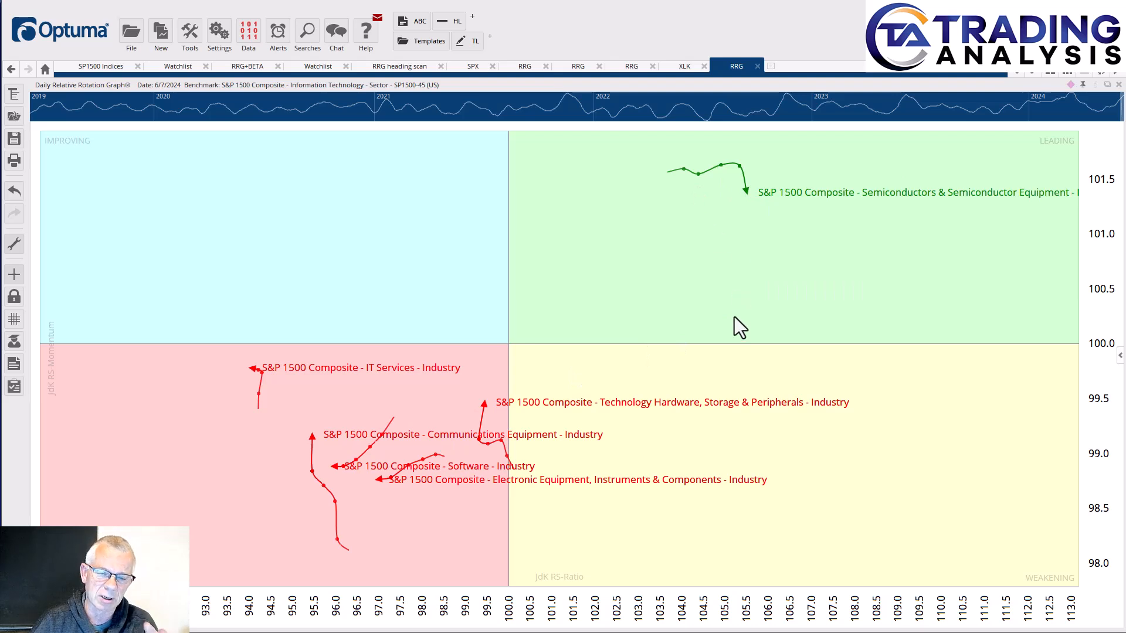
{"action": "mouse_move", "coordinate": [620, 265]}
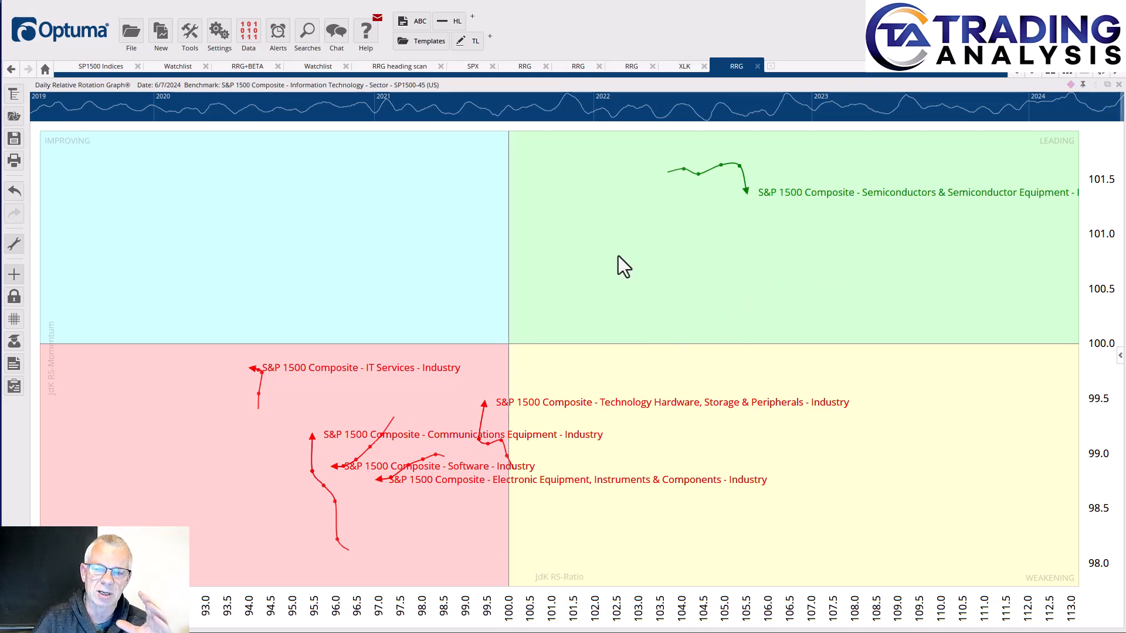